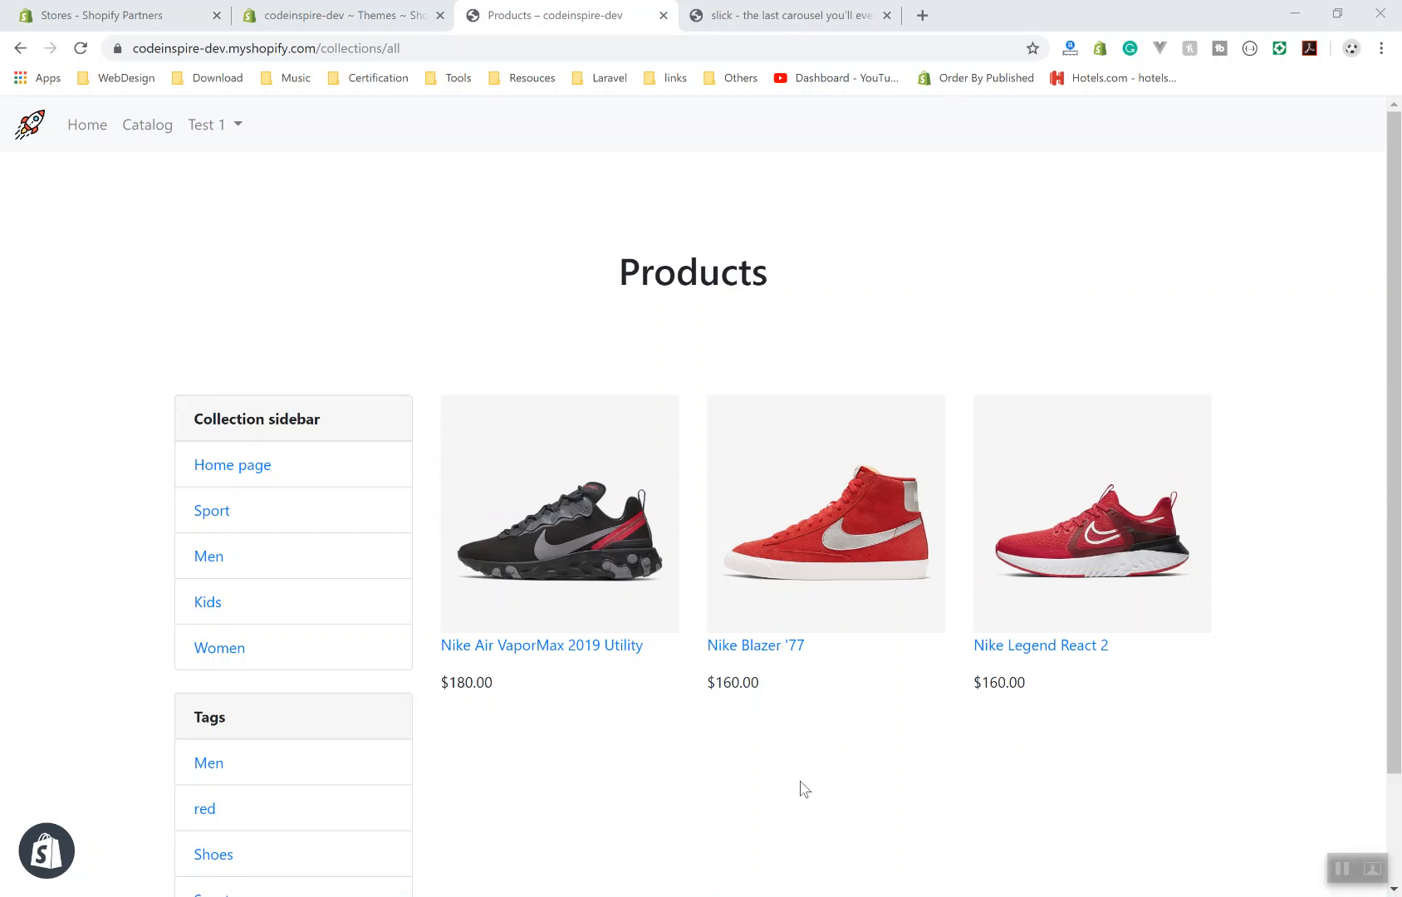
pyautogui.moveTo(774, 503)
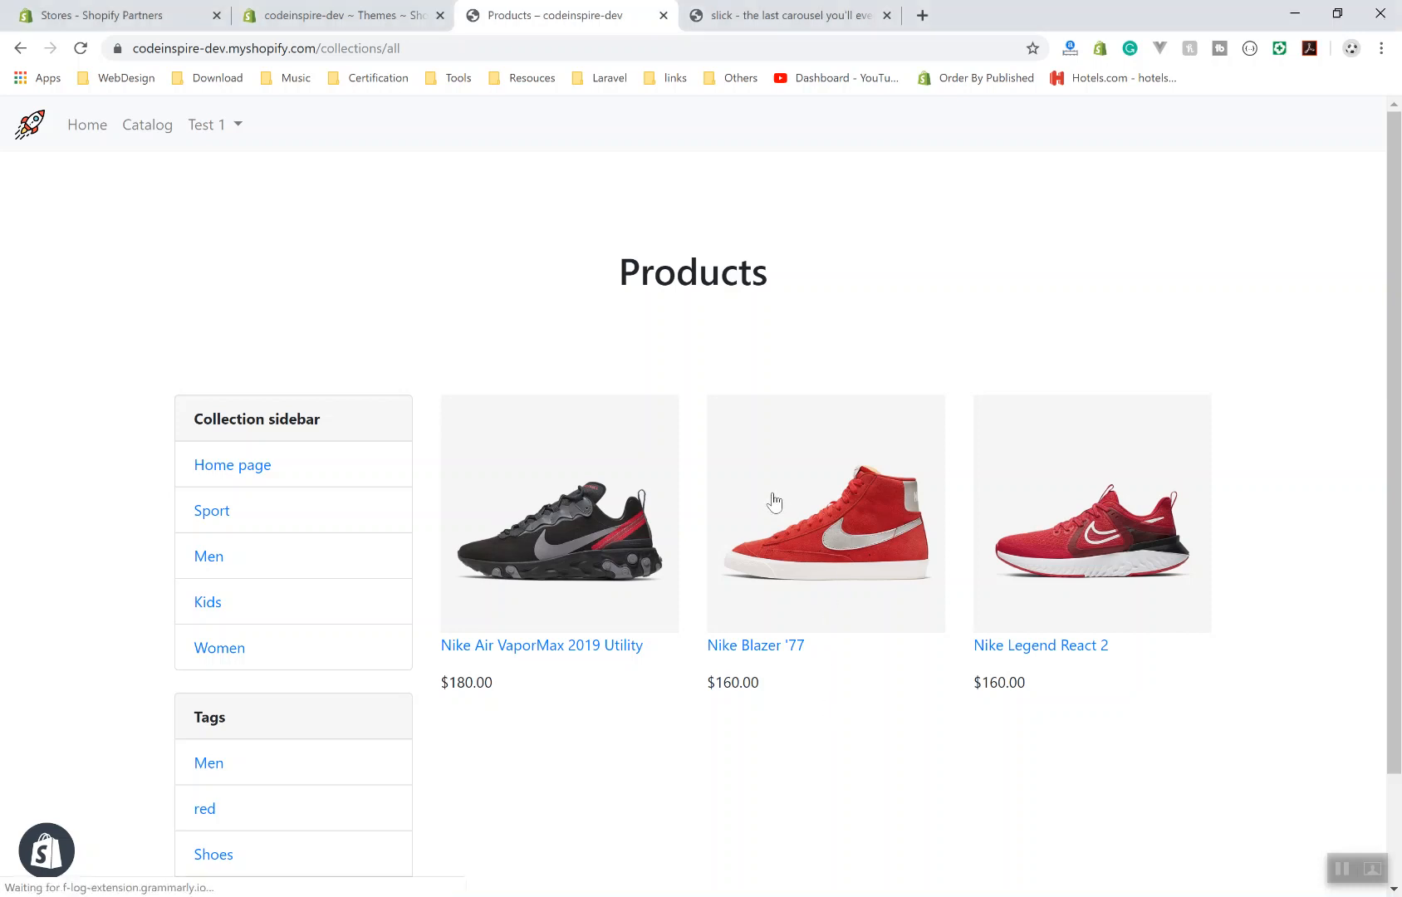
# Go to the Nike Blazer '77 product page from the Products collection
pyautogui.click(826, 513)
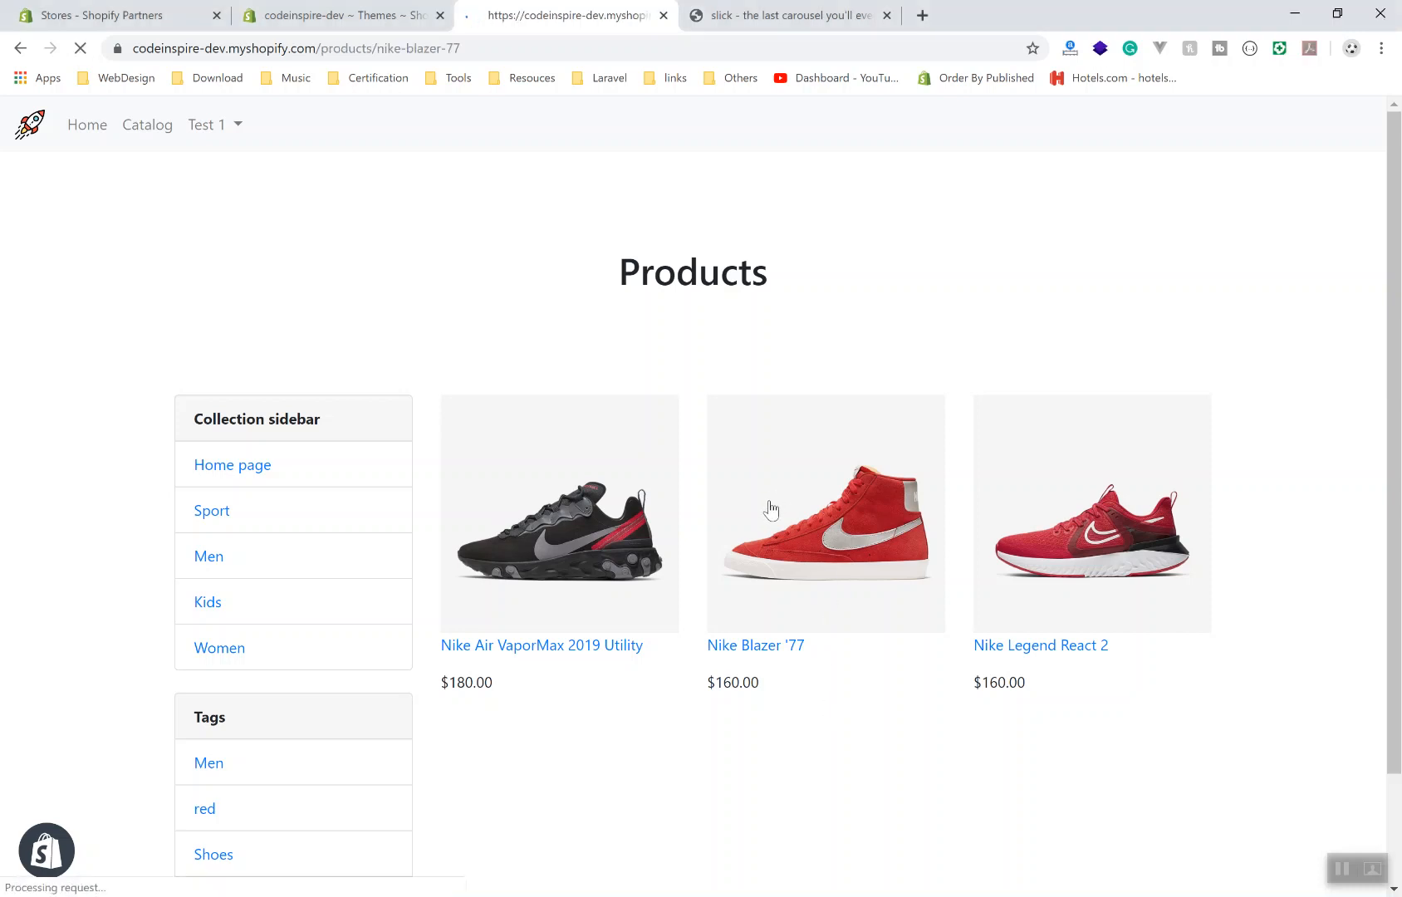
pyautogui.moveTo(694, 817)
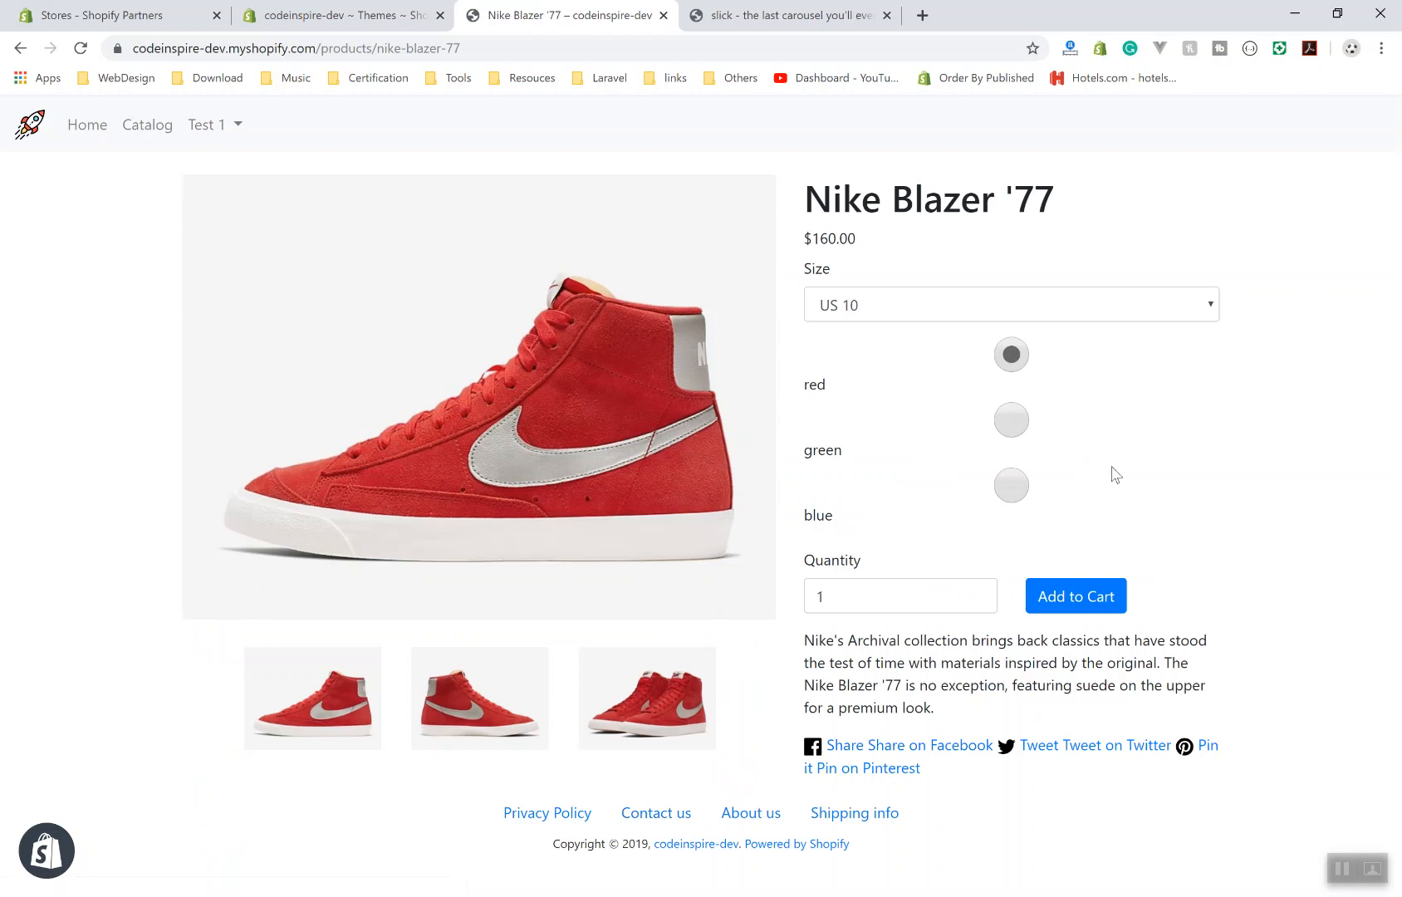
pyautogui.moveTo(850, 357)
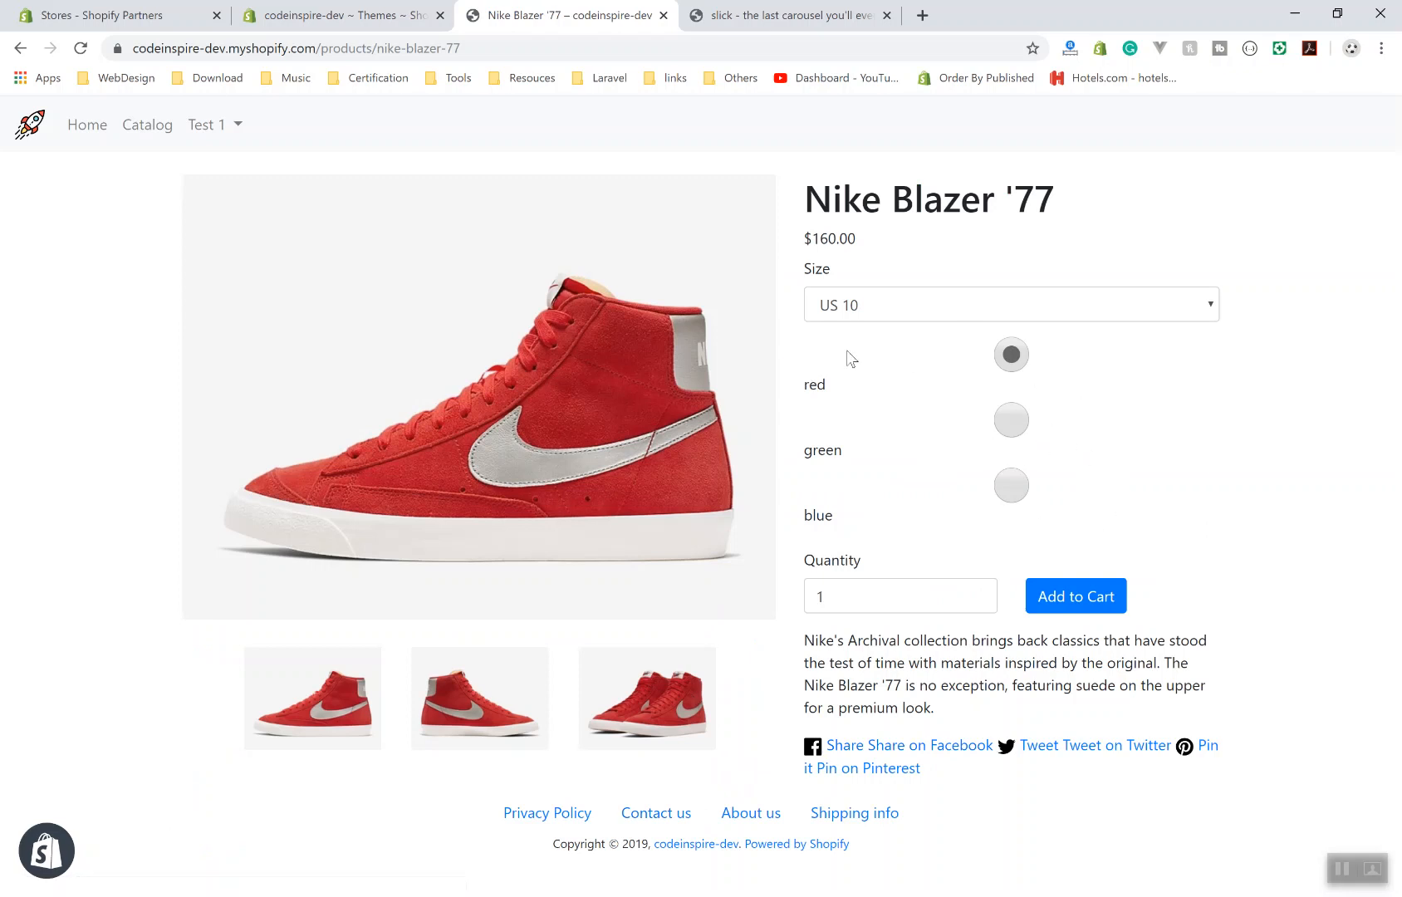
pyautogui.moveTo(704, 422)
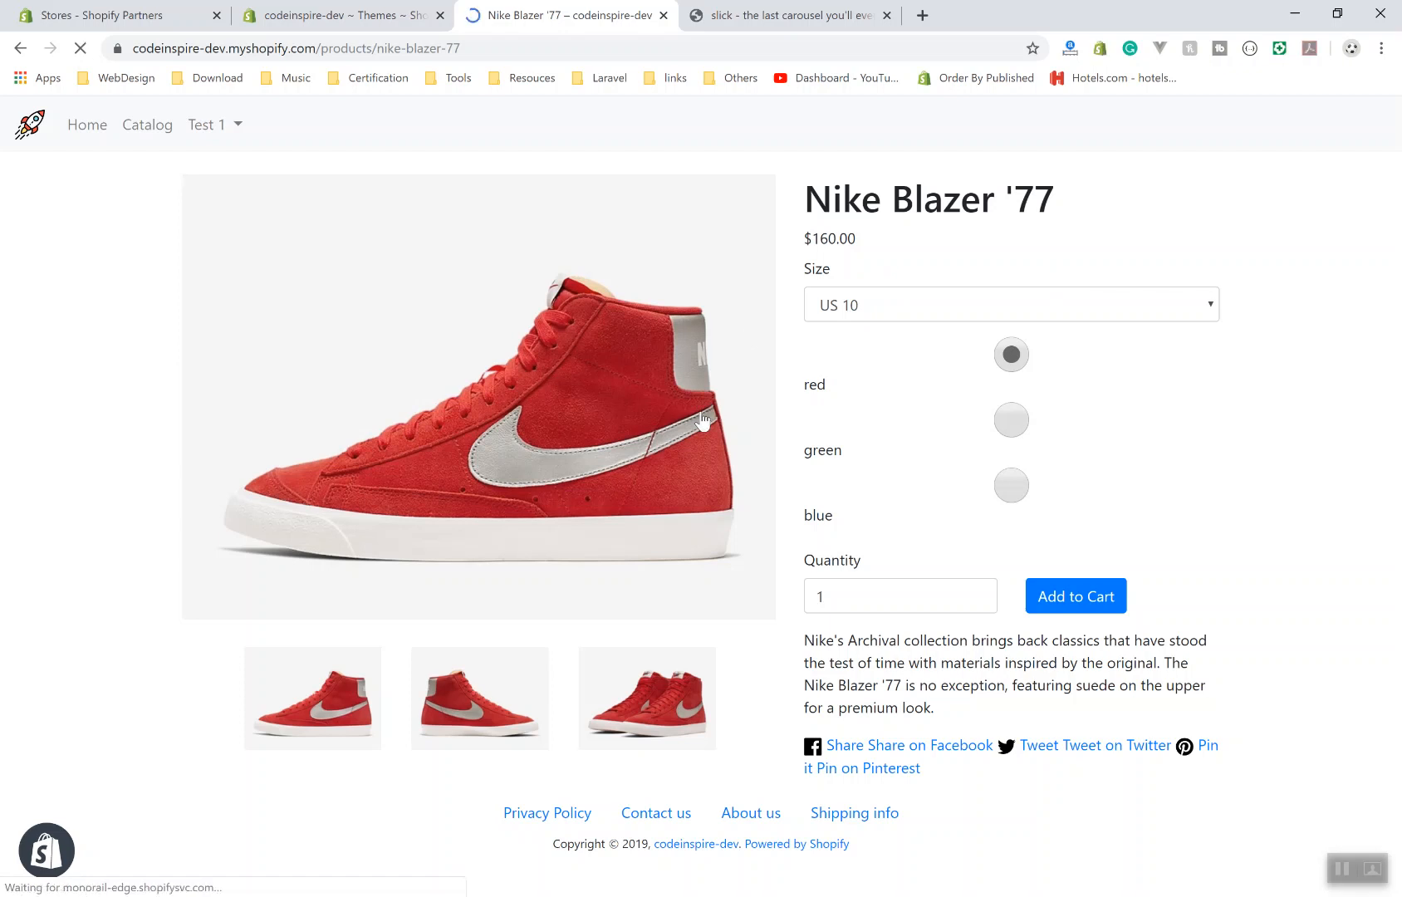
pyautogui.moveTo(884, 417)
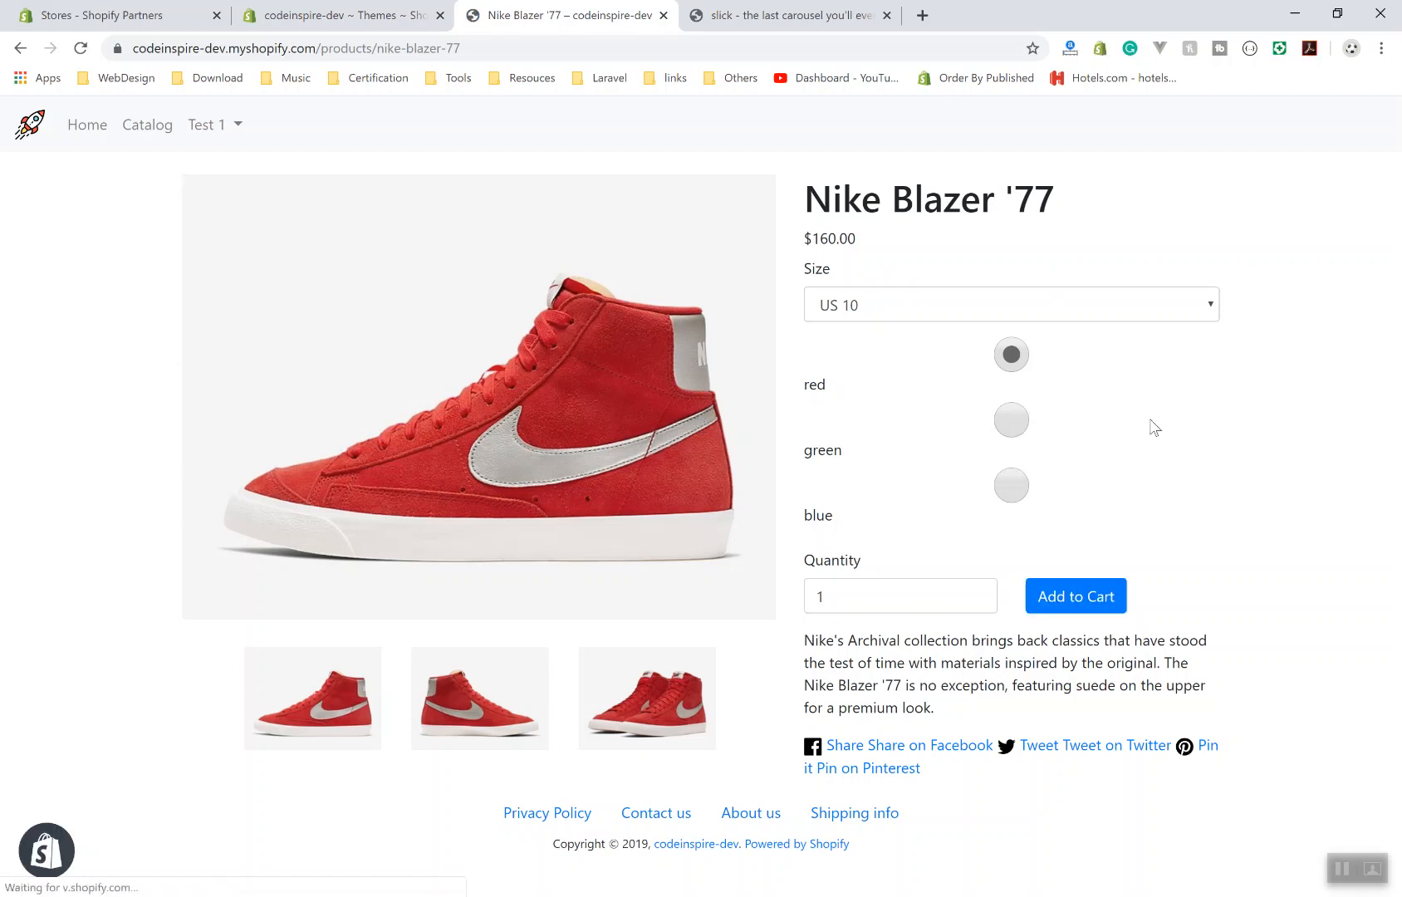
pyautogui.moveTo(966, 503)
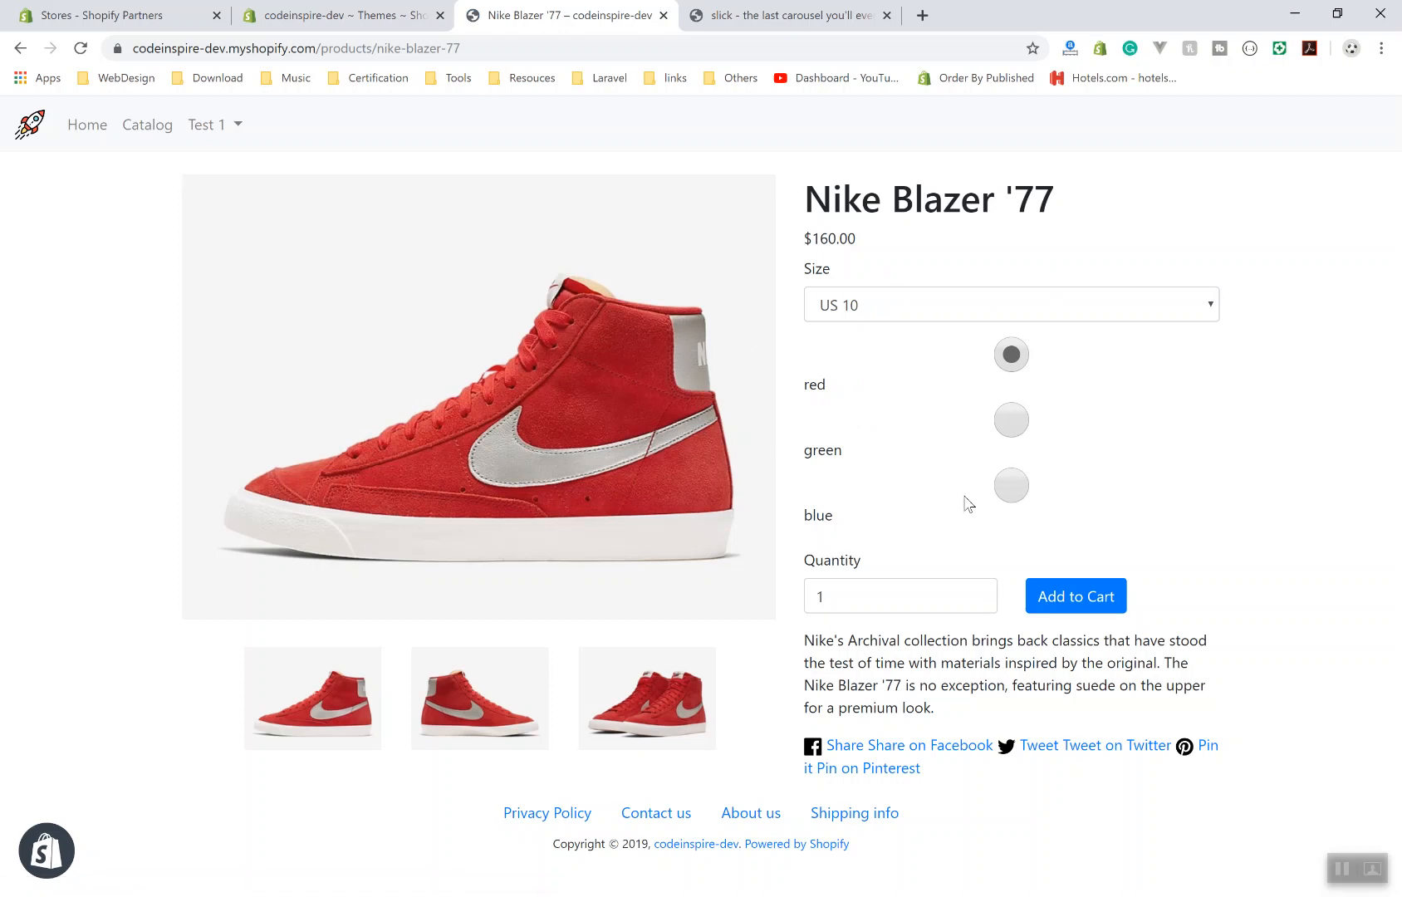
pyautogui.moveTo(968, 394)
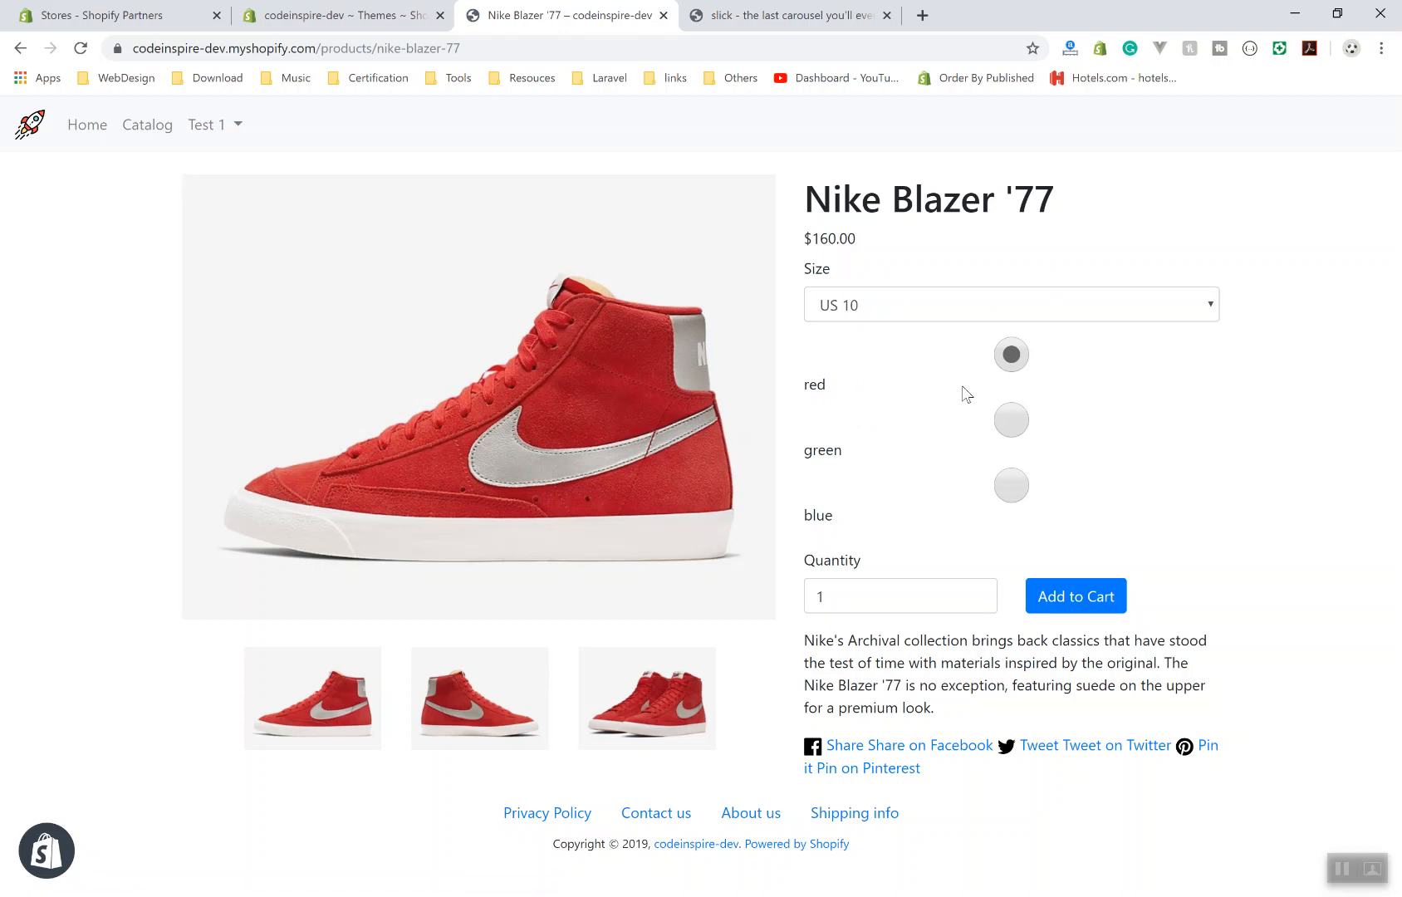
pyautogui.moveTo(944, 185)
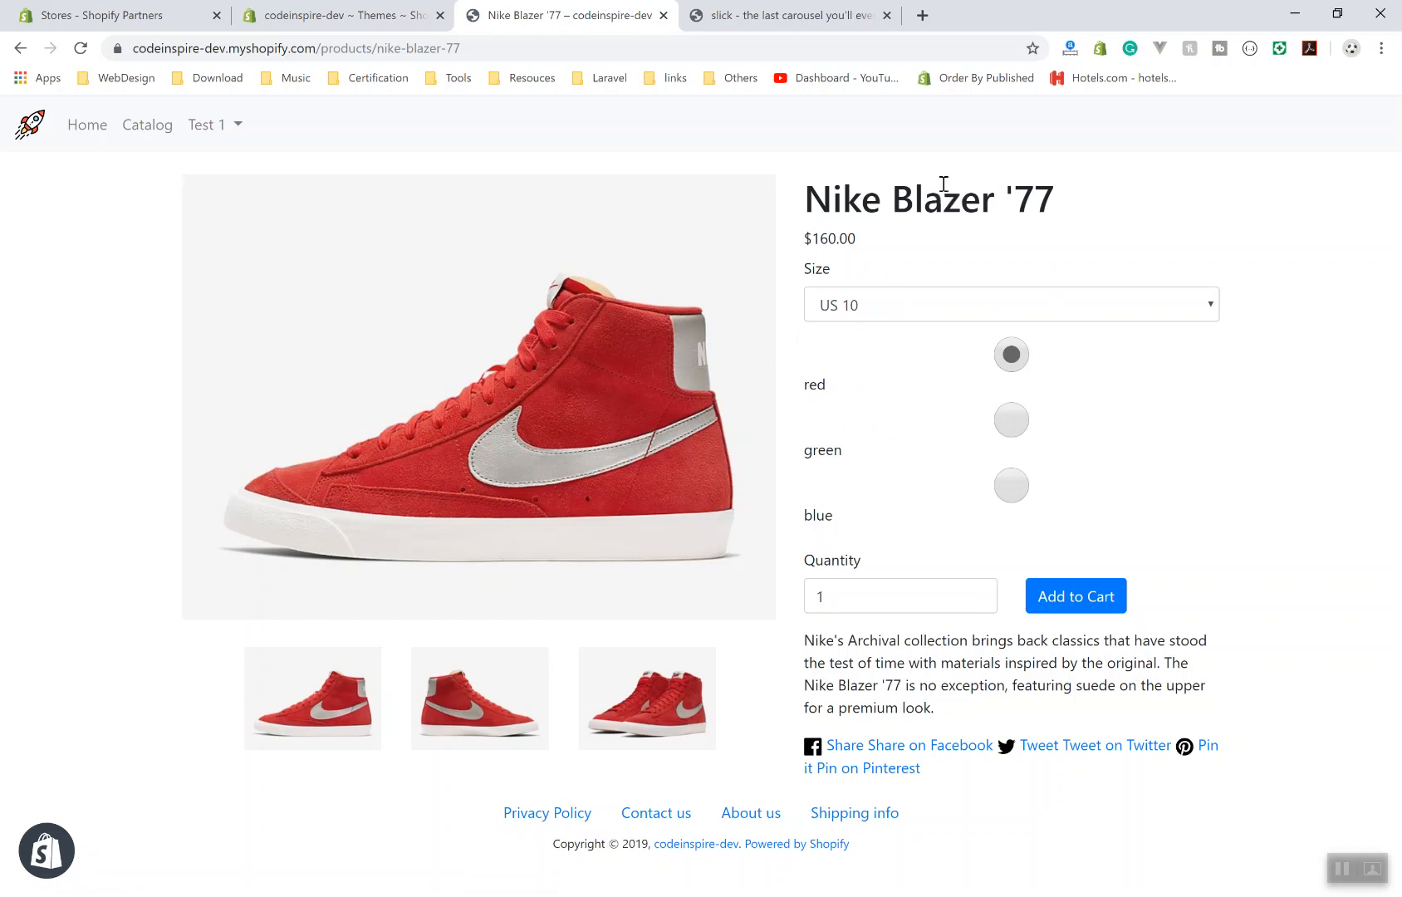
pyautogui.moveTo(1082, 463)
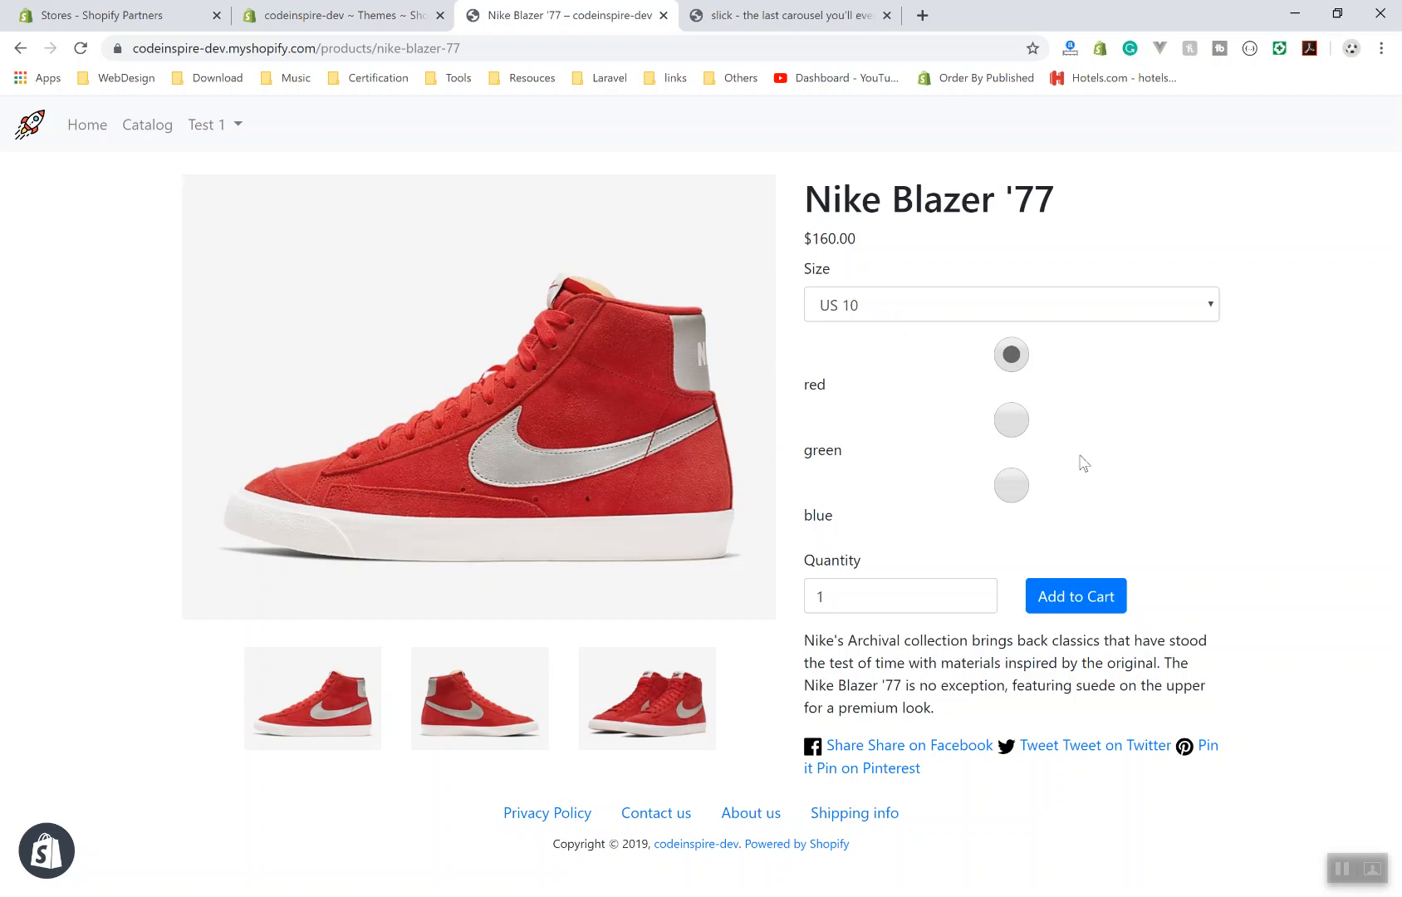
pyautogui.moveTo(794, 634)
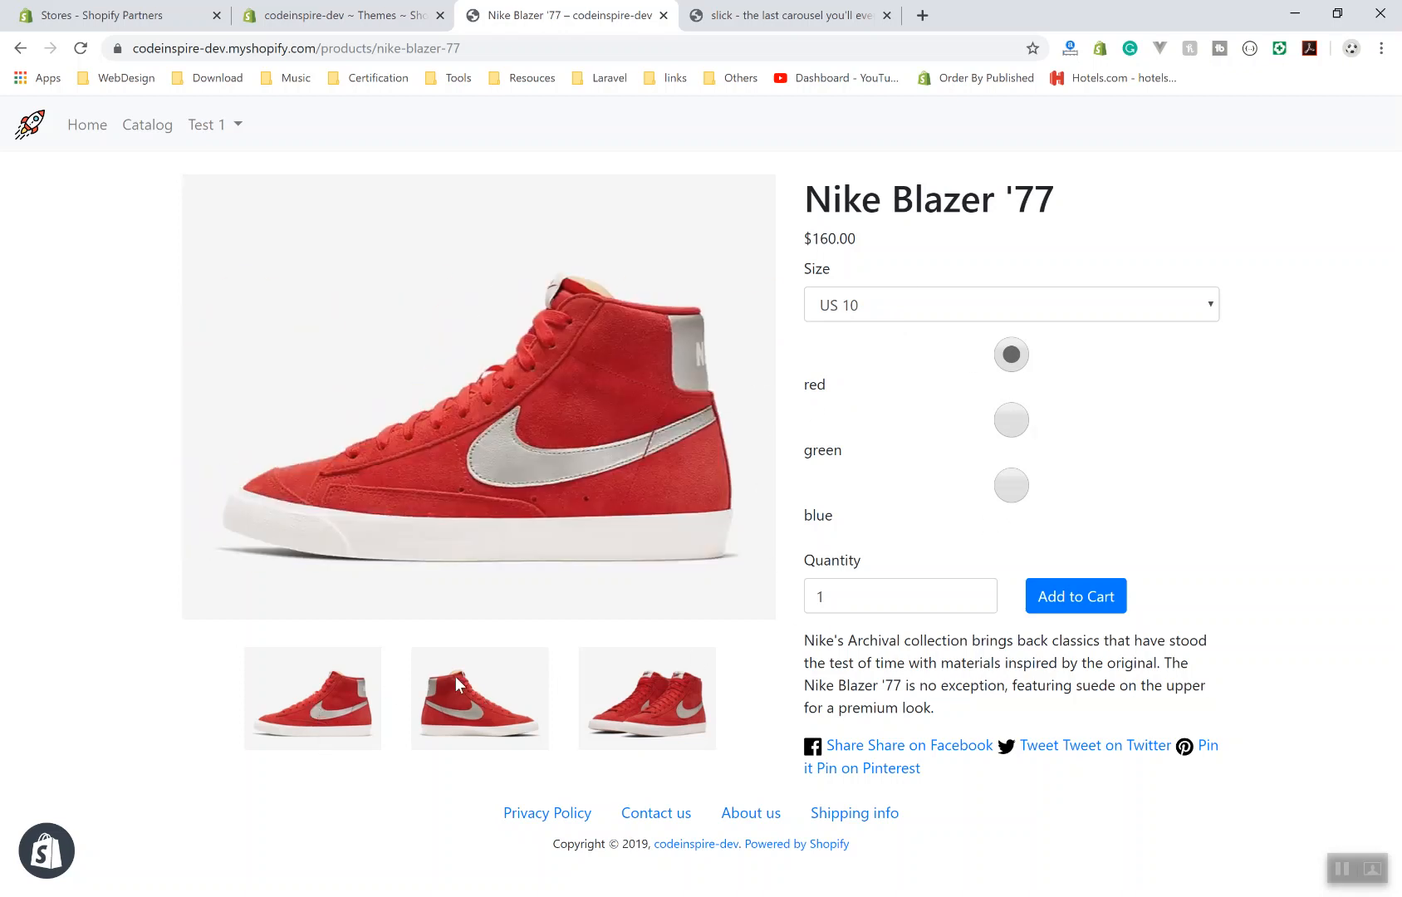
# Switch the main product image to the second Nike Blazer '77 photo via its thumbnail
pyautogui.click(480, 697)
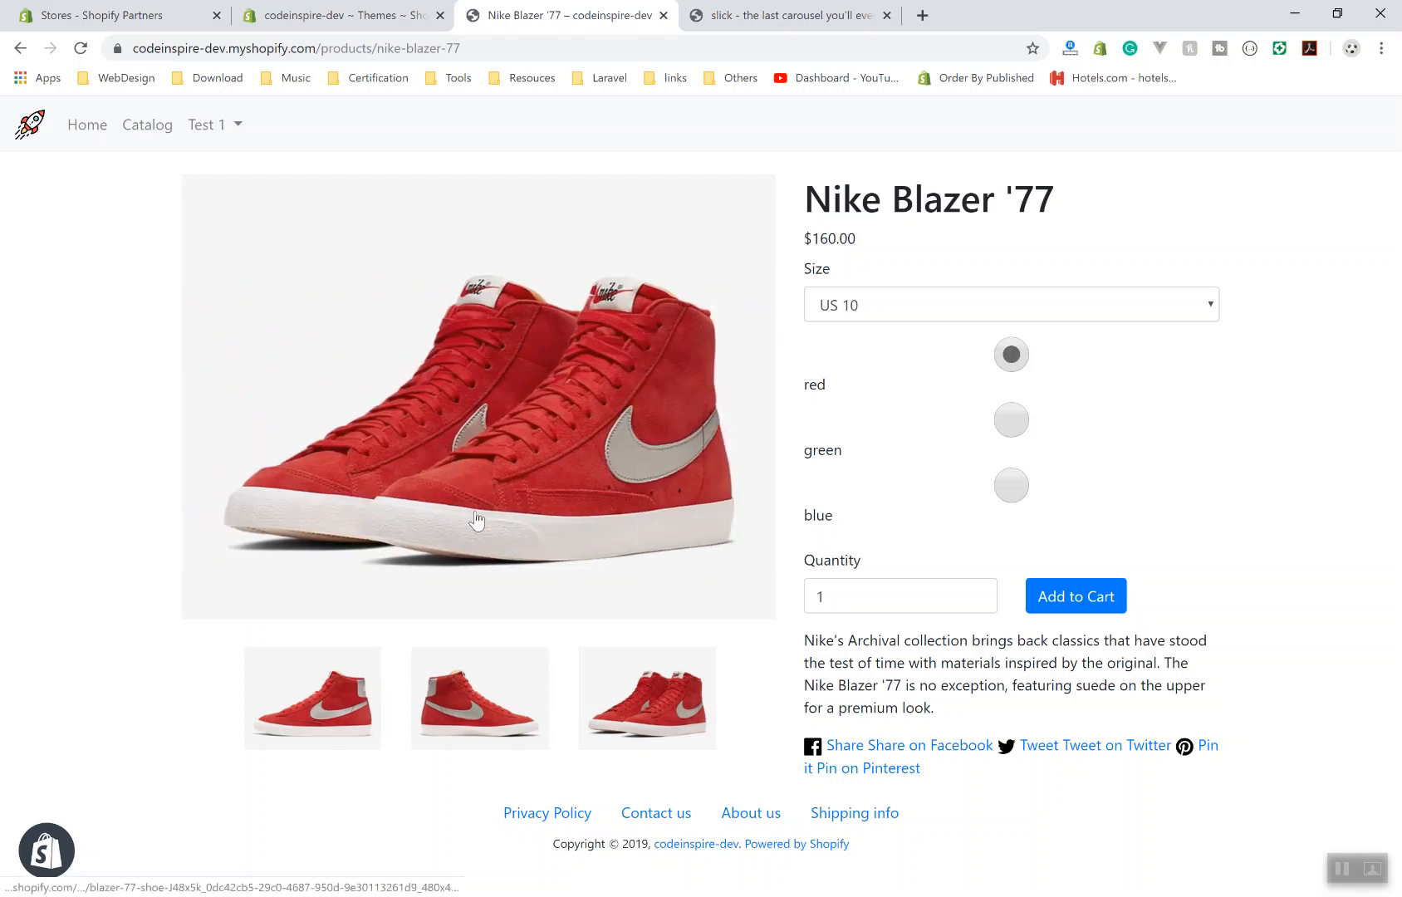
pyautogui.moveTo(545, 565)
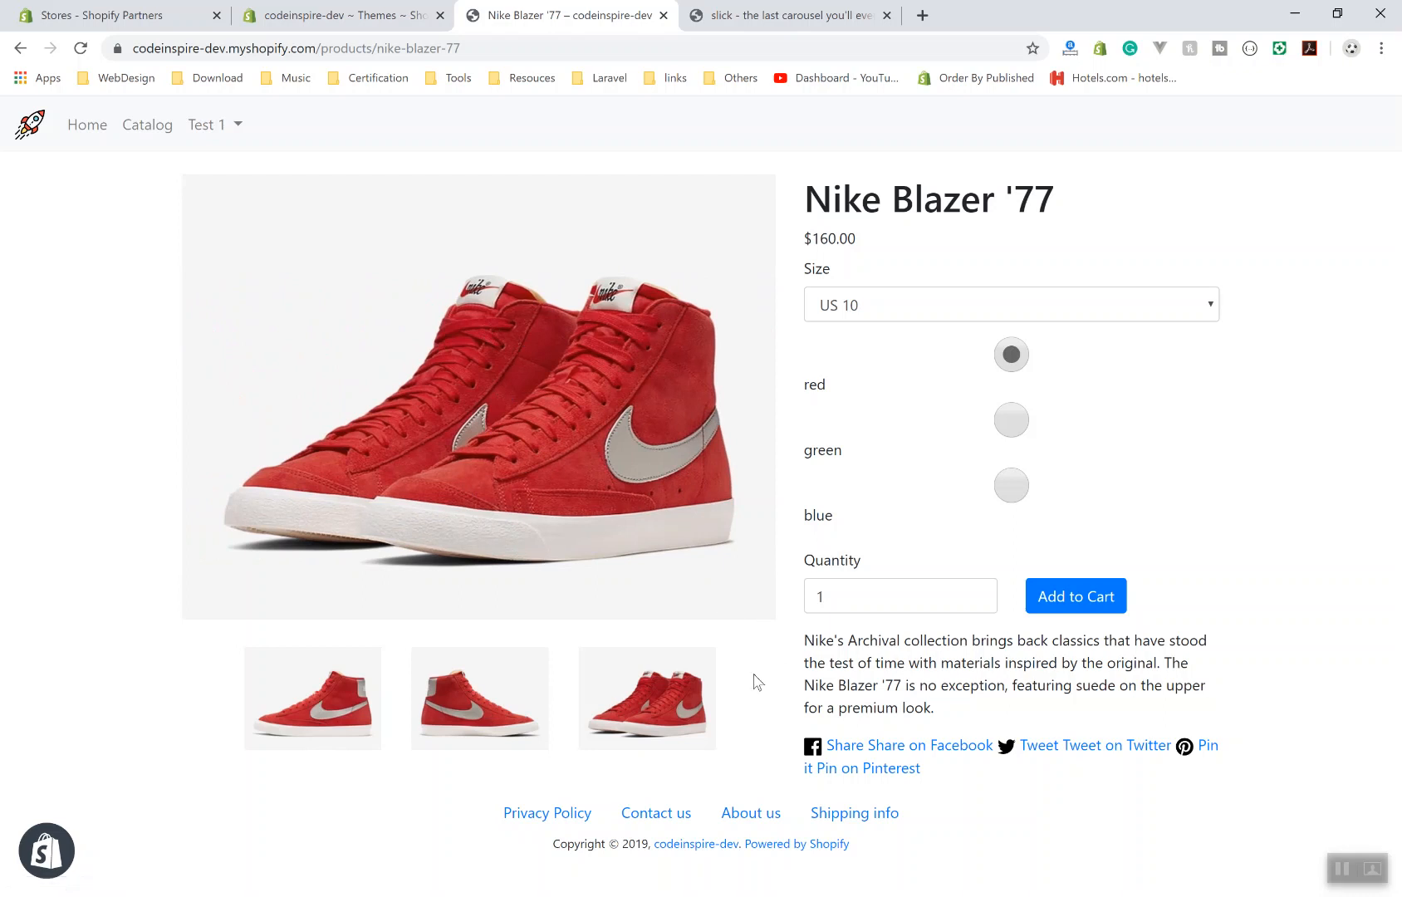
pyautogui.moveTo(835, 679)
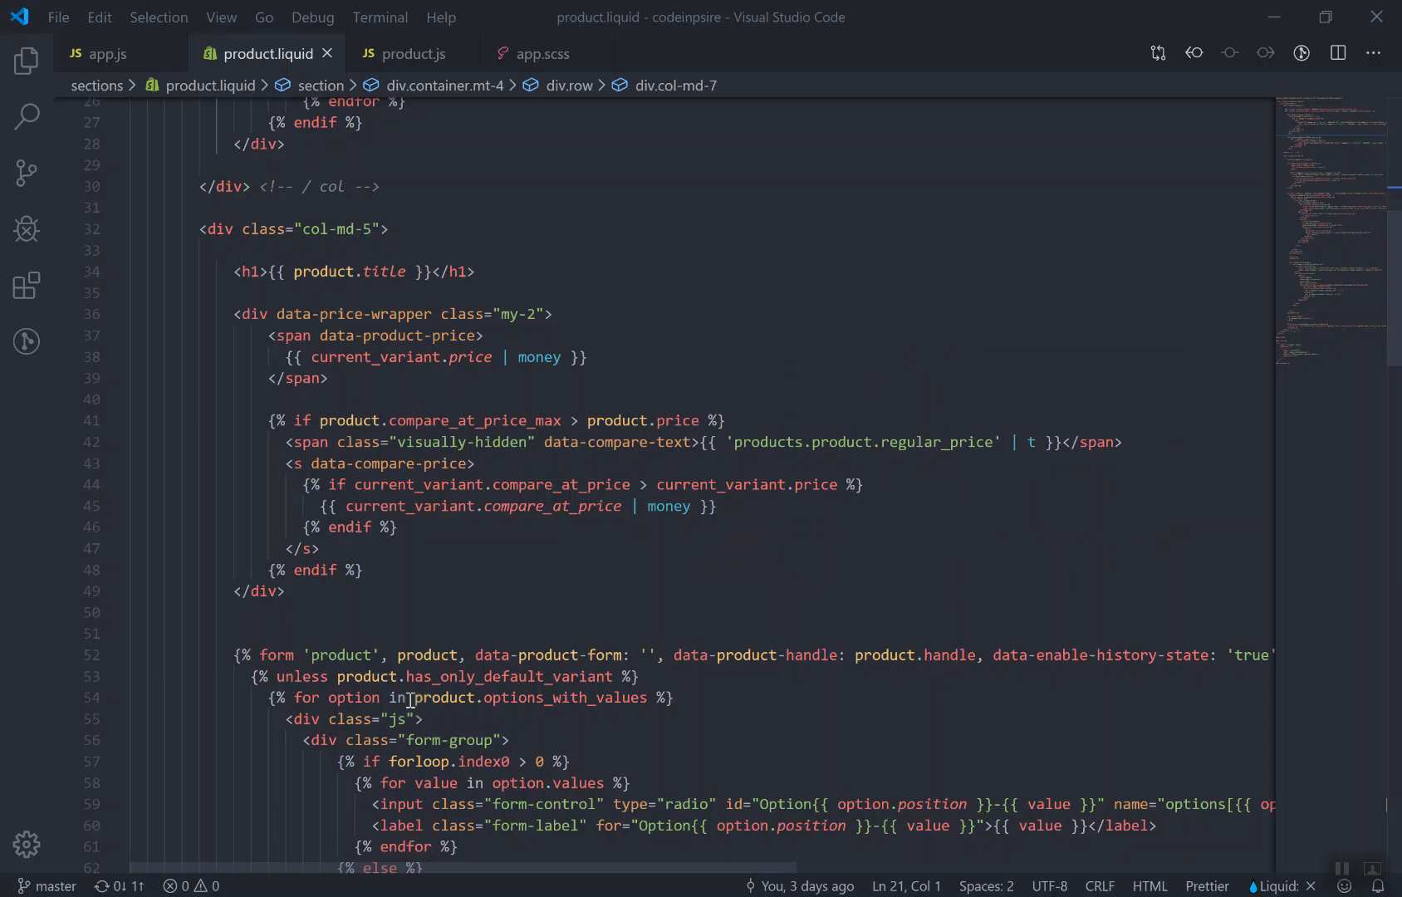
# View app.scss with its Bootstrap and slick-carousel stylesheet imports
pyautogui.scroll(3)
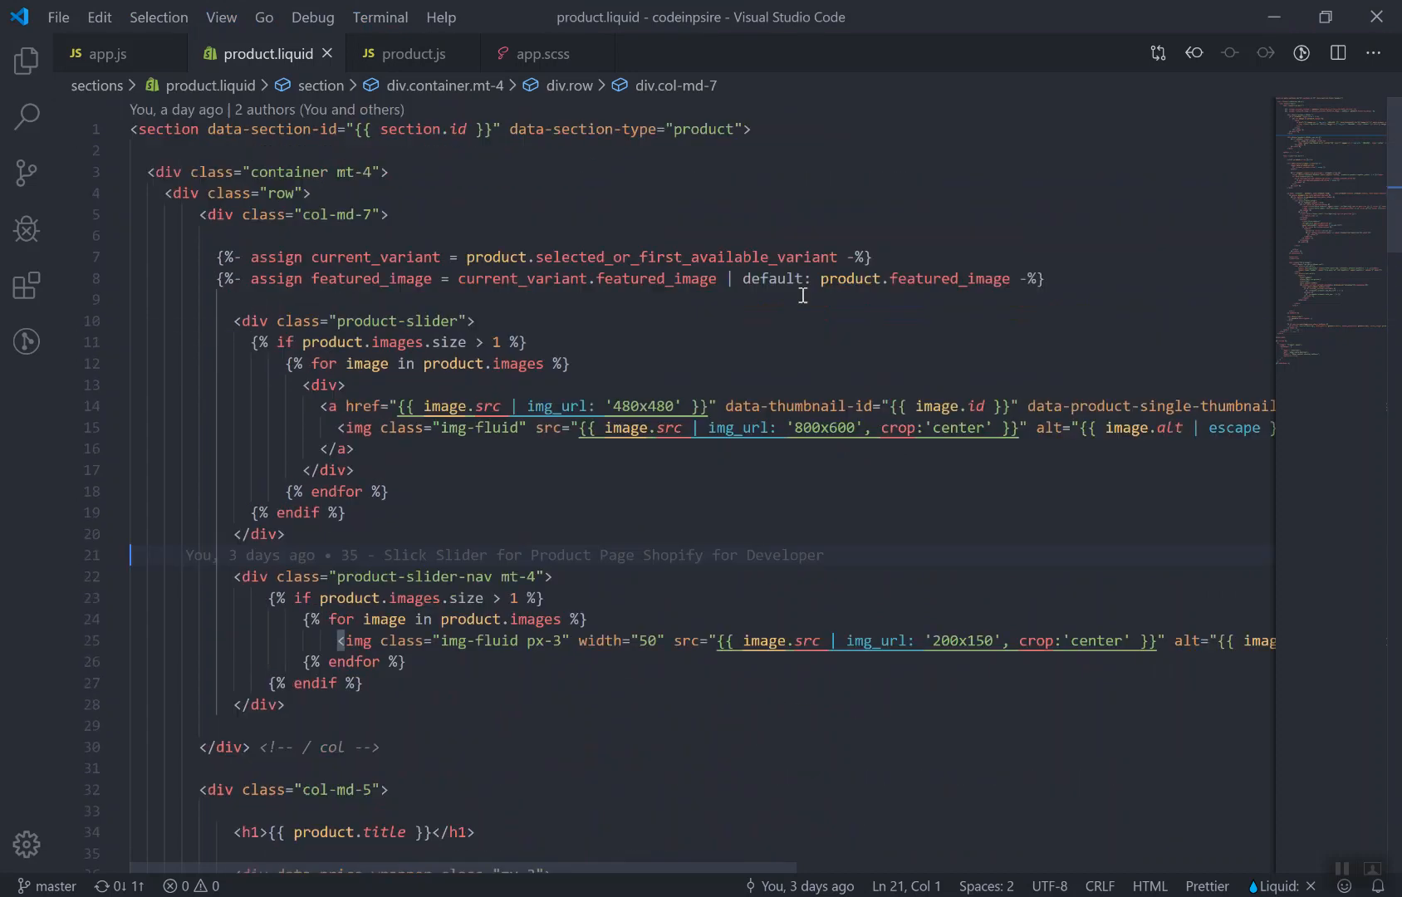
pyautogui.click(531, 53)
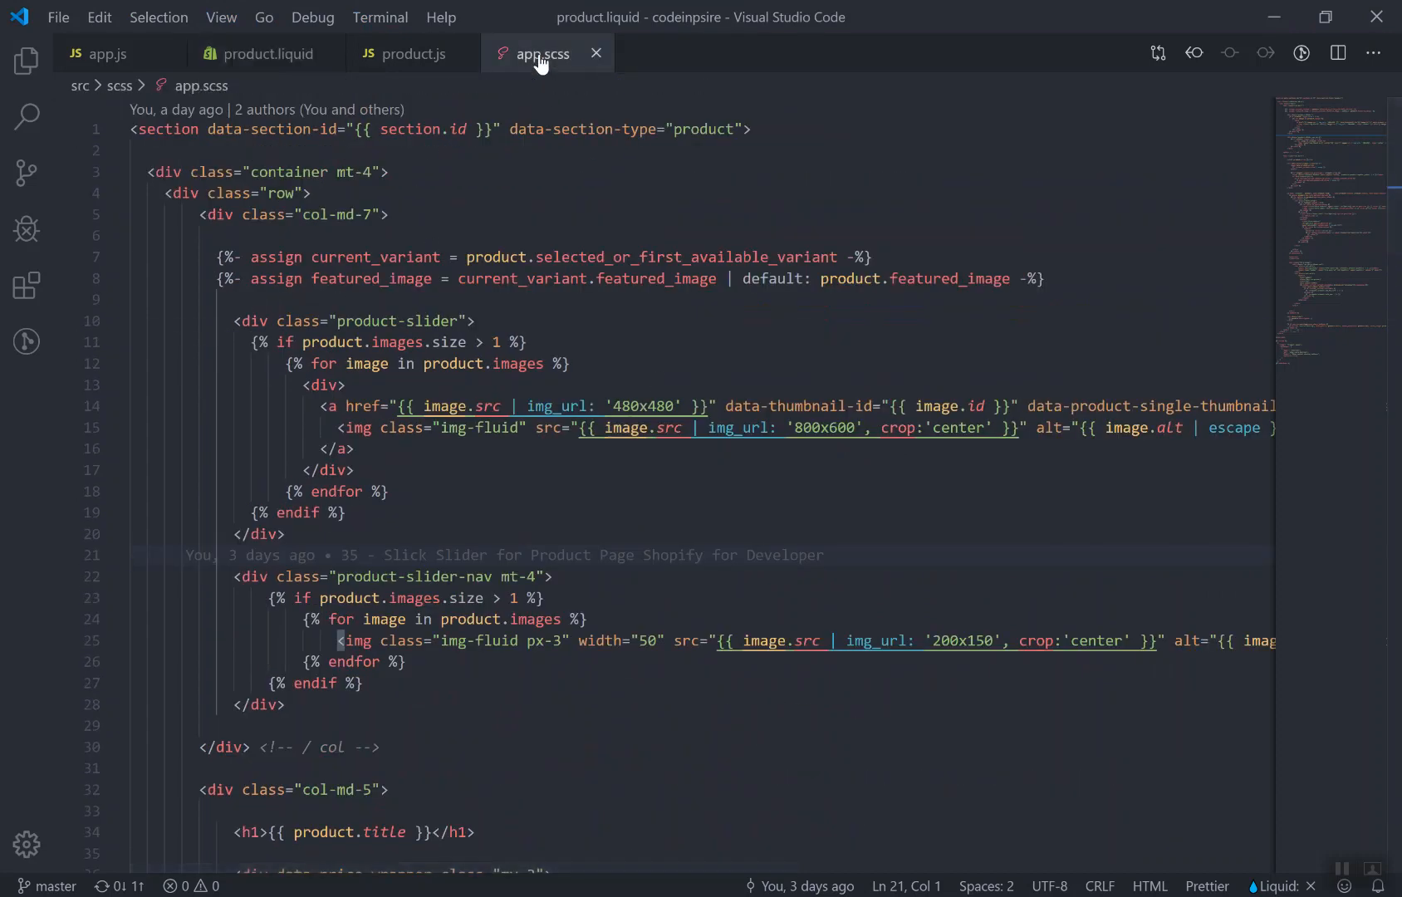
pyautogui.click(543, 53)
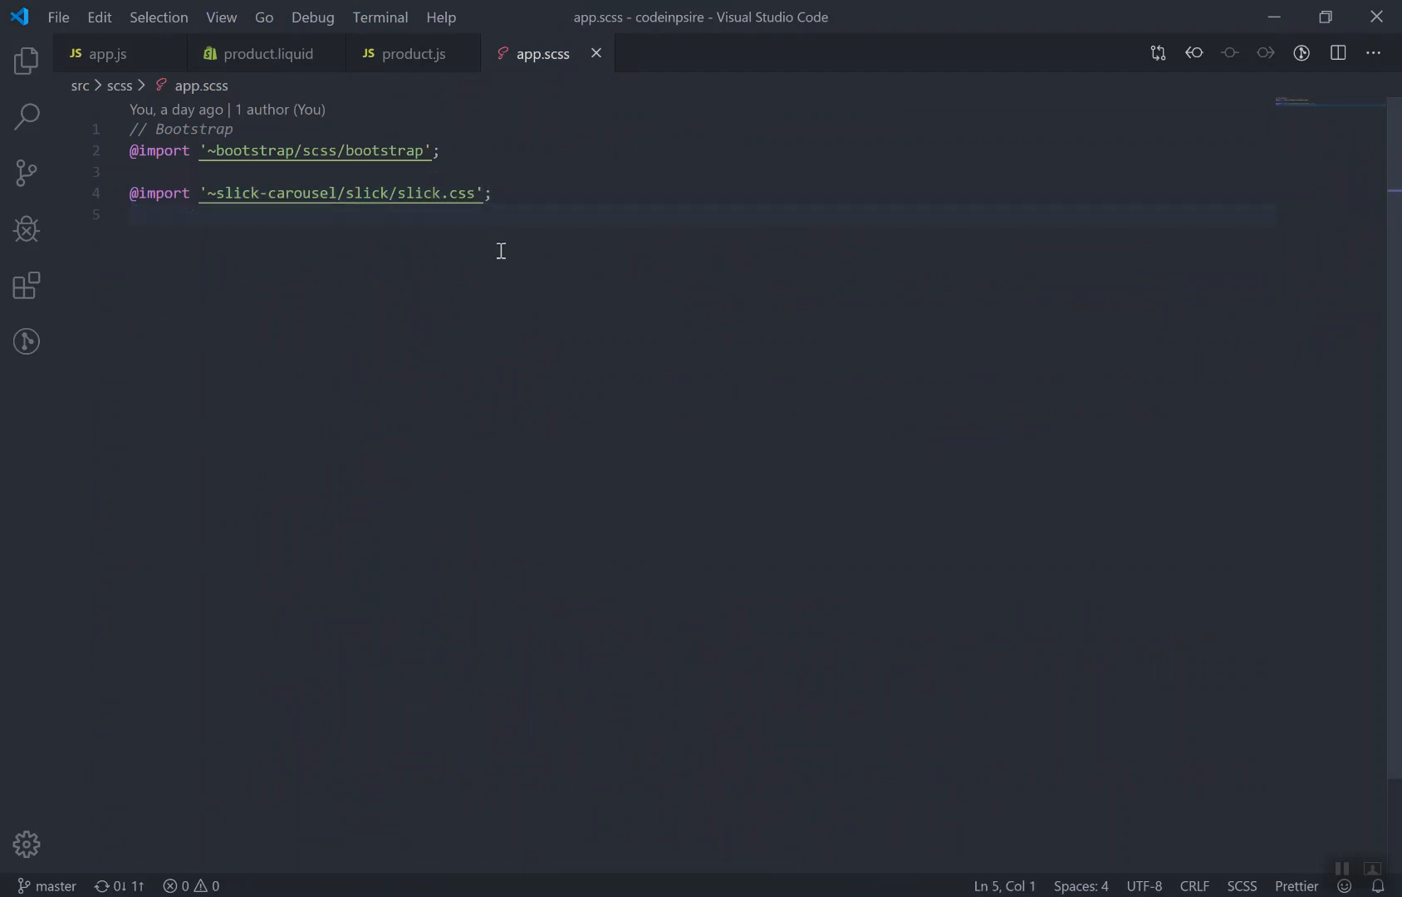
pyautogui.moveTo(312, 234)
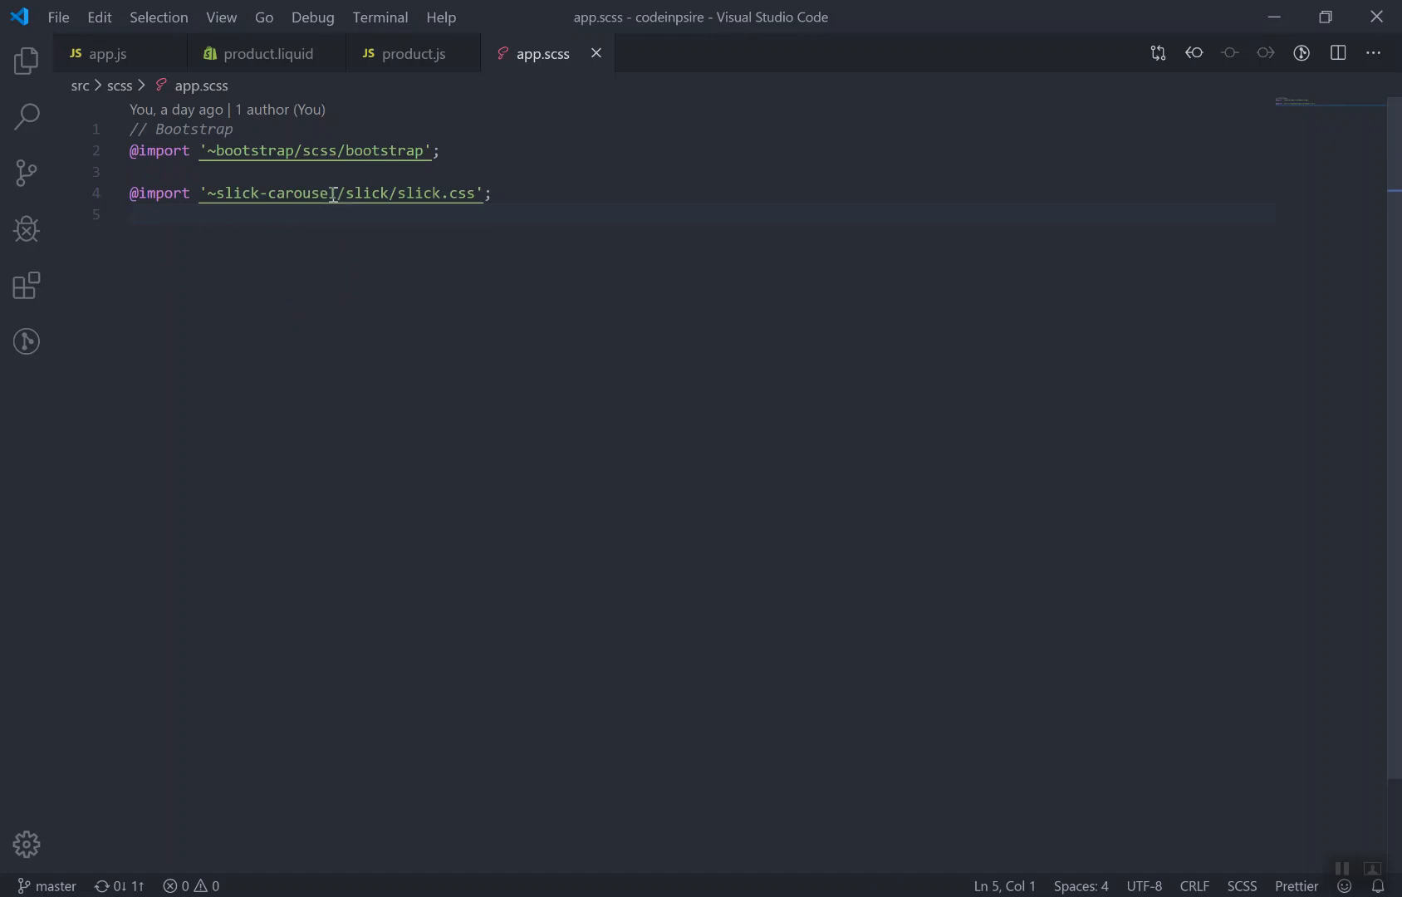
pyautogui.moveTo(407, 296)
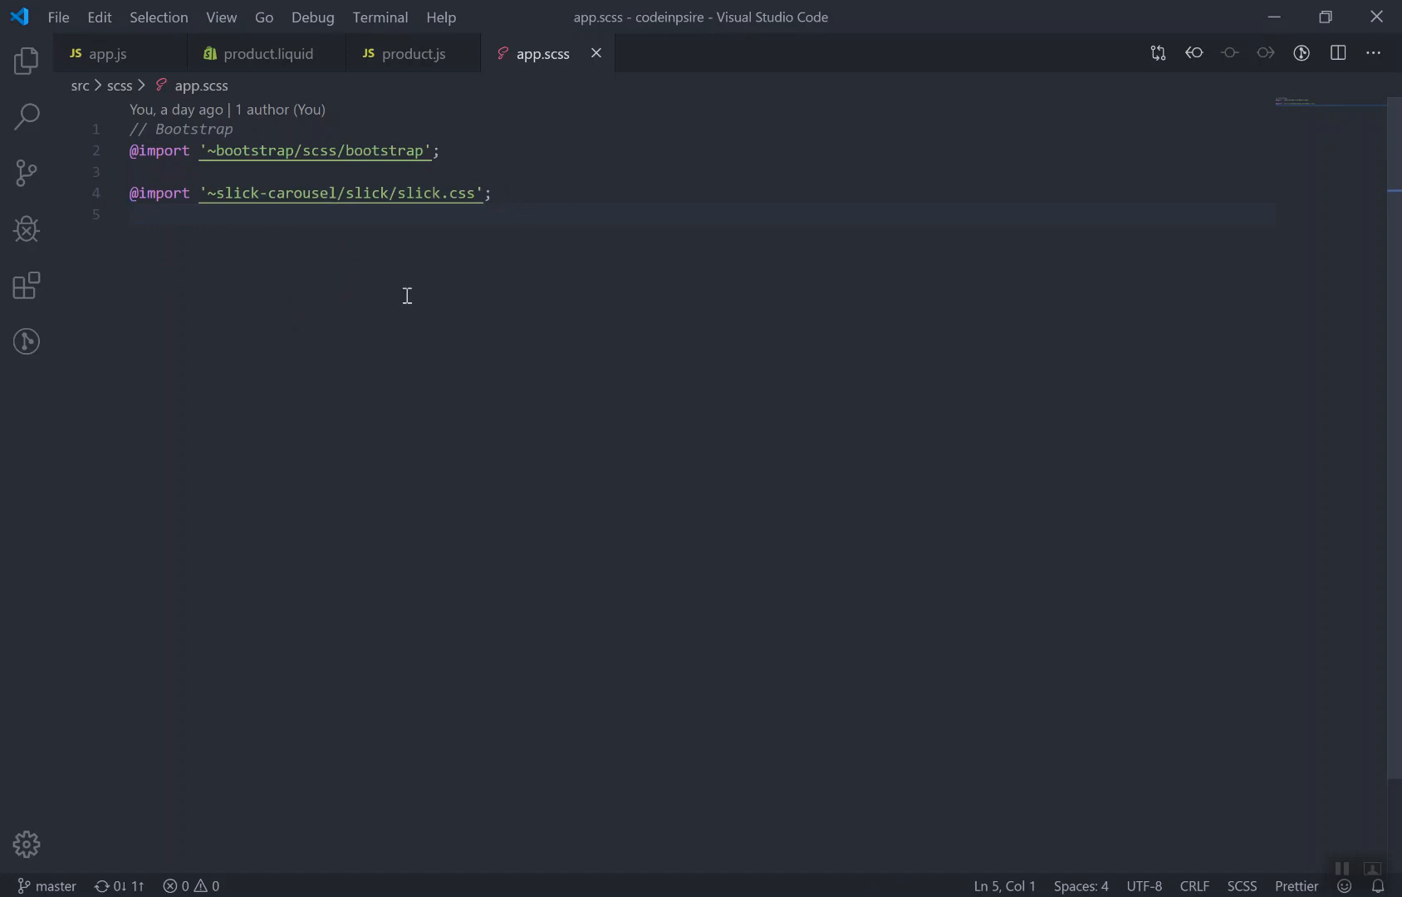
pyautogui.moveTo(565, 317)
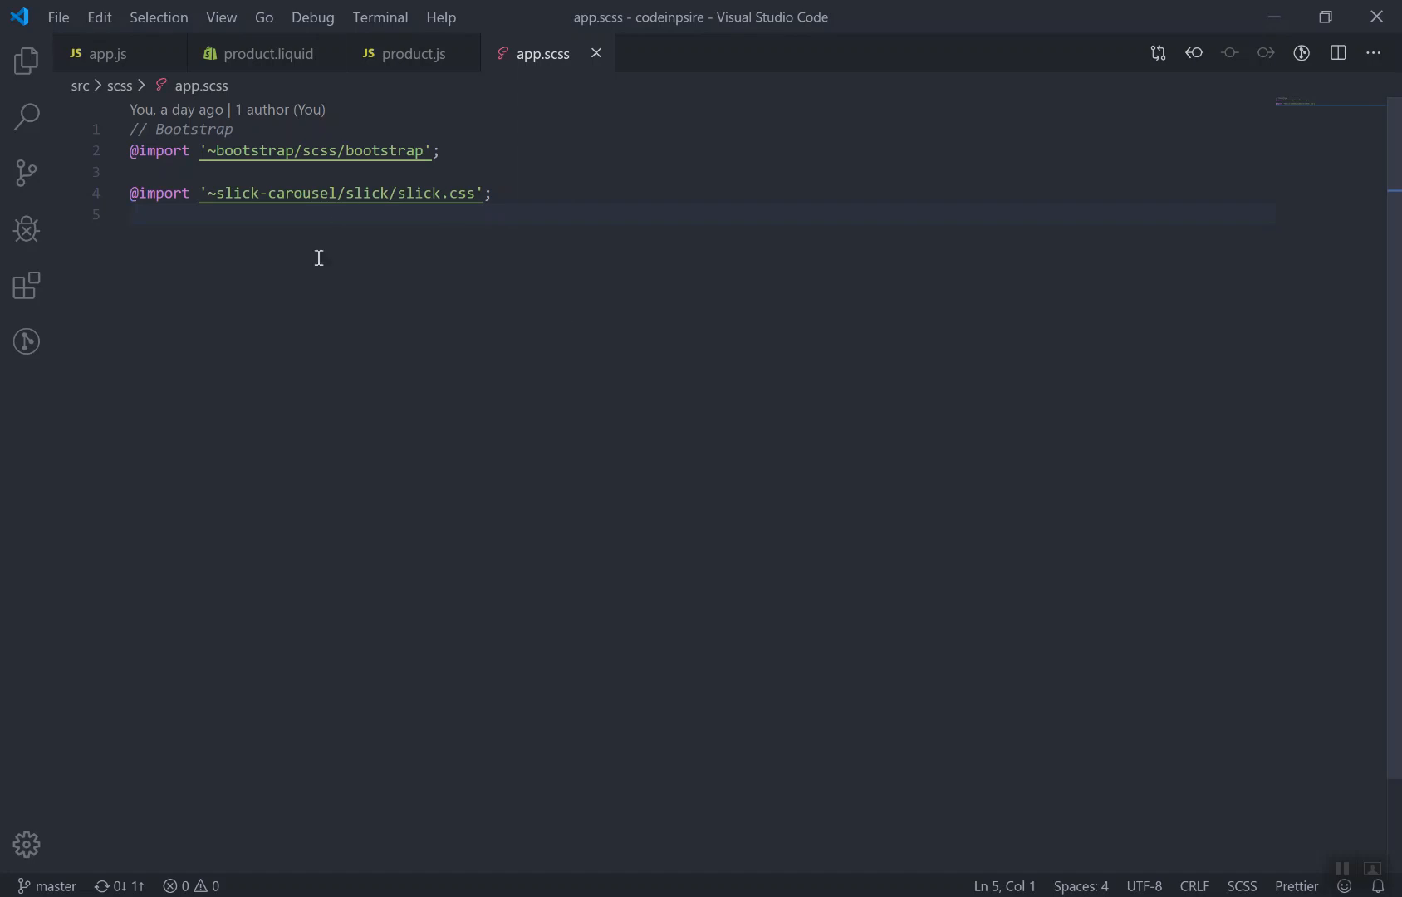
pyautogui.moveTo(427, 272)
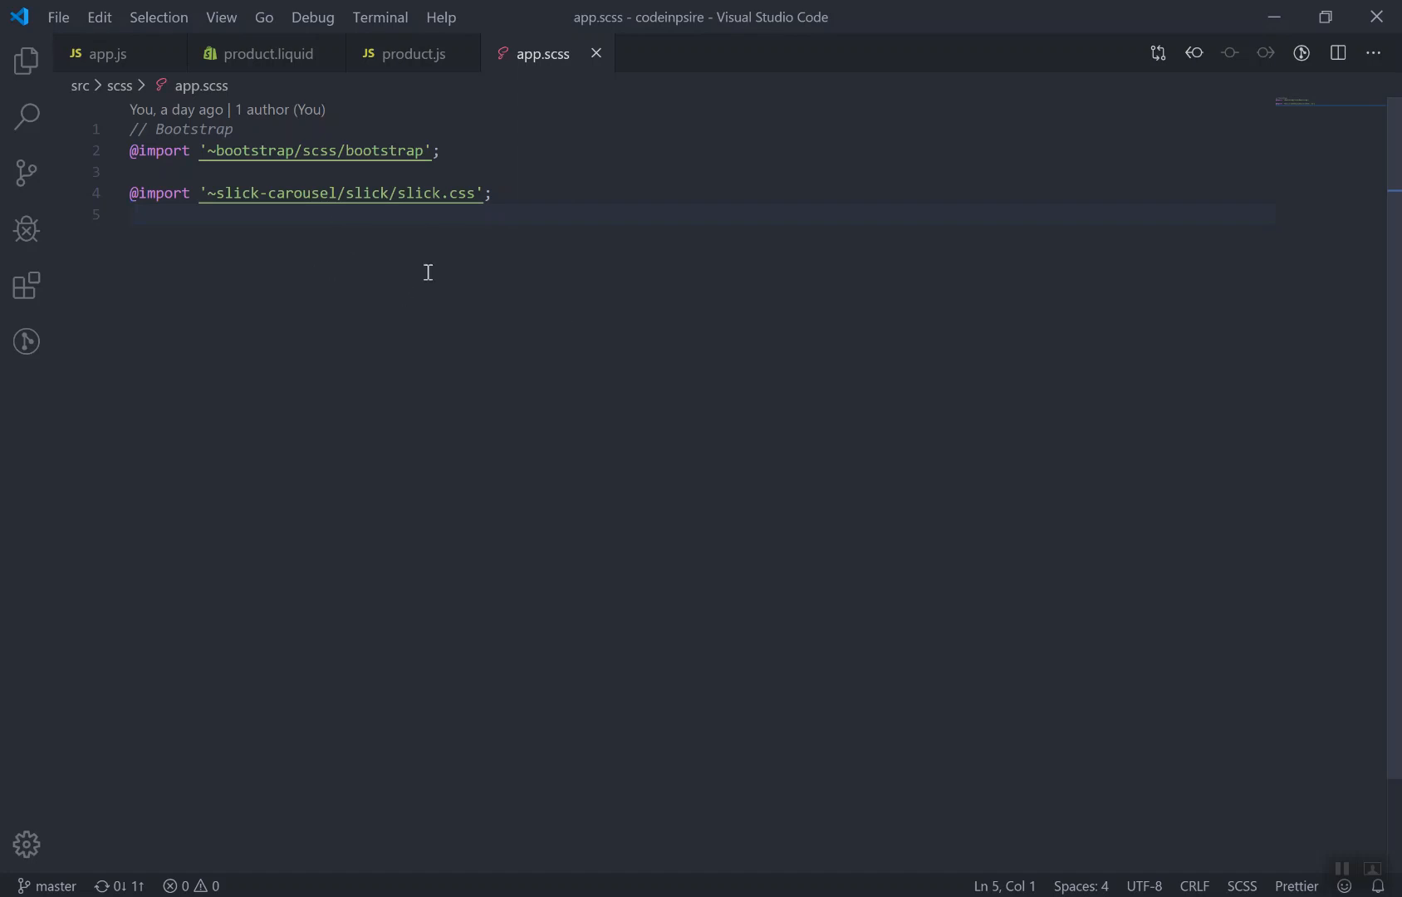
# Review the .slick() options for .product-slider and .product-slider-nav in product.js
pyautogui.click(413, 53)
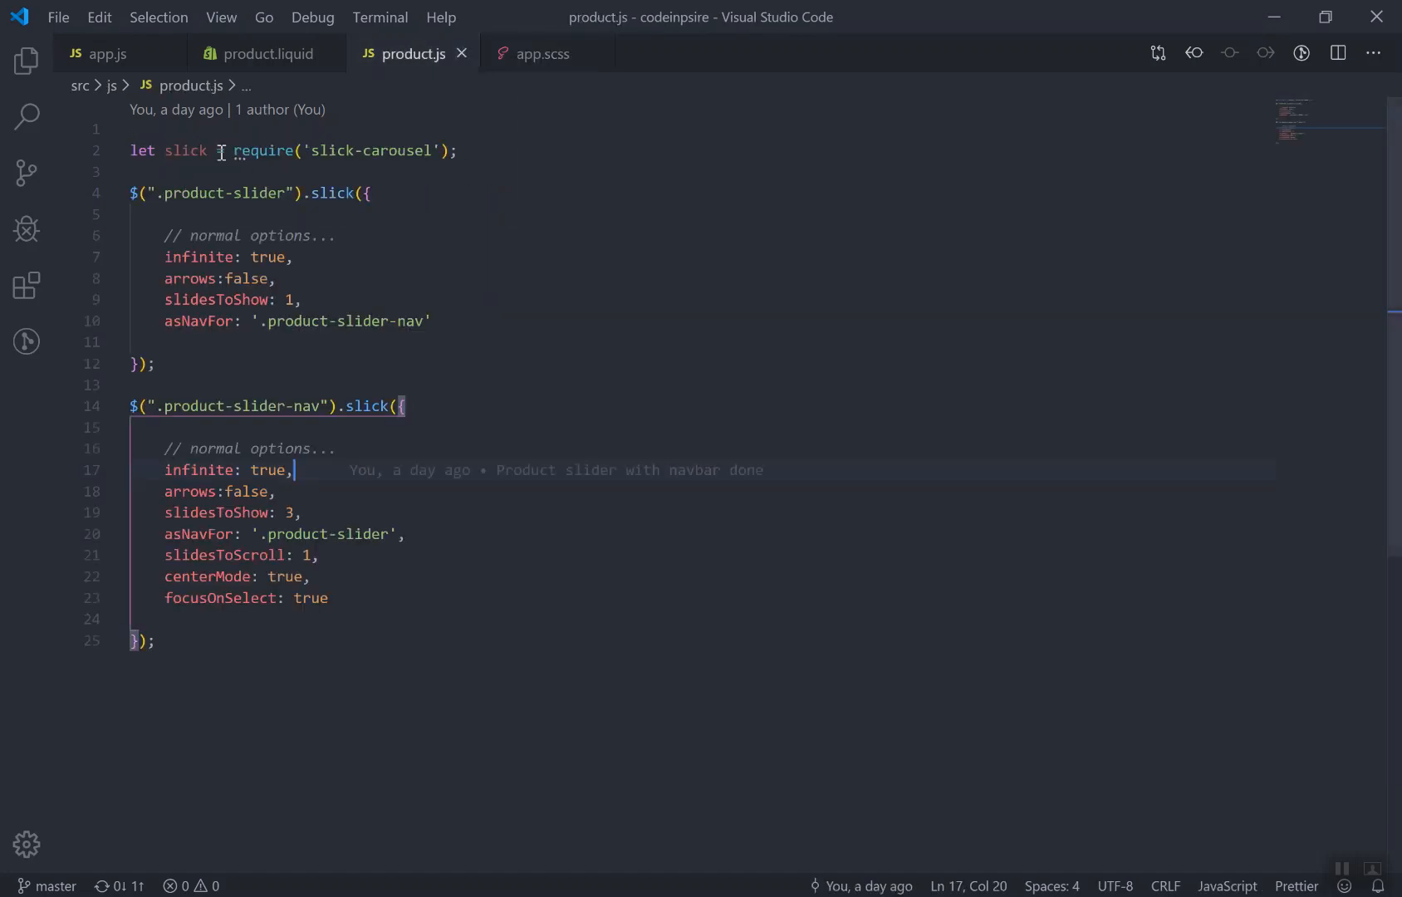
pyautogui.click(115, 193)
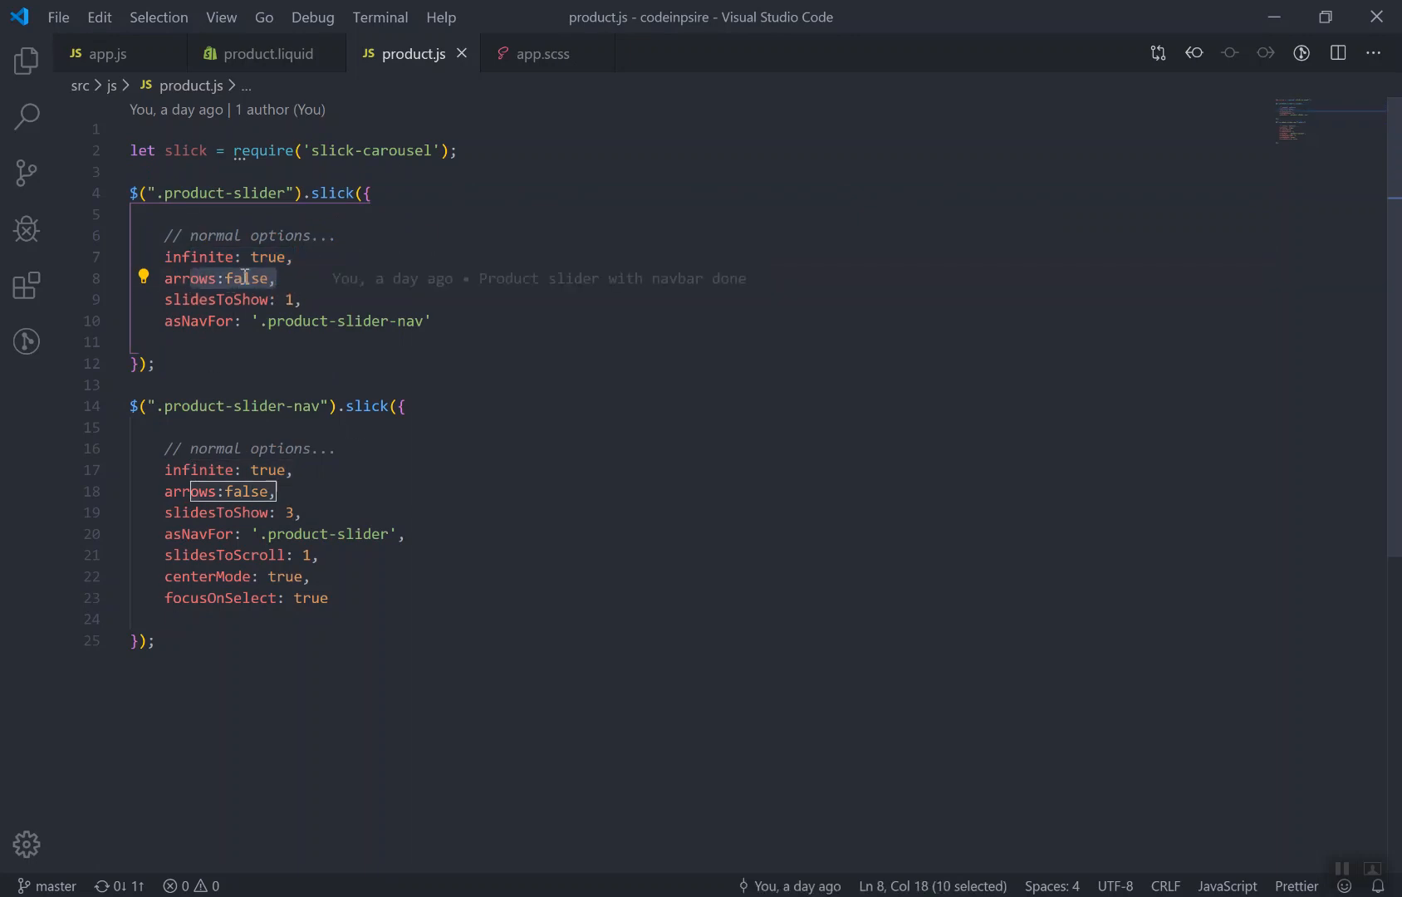
pyautogui.click(311, 364)
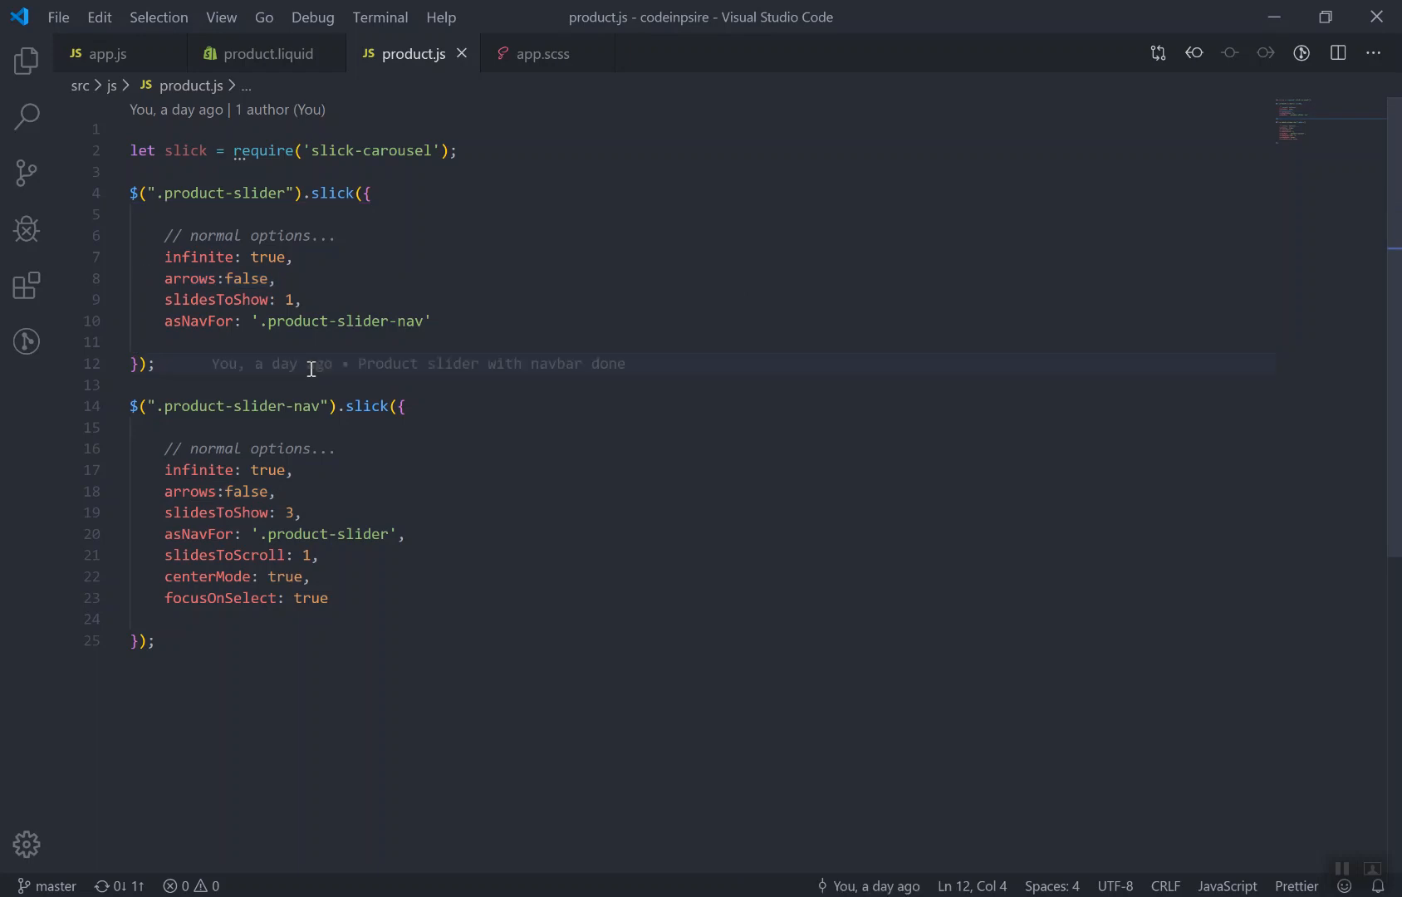
pyautogui.moveTo(267, 244)
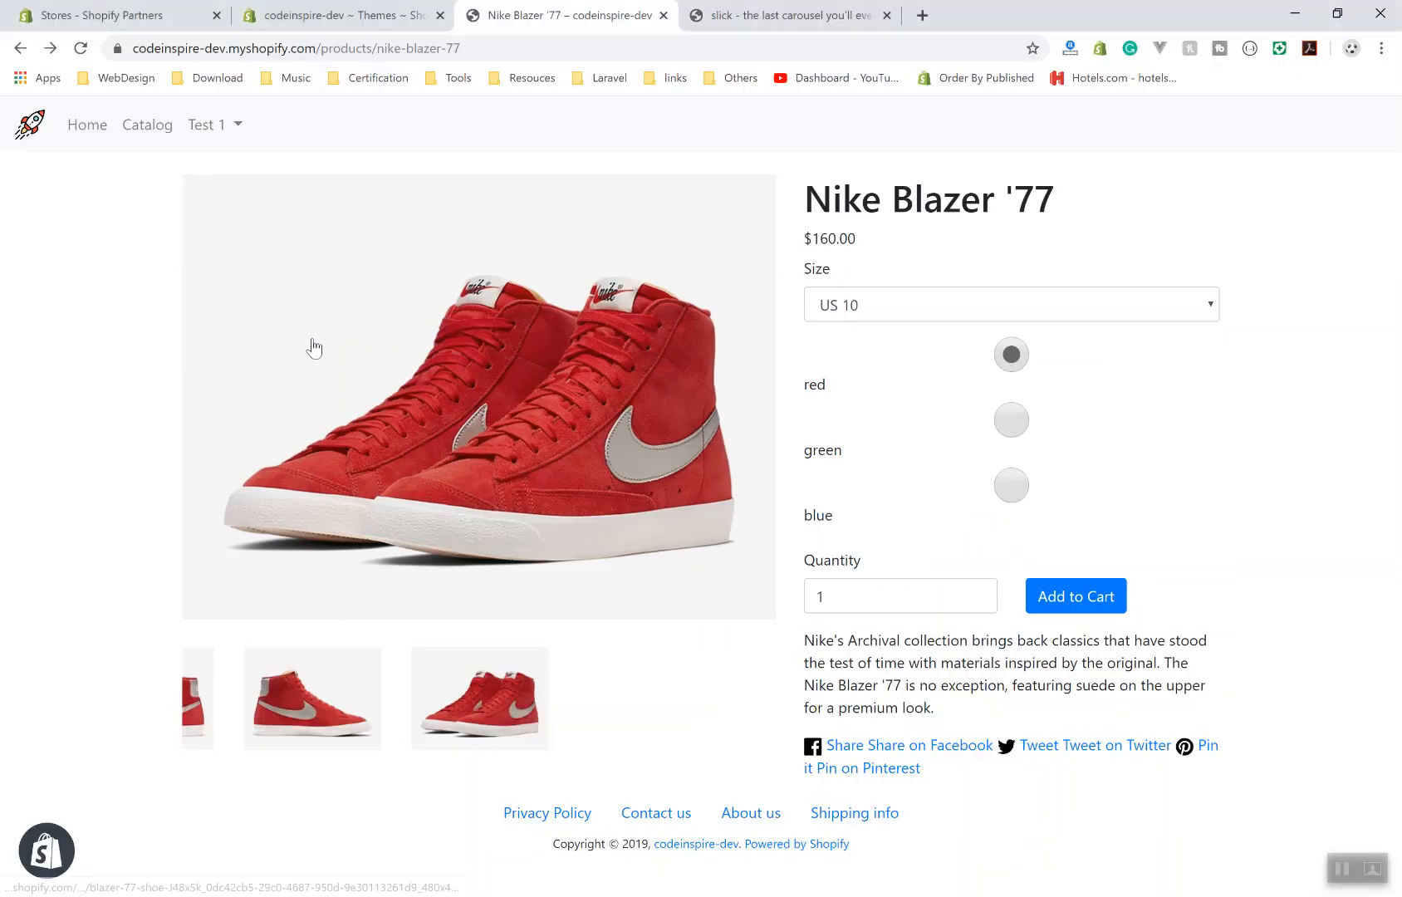
# Reload the product page so the Slick main slider advances to the side-view shoe photo
pyautogui.click(80, 48)
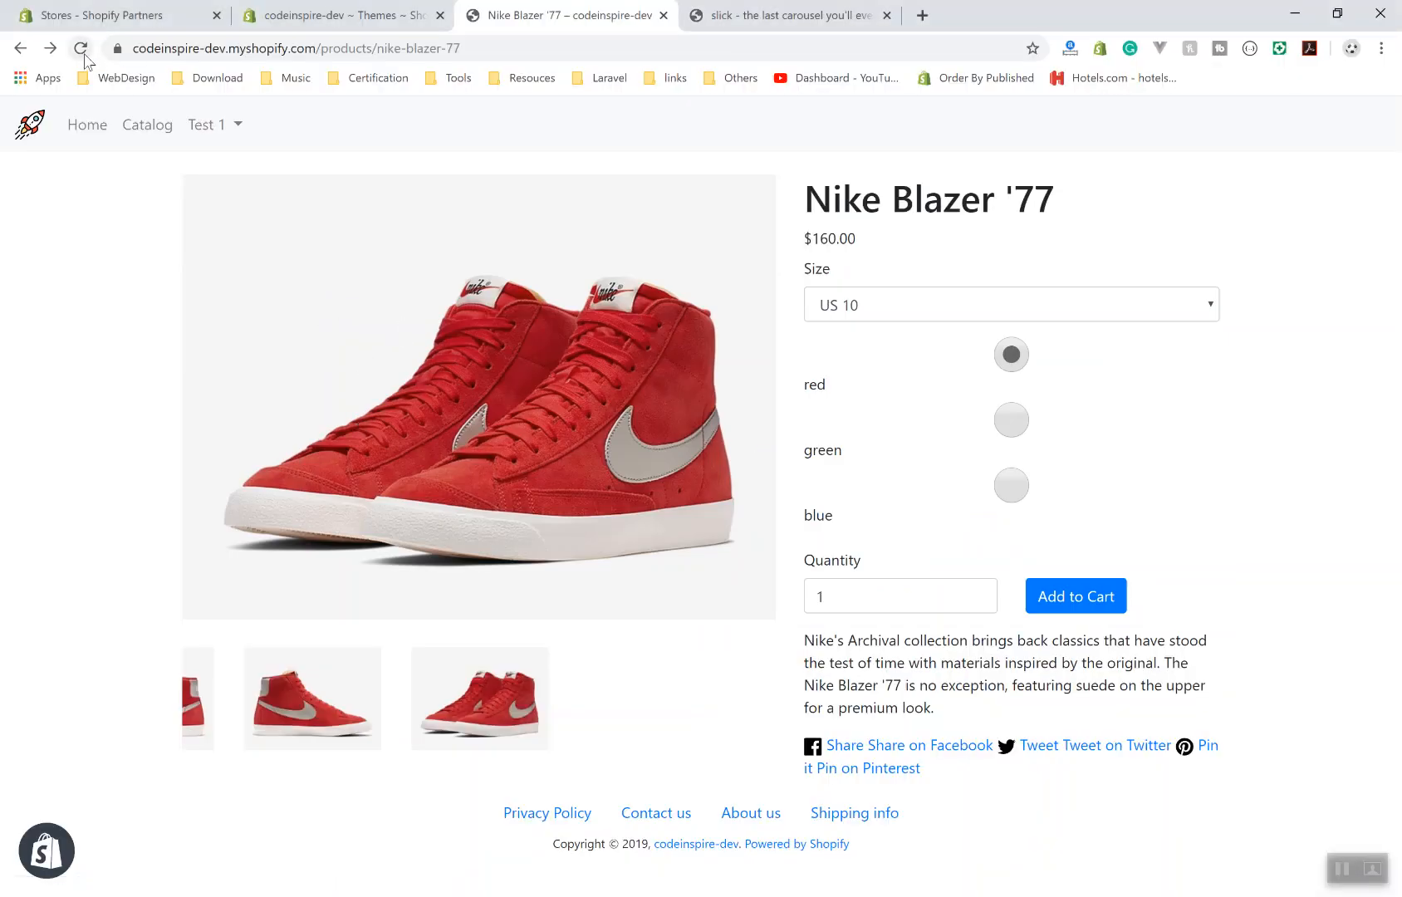
pyautogui.click(83, 48)
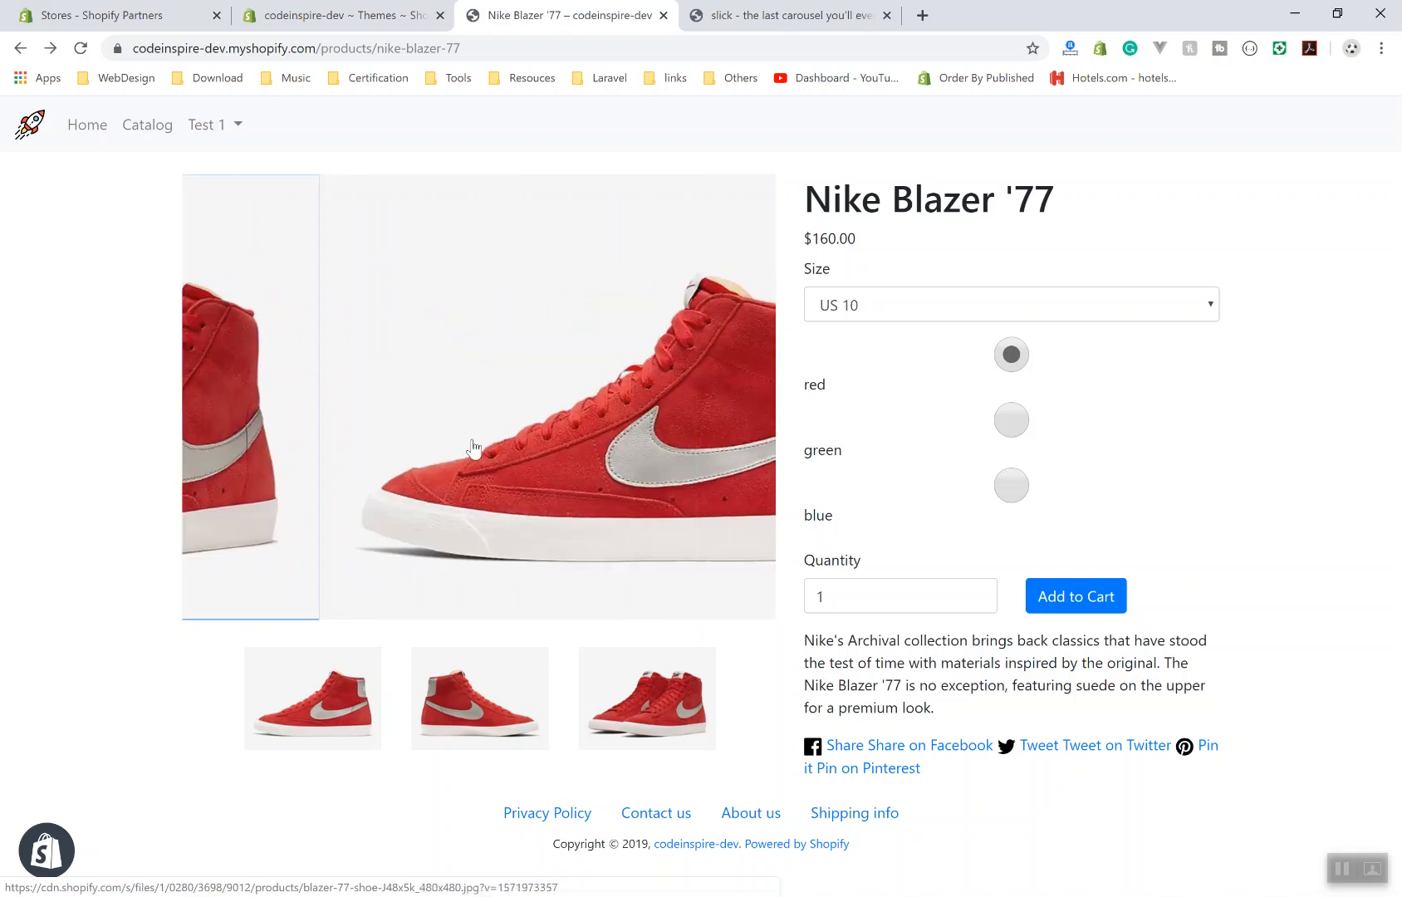
pyautogui.click(646, 697)
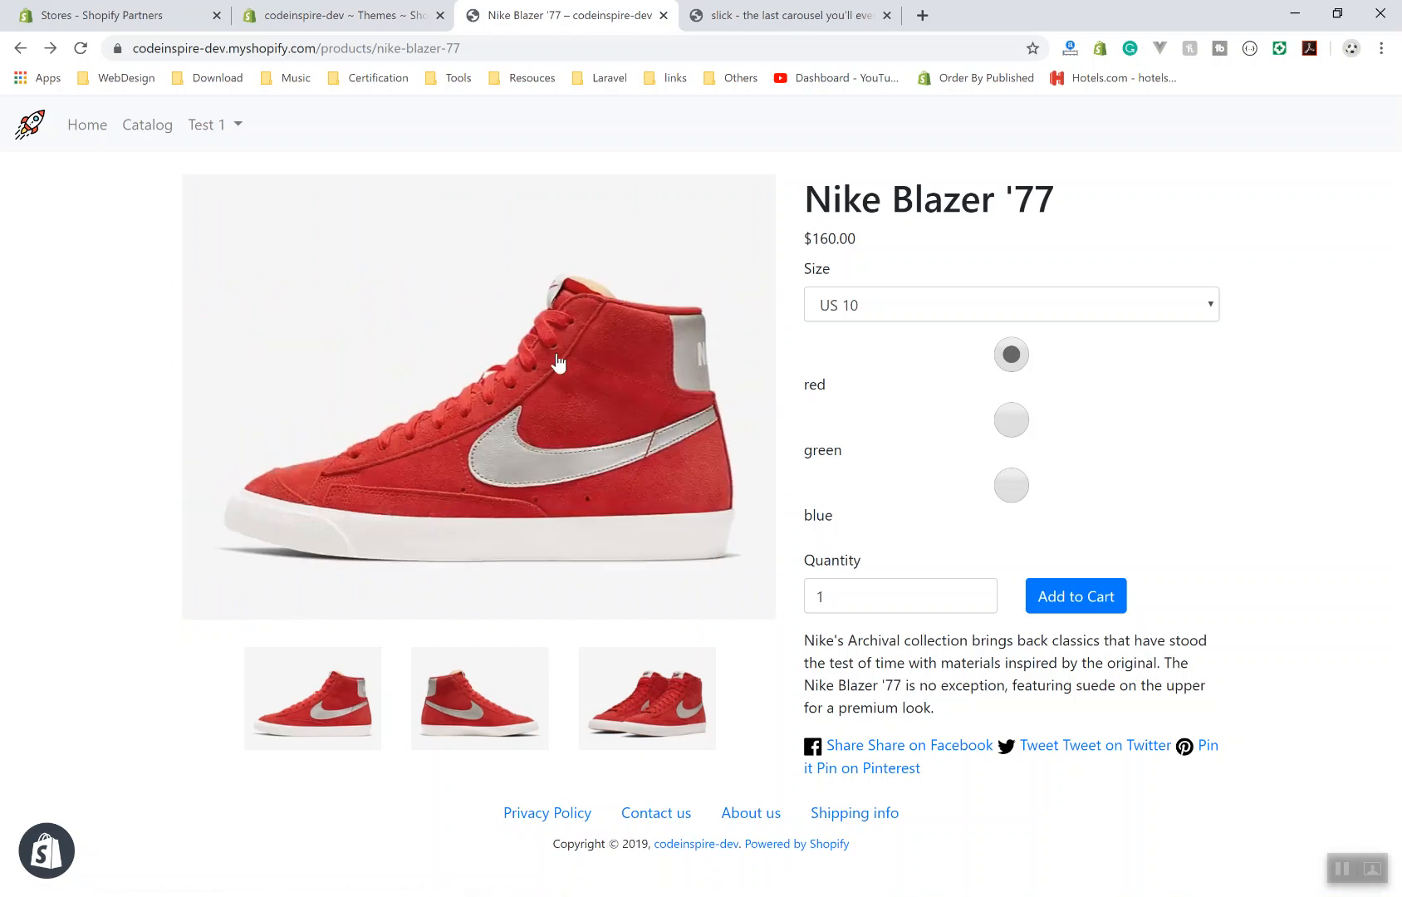
pyautogui.moveTo(654, 708)
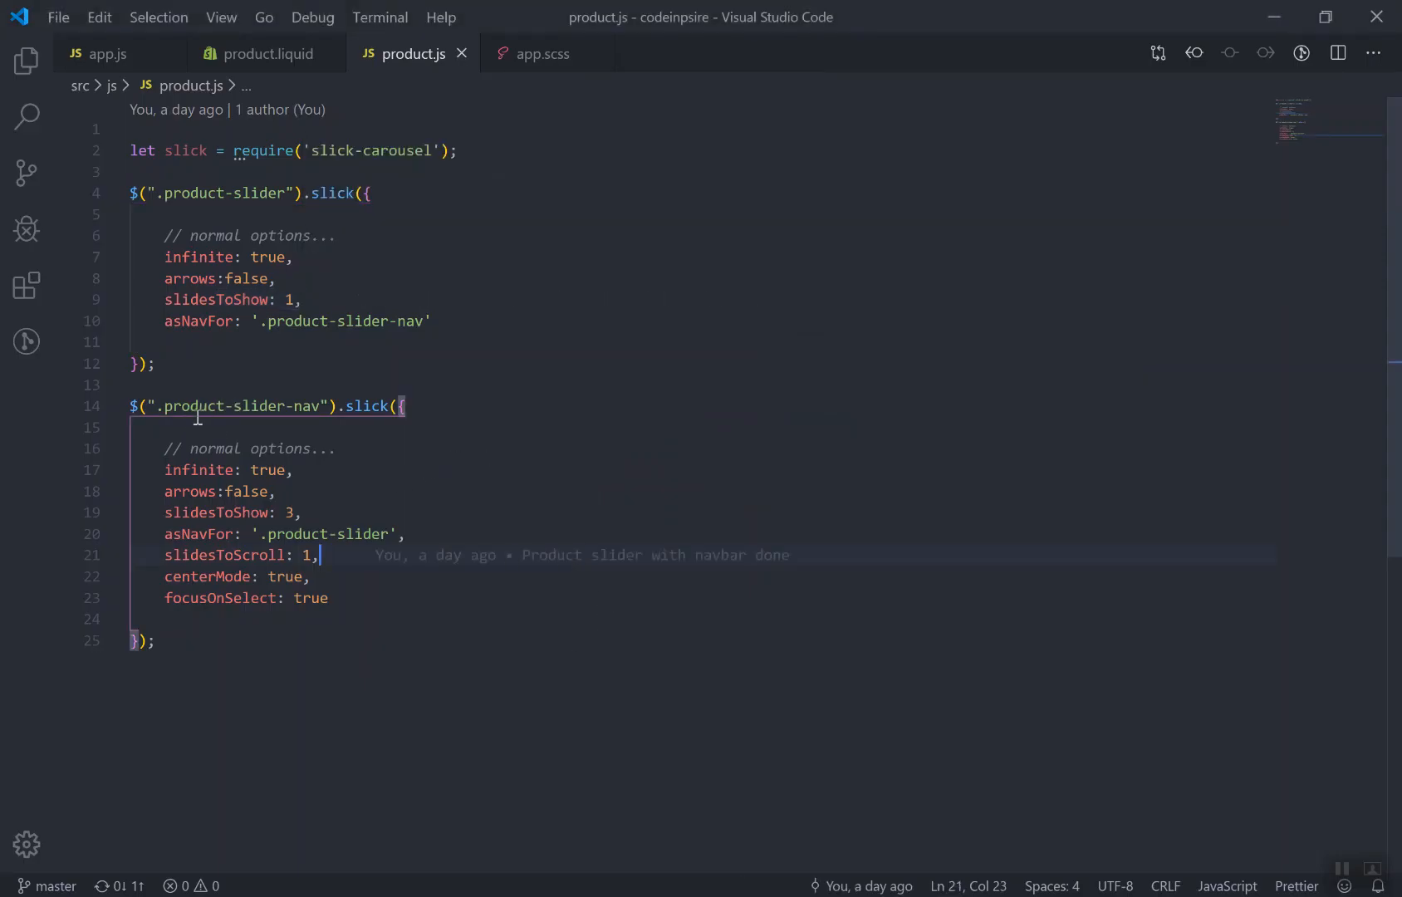
# Check product.liquid's slider markup against the .product-slider-nav class from product.js
pyautogui.doubleClick(232, 405)
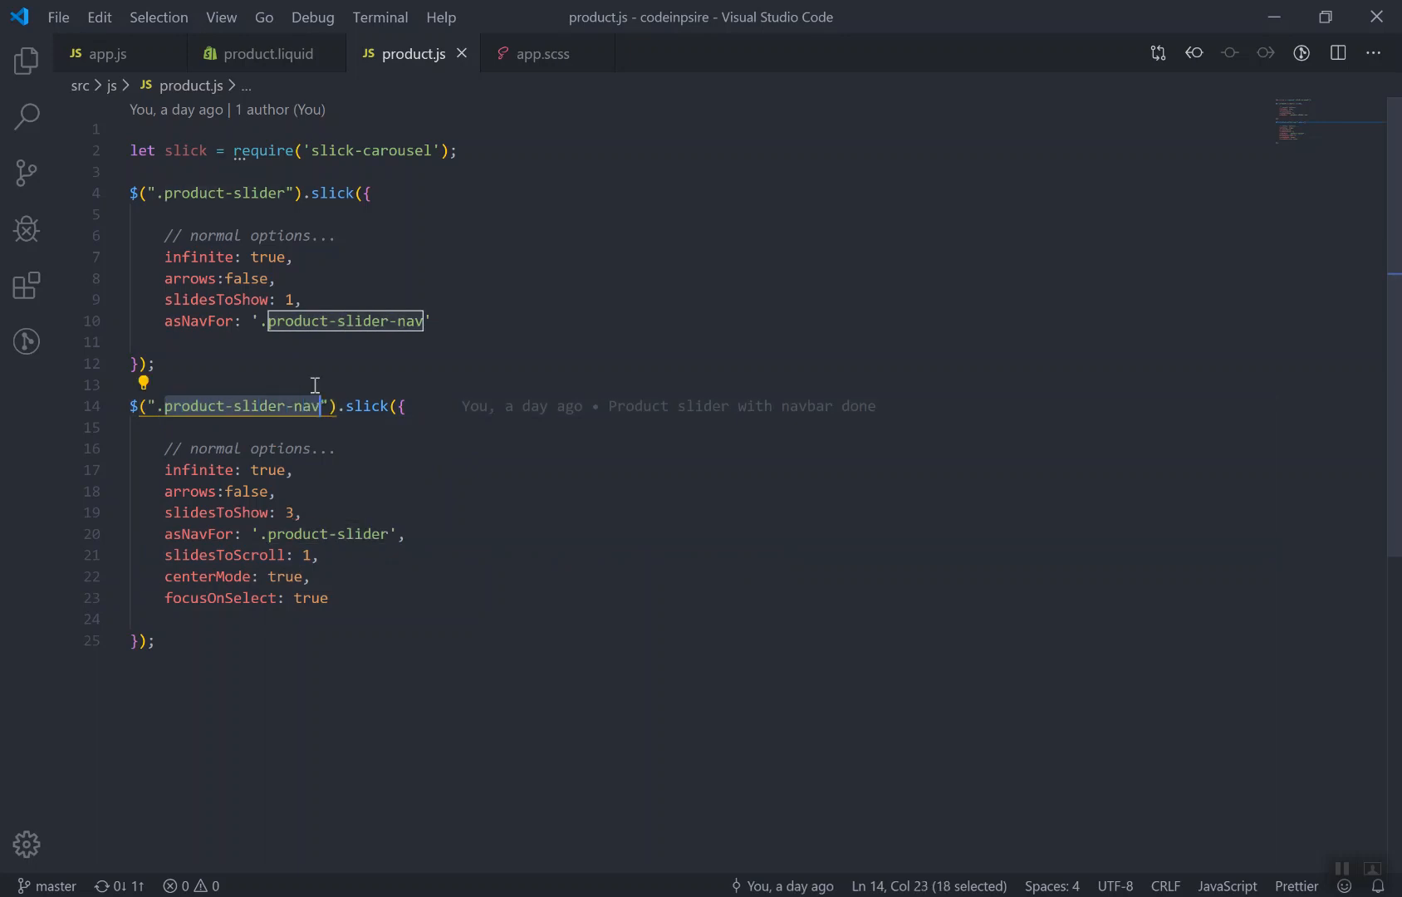
pyautogui.click(265, 53)
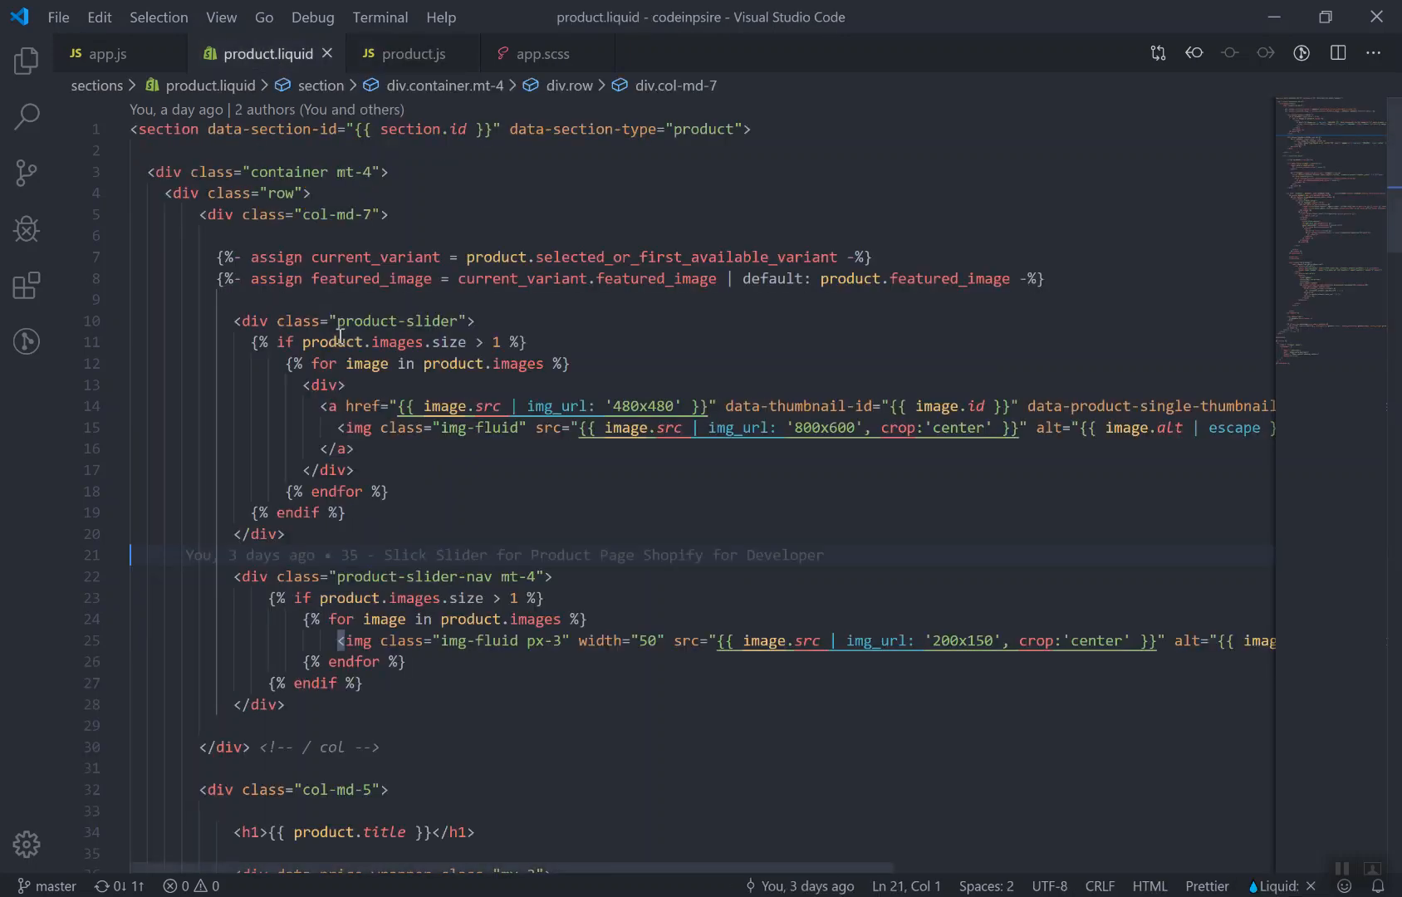
pyautogui.doubleClick(395, 320)
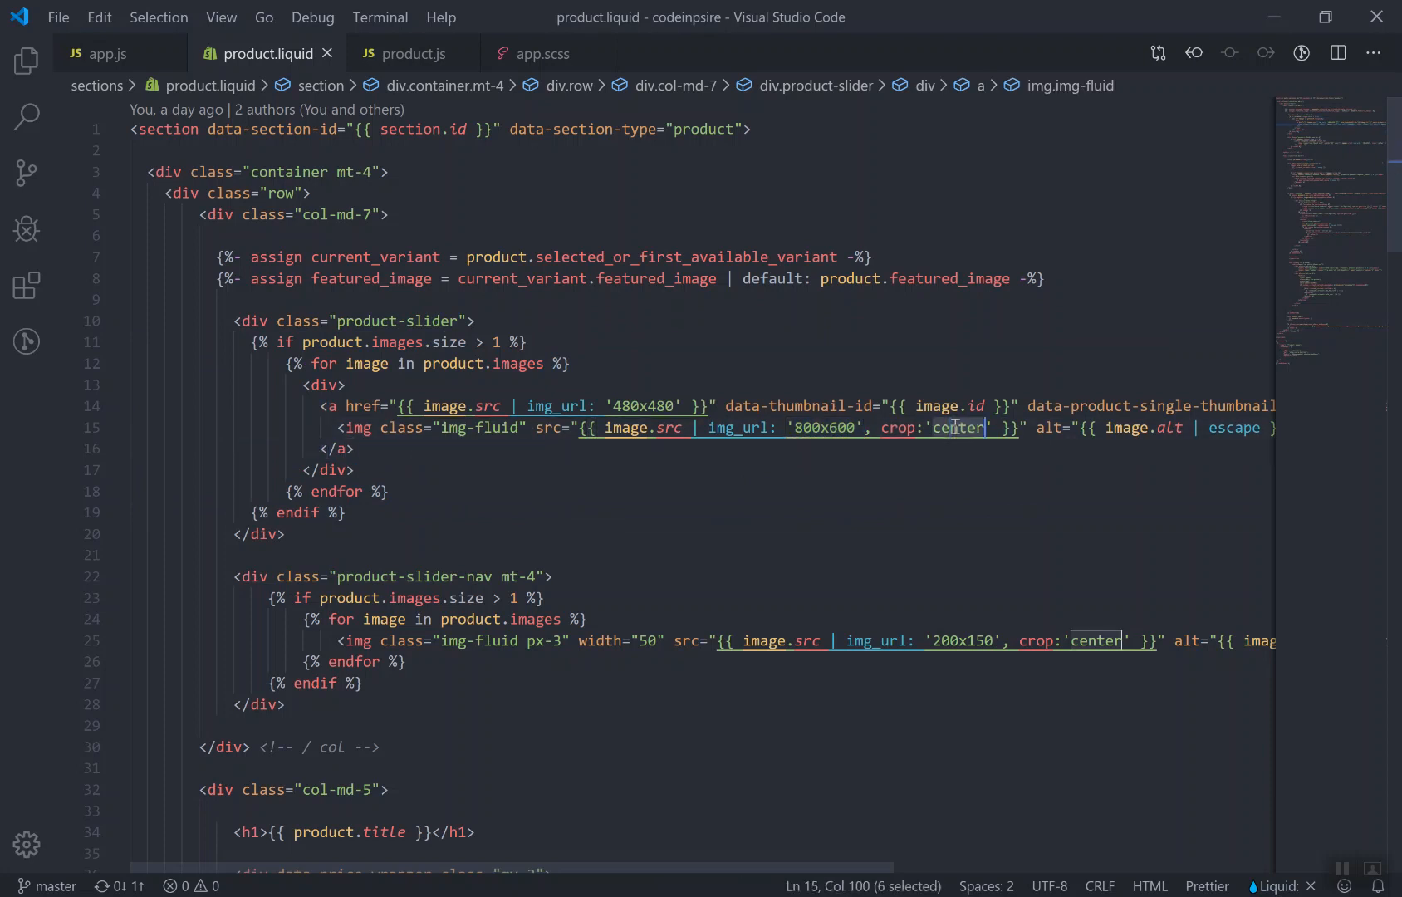
pyautogui.moveTo(830, 540)
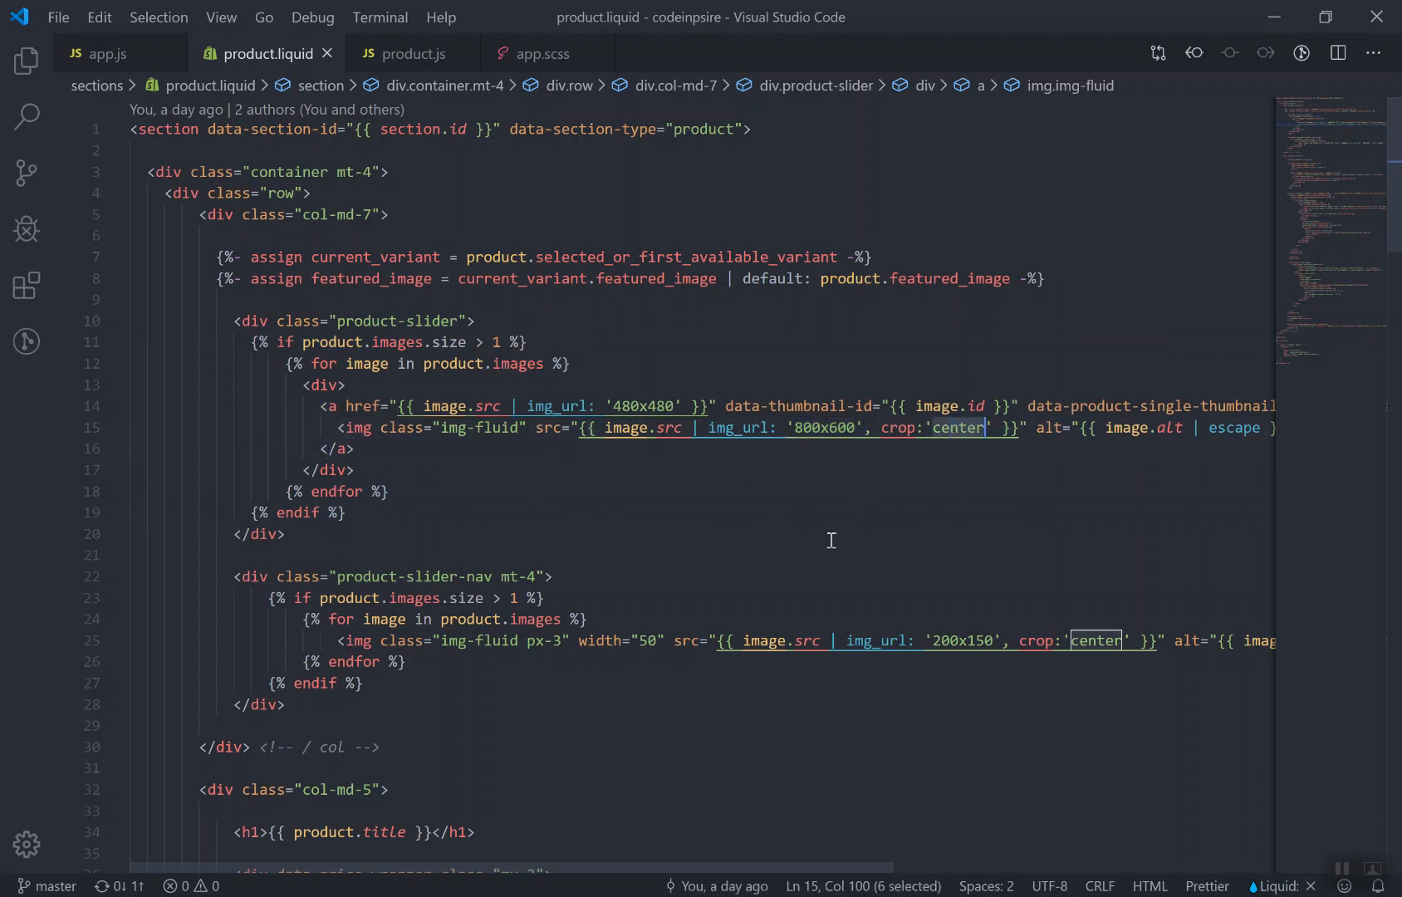
pyautogui.click(285, 533)
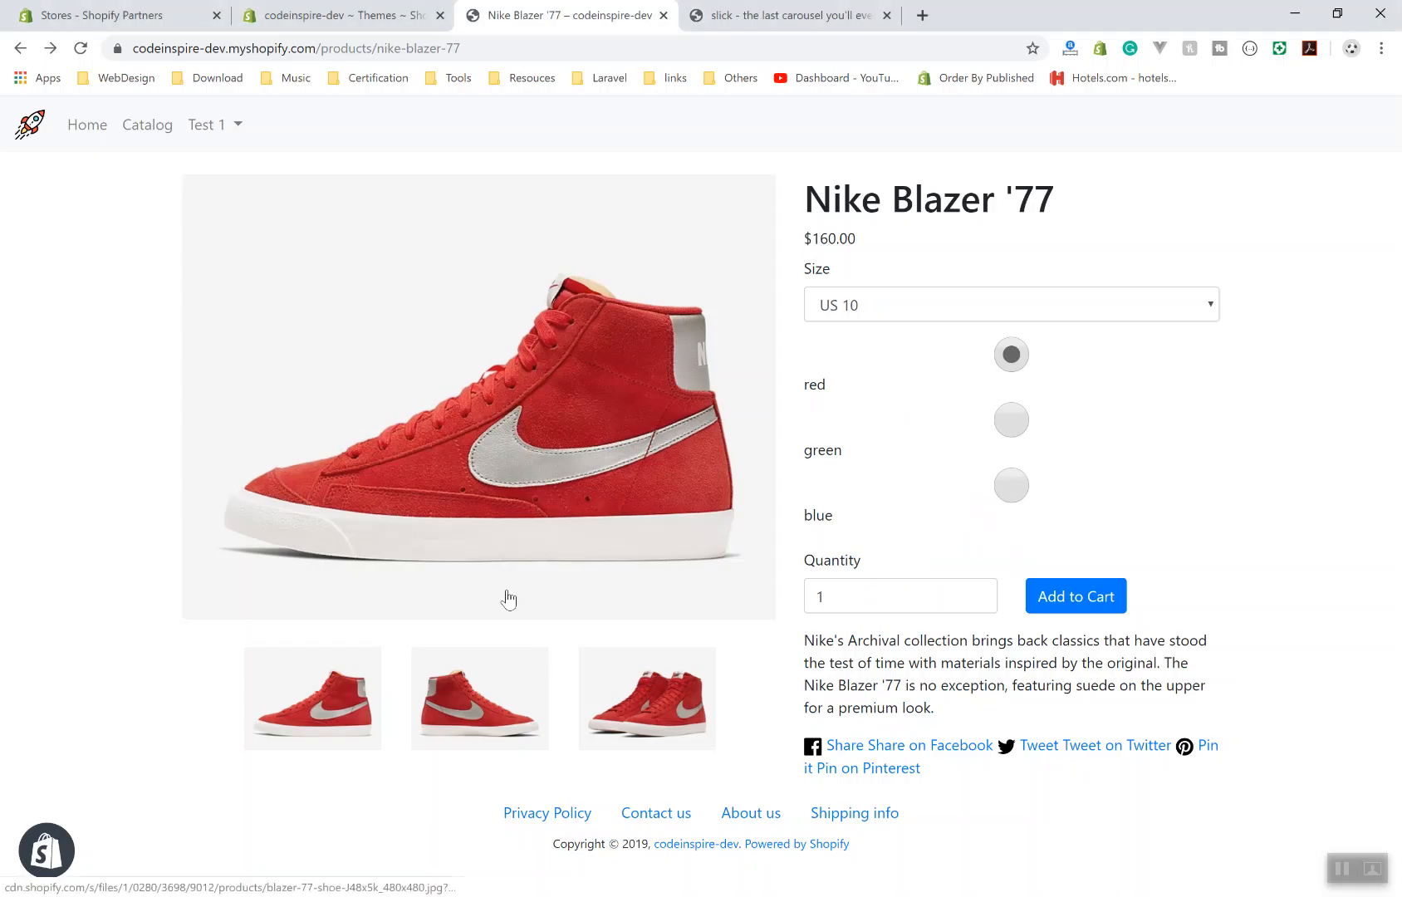
pyautogui.moveTo(1098, 541)
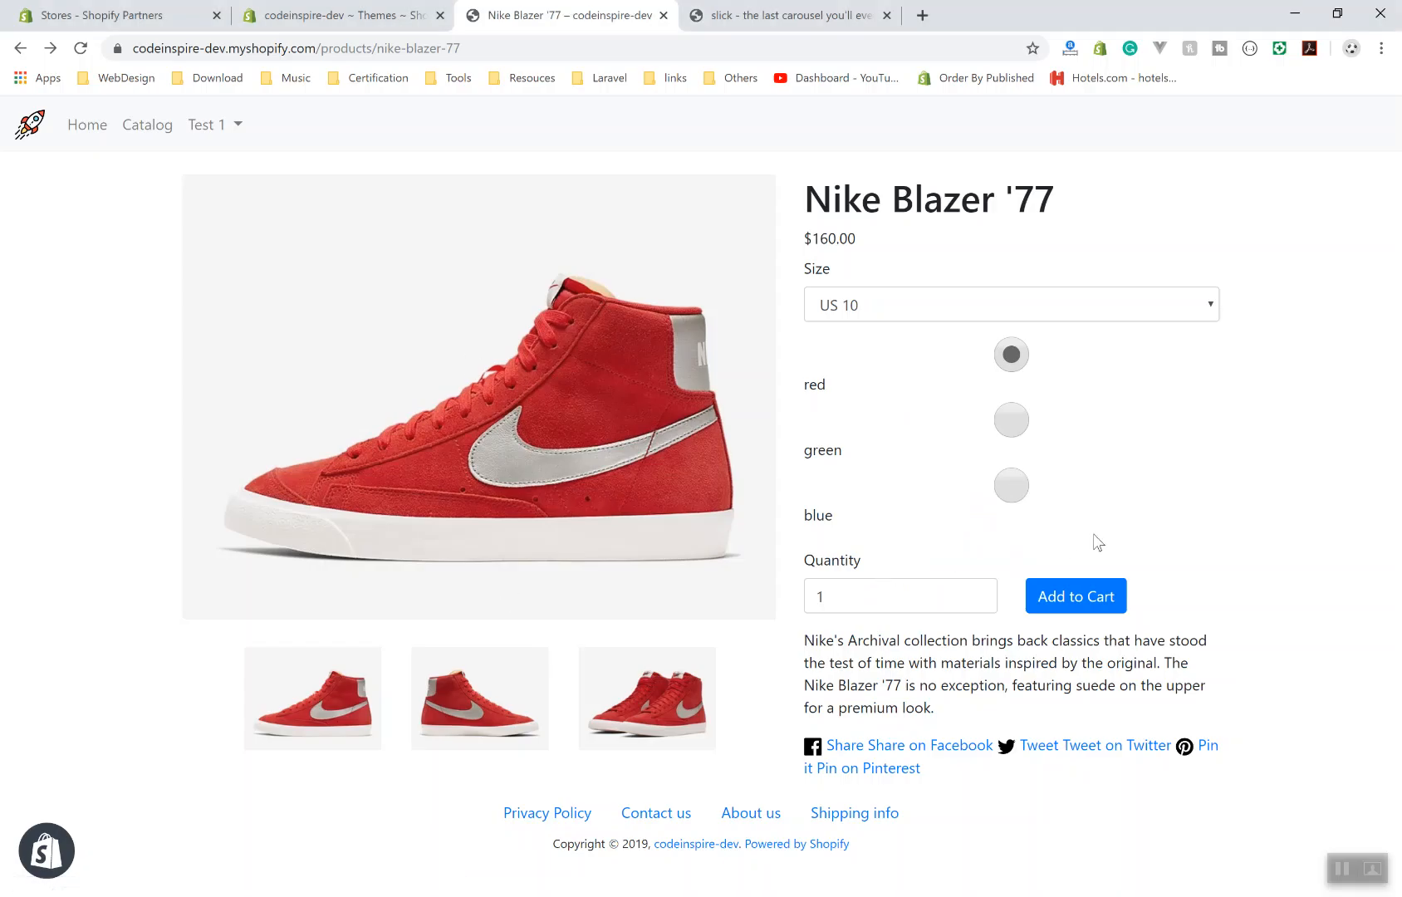
pyautogui.press('alt+tab')
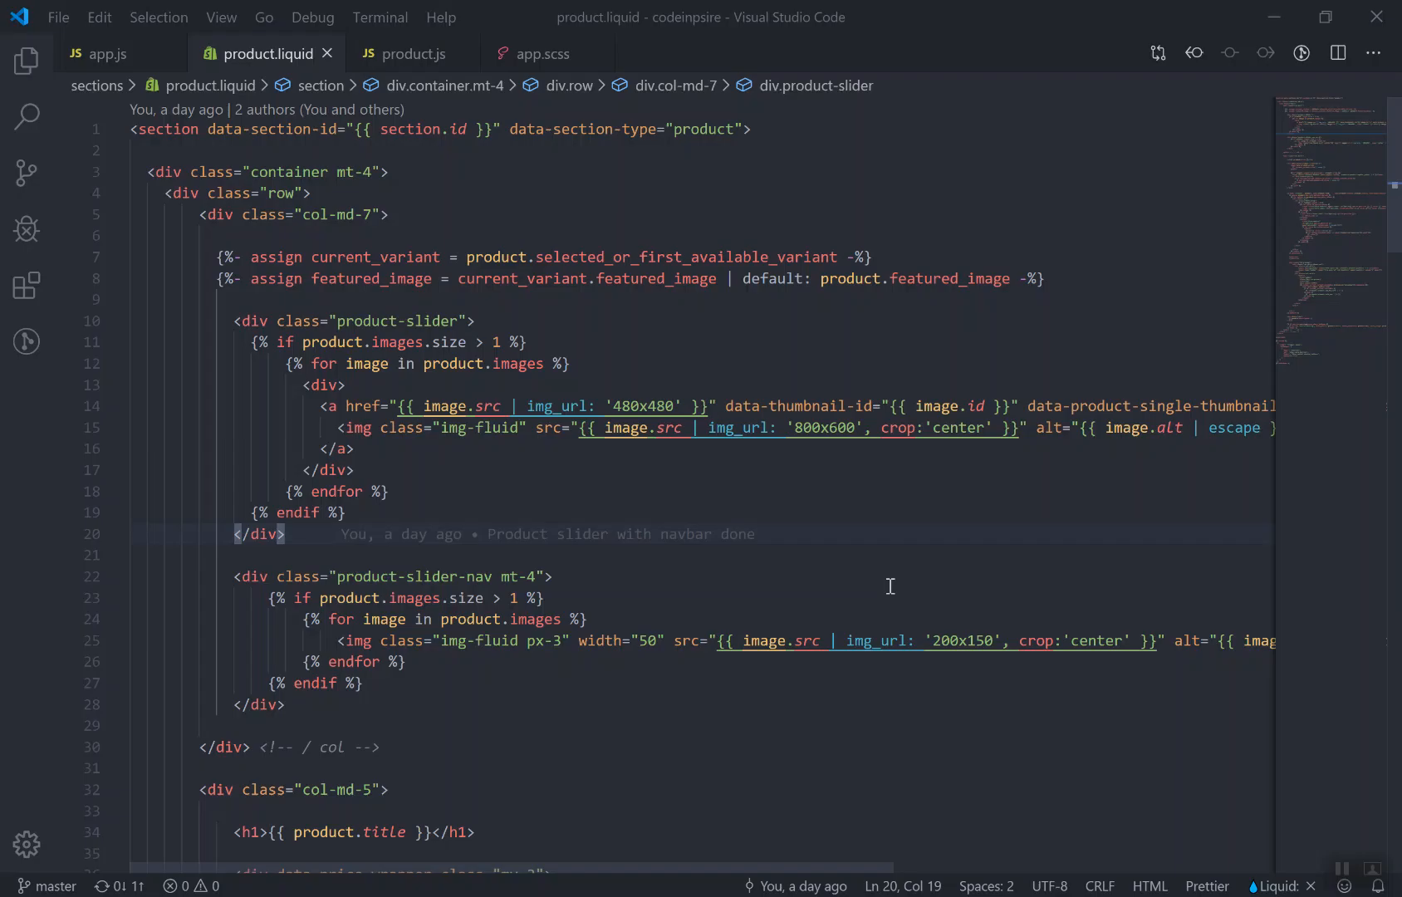
pyautogui.moveTo(764, 640)
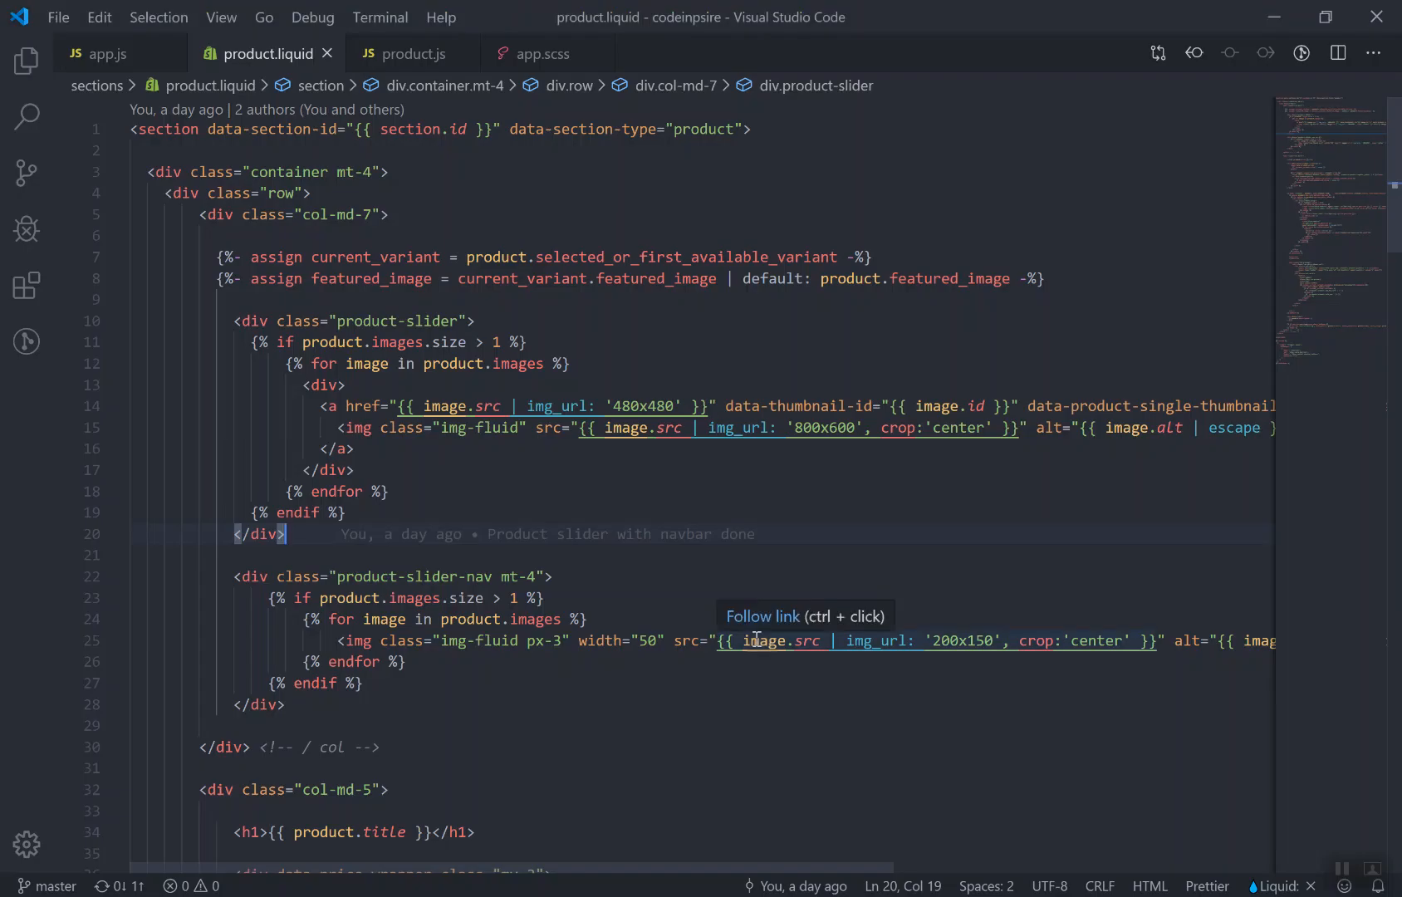
pyautogui.moveTo(807, 592)
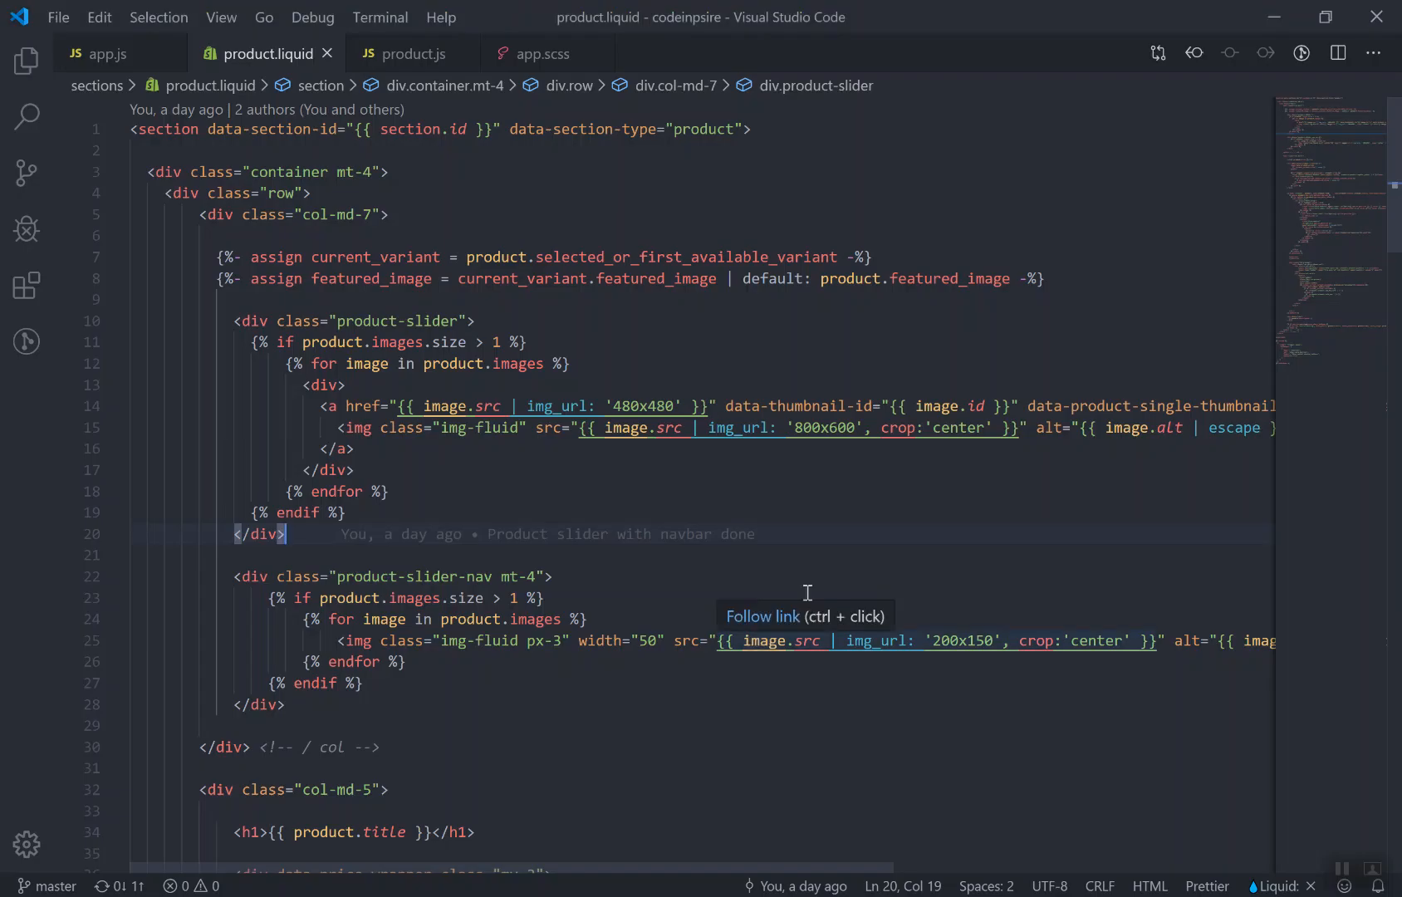
pyautogui.moveTo(806, 533)
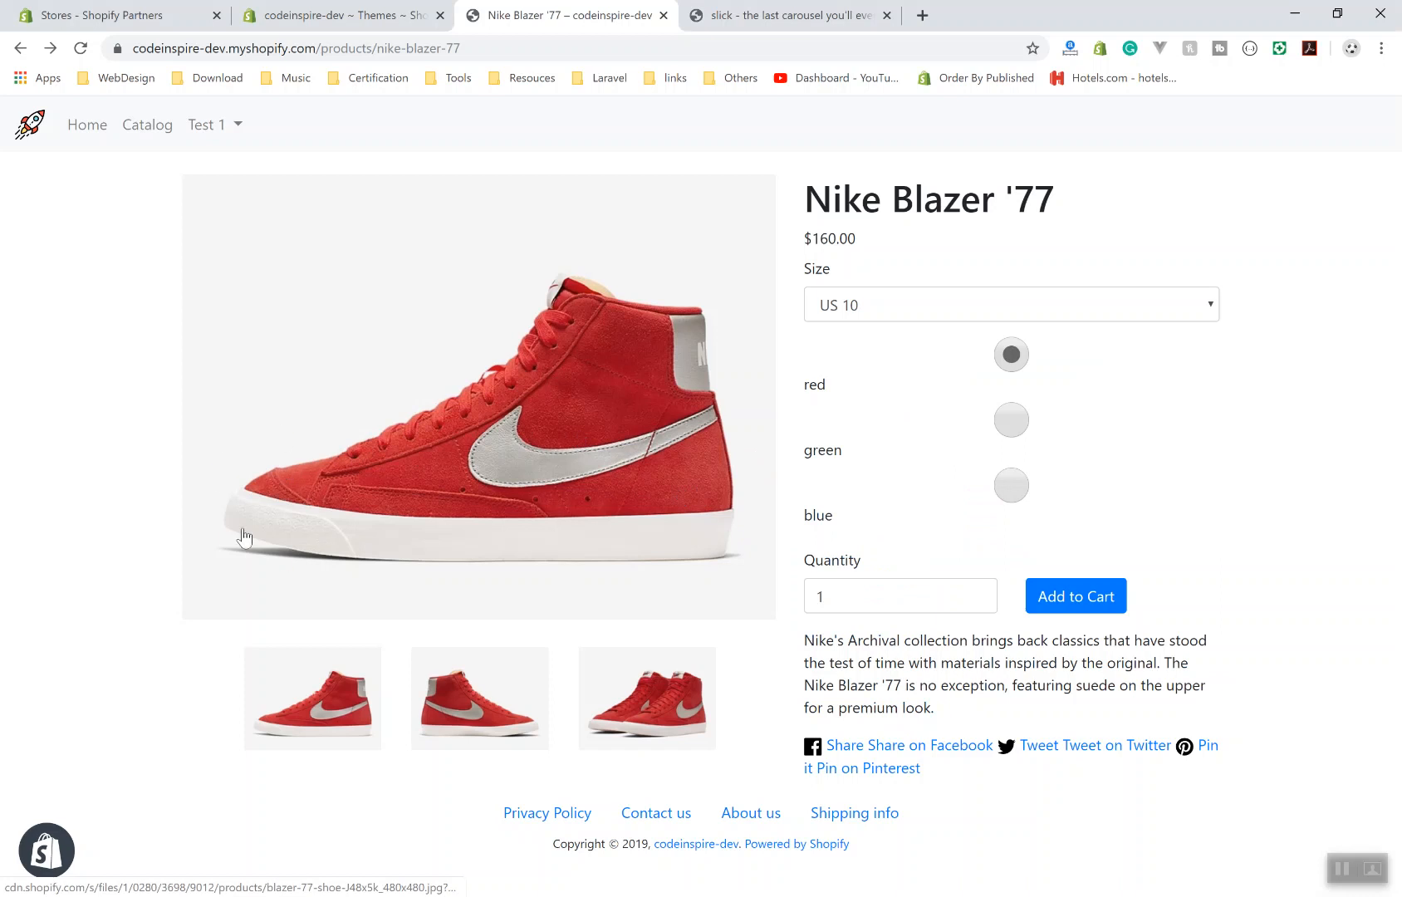
pyautogui.moveTo(496, 431)
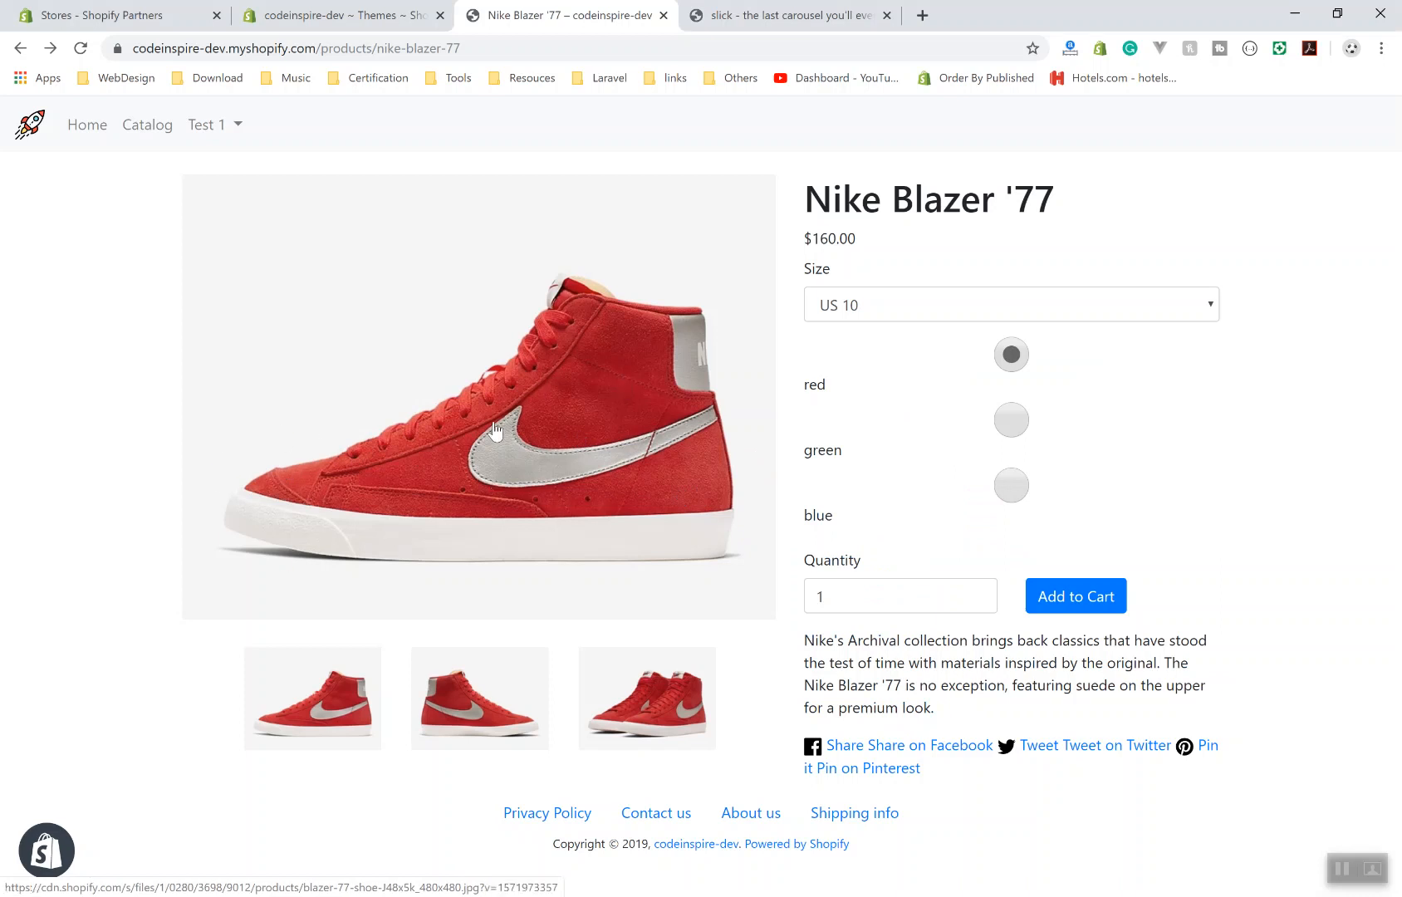
pyautogui.moveTo(482, 522)
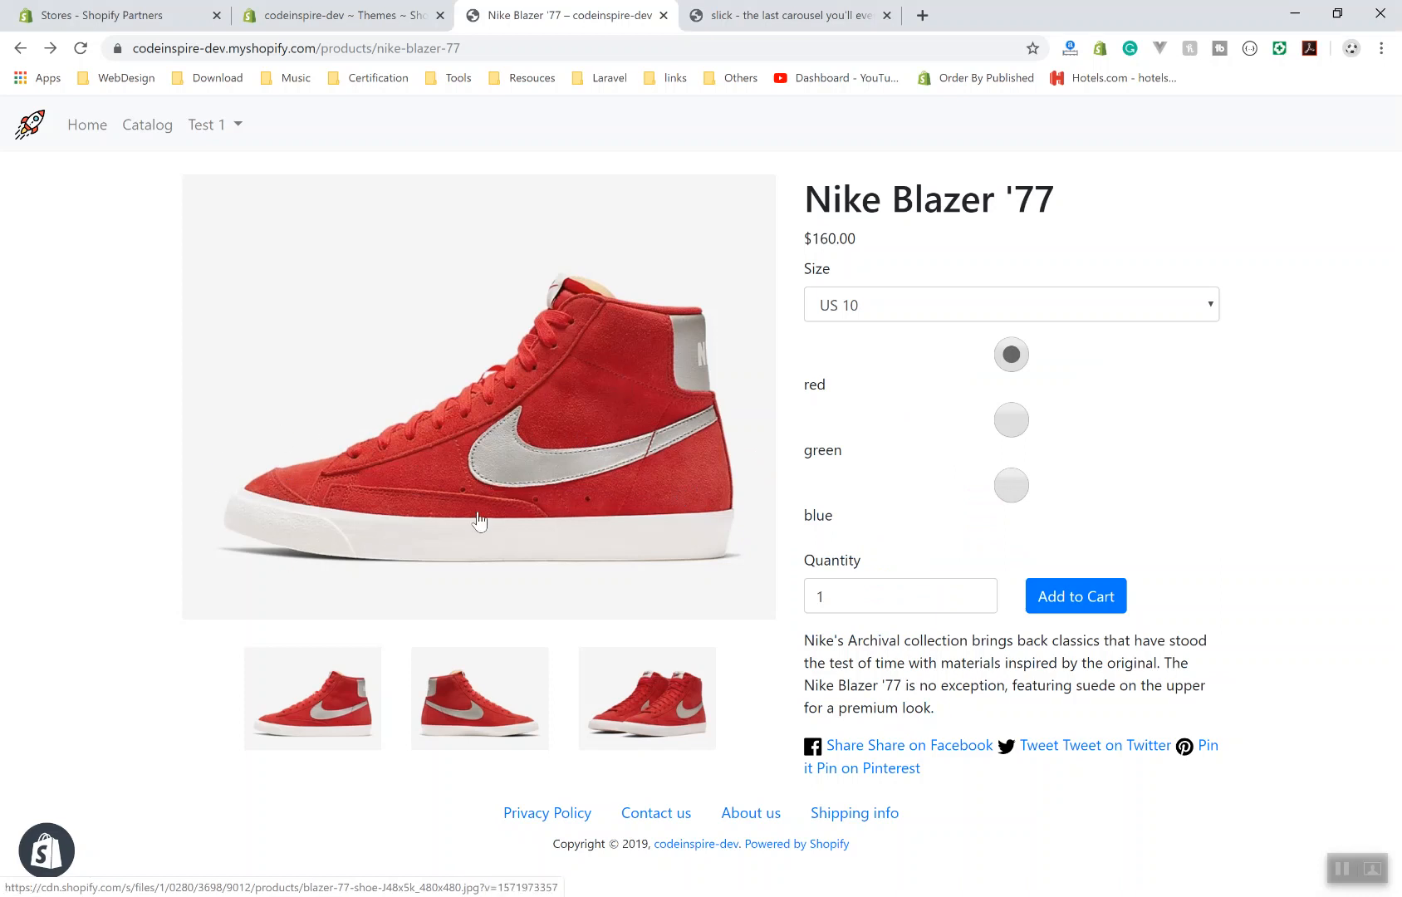
pyautogui.press('alt+tab')
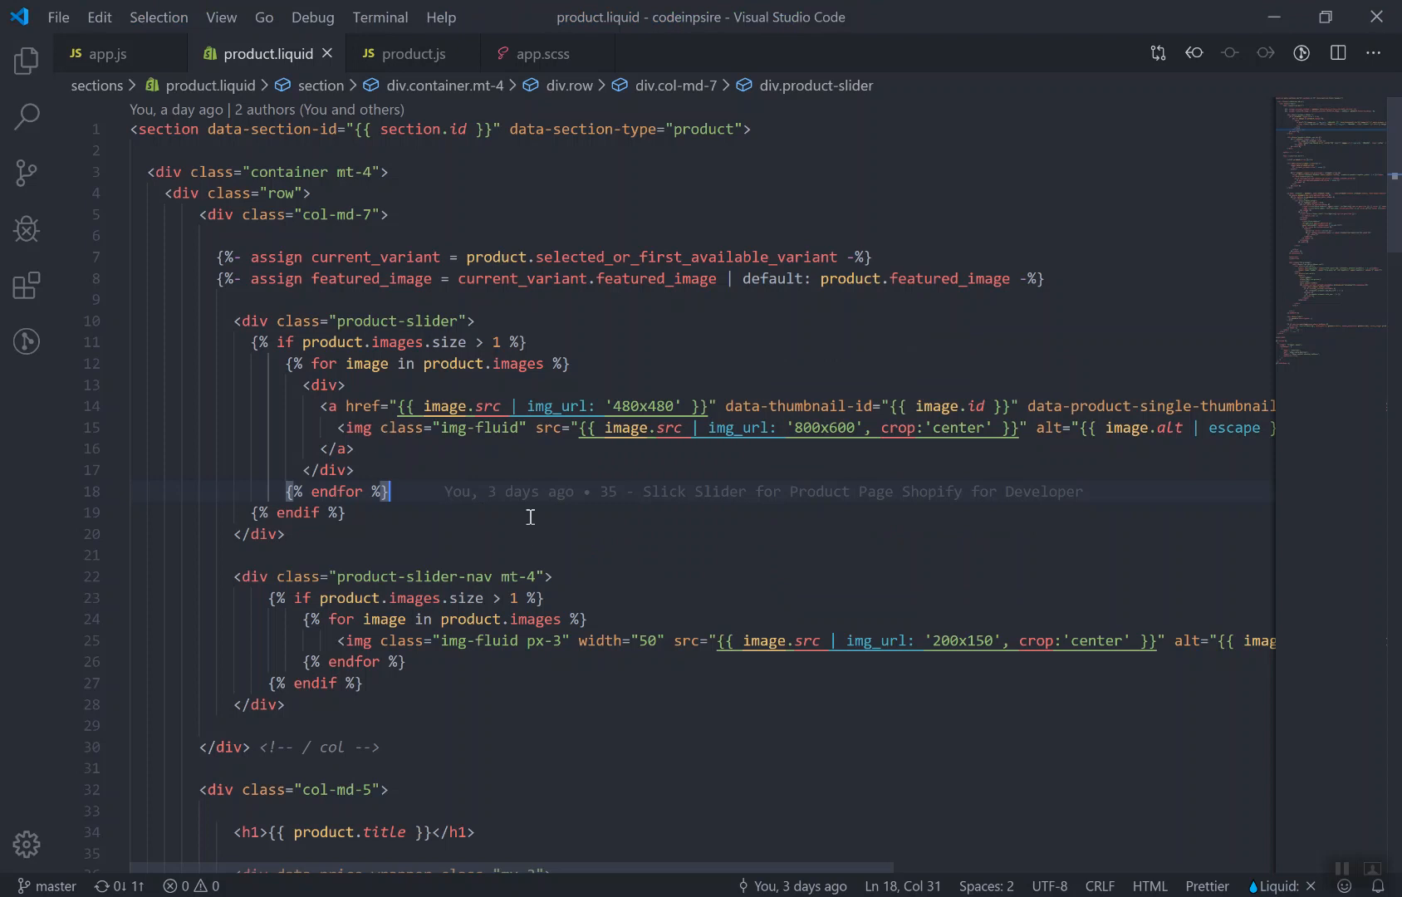
pyautogui.moveTo(533, 538)
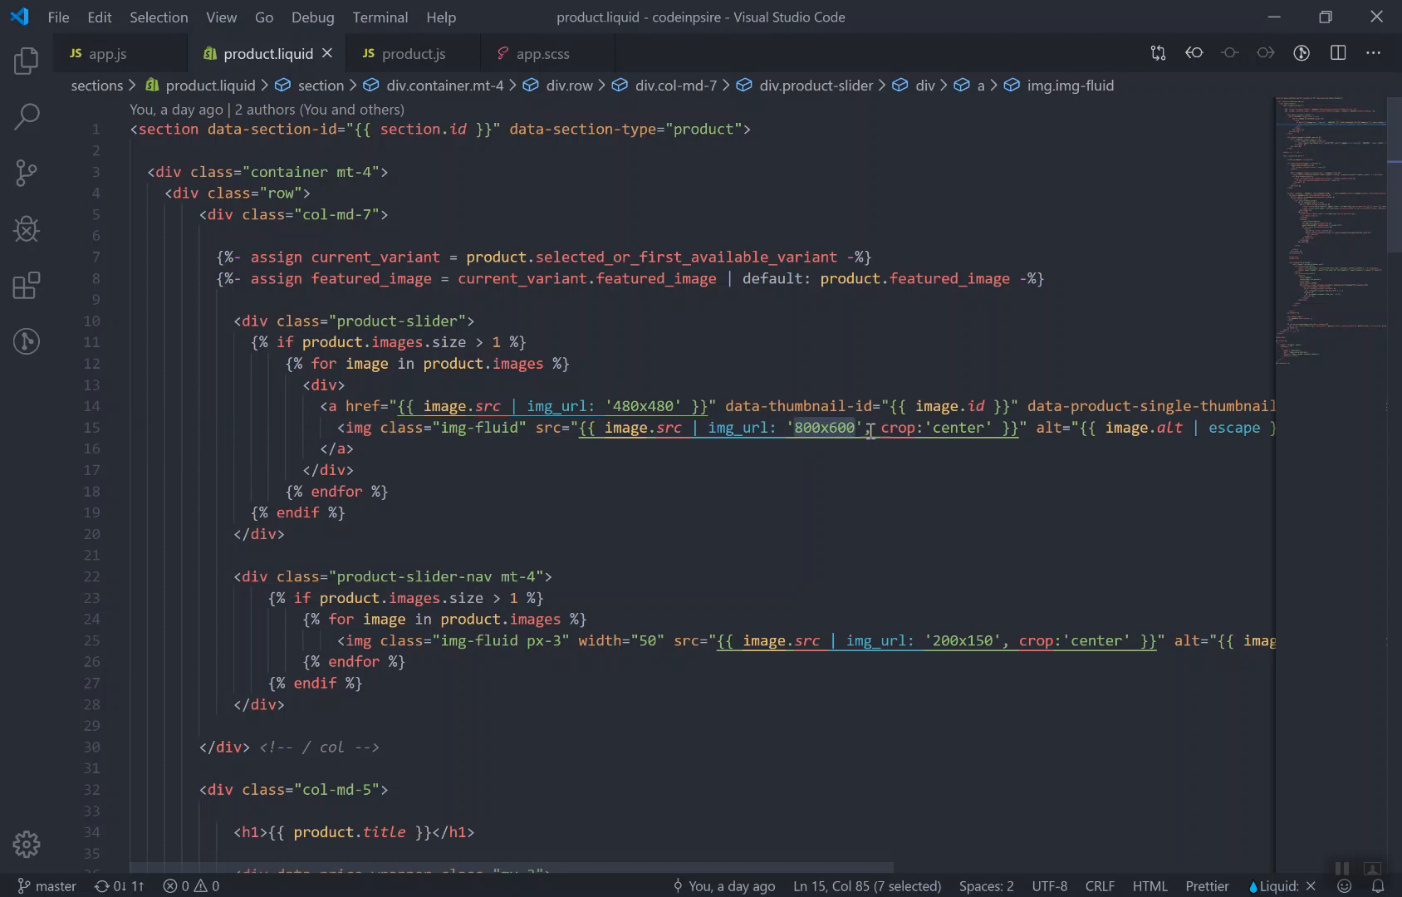
# Review the product-slider-nav thumbnail block and its class name in product.liquid
pyautogui.write('master')
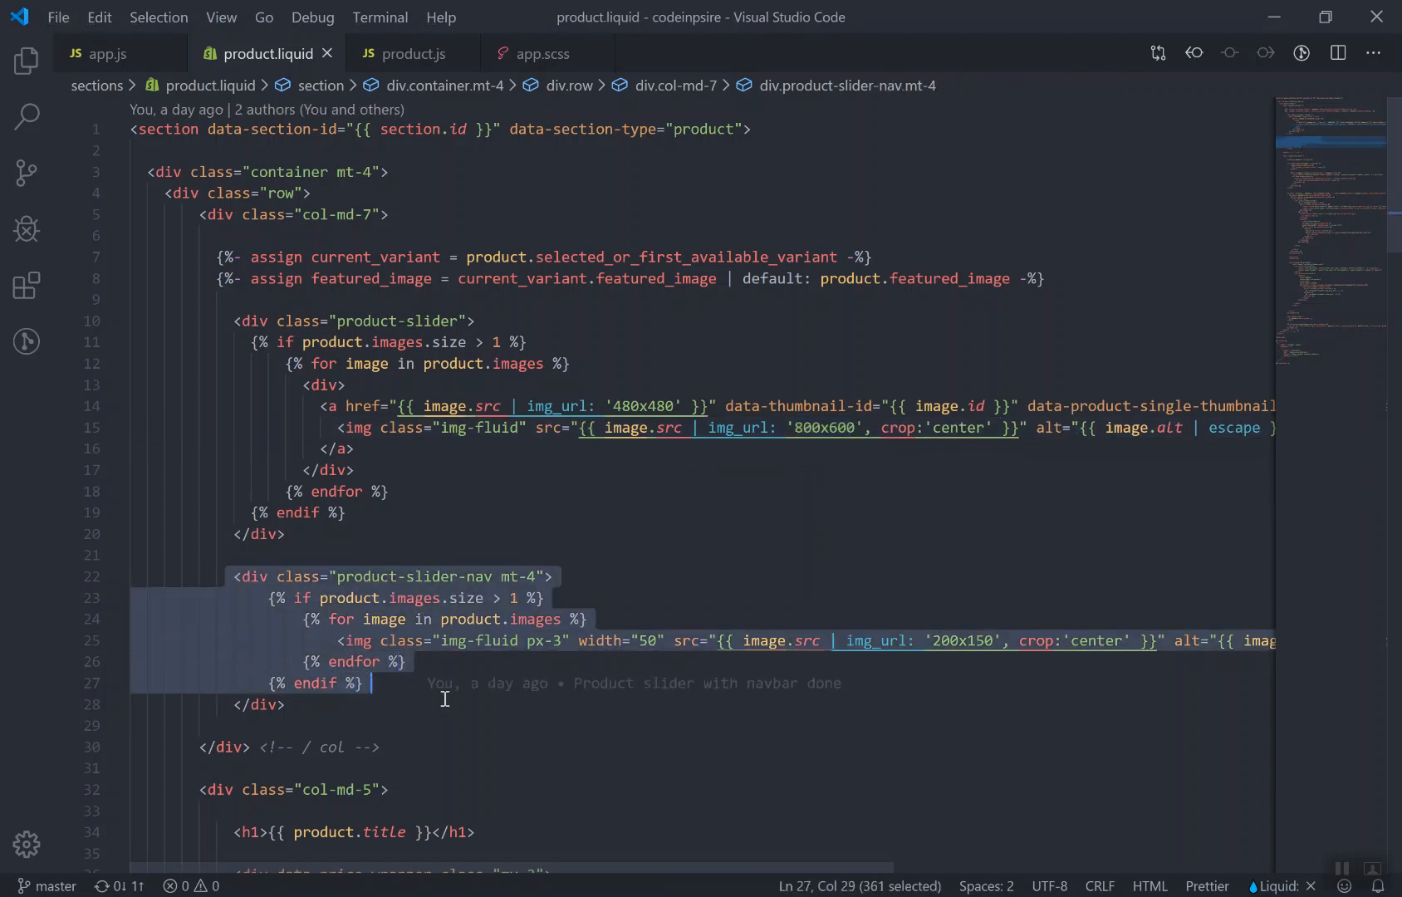
pyautogui.click(287, 704)
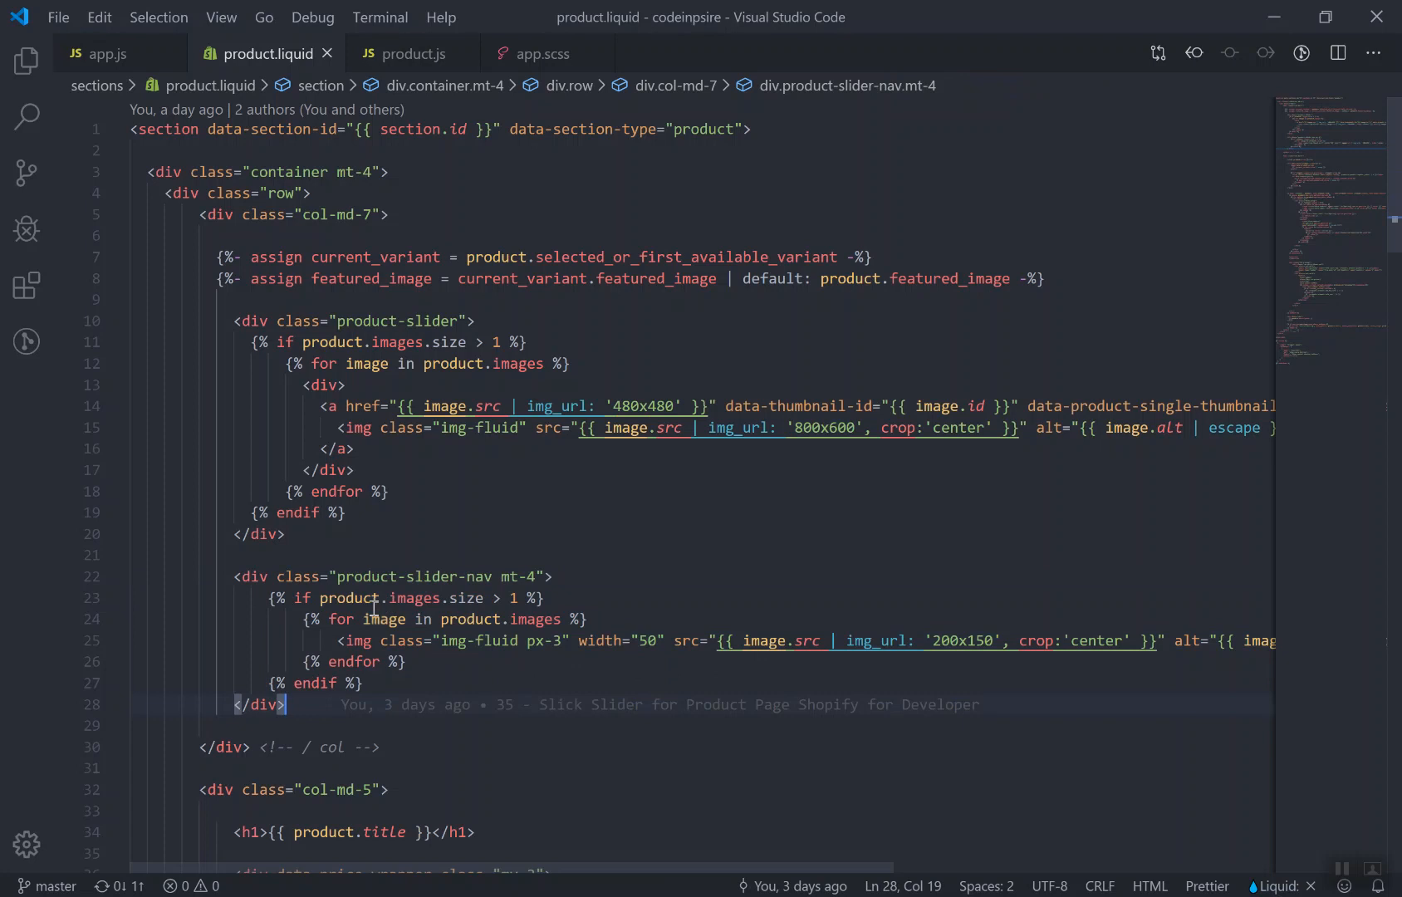
pyautogui.doubleClick(411, 576)
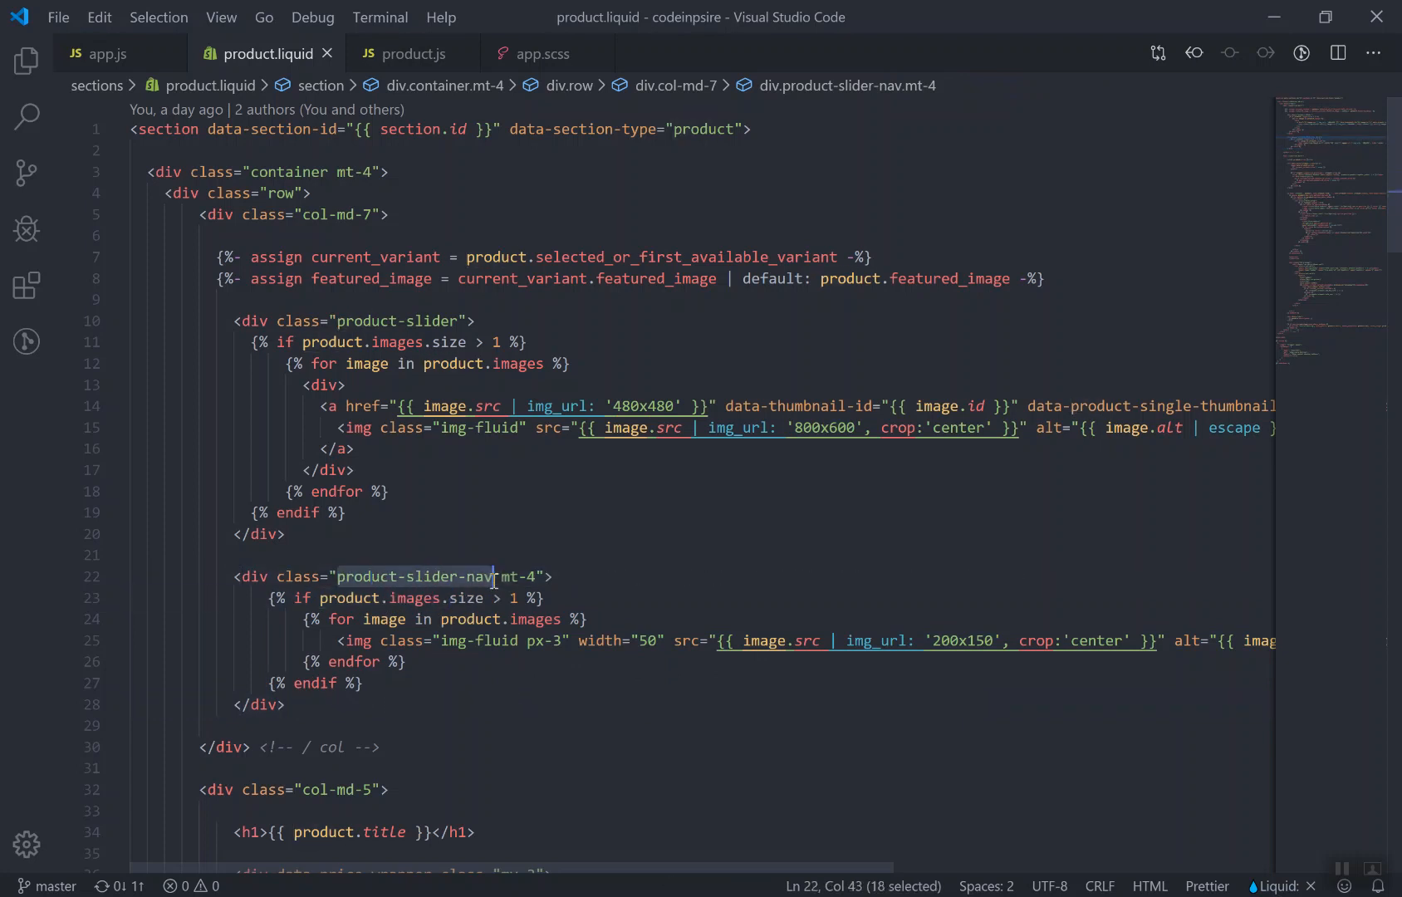
pyautogui.click(902, 661)
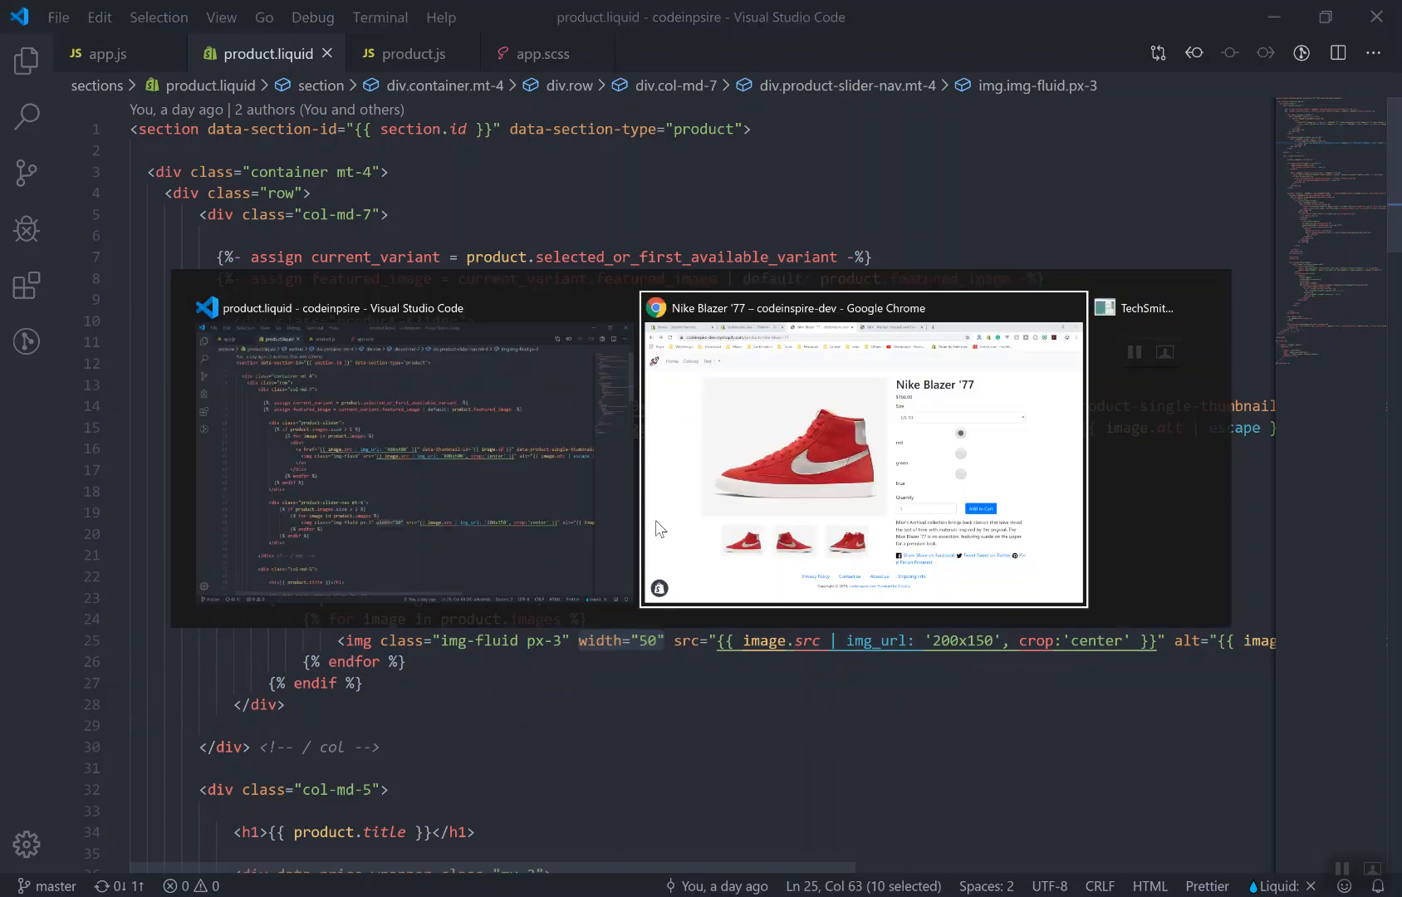
# Test the third thumbnail on the Nike Blazer '77 page in Chrome, then head back to VS Code
pyautogui.click(862, 450)
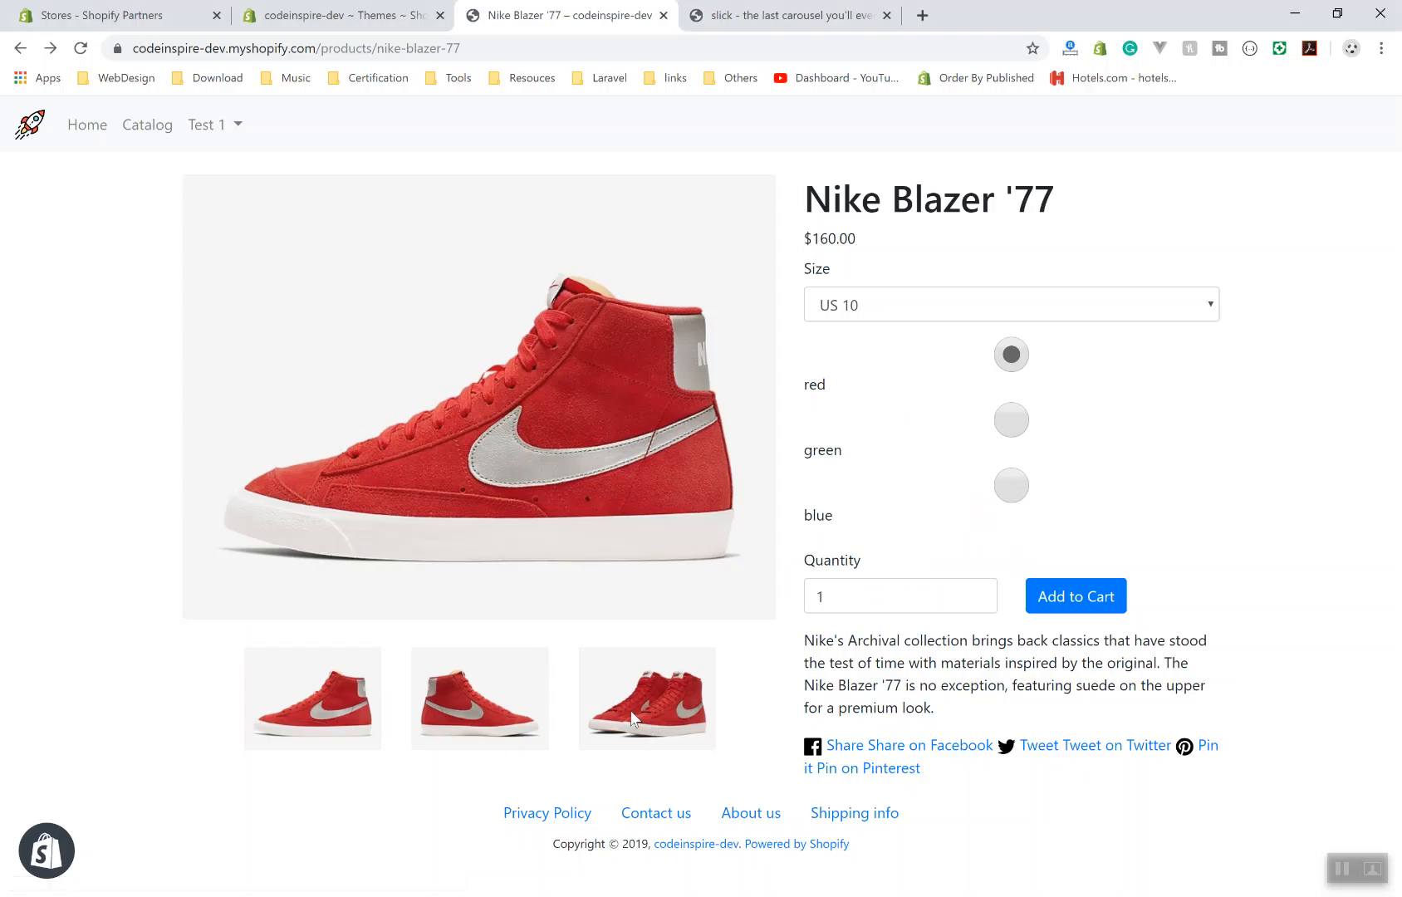
pyautogui.moveTo(586, 714)
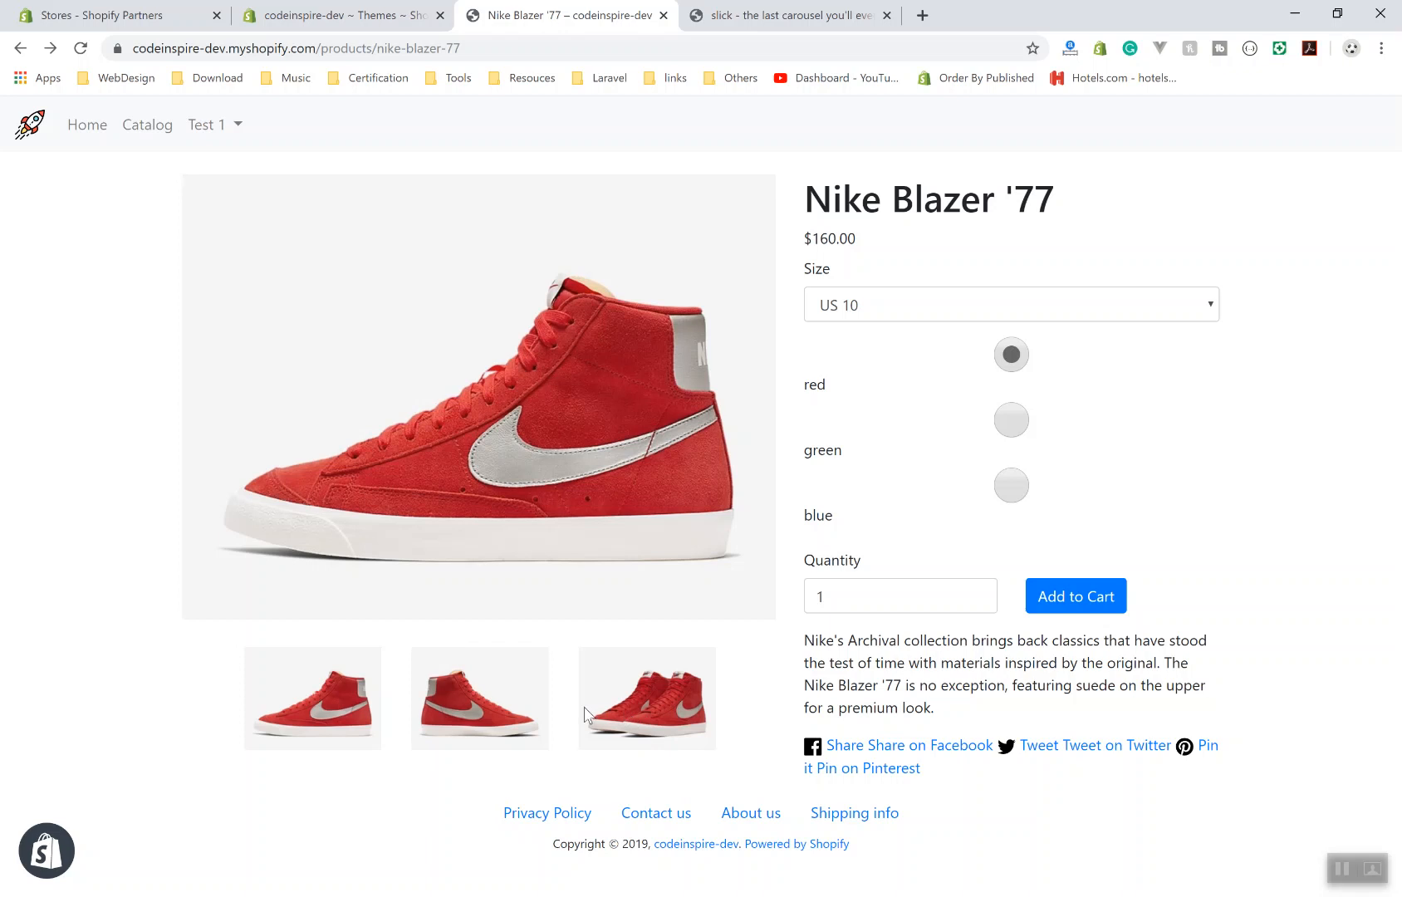
pyautogui.press('alt+tab')
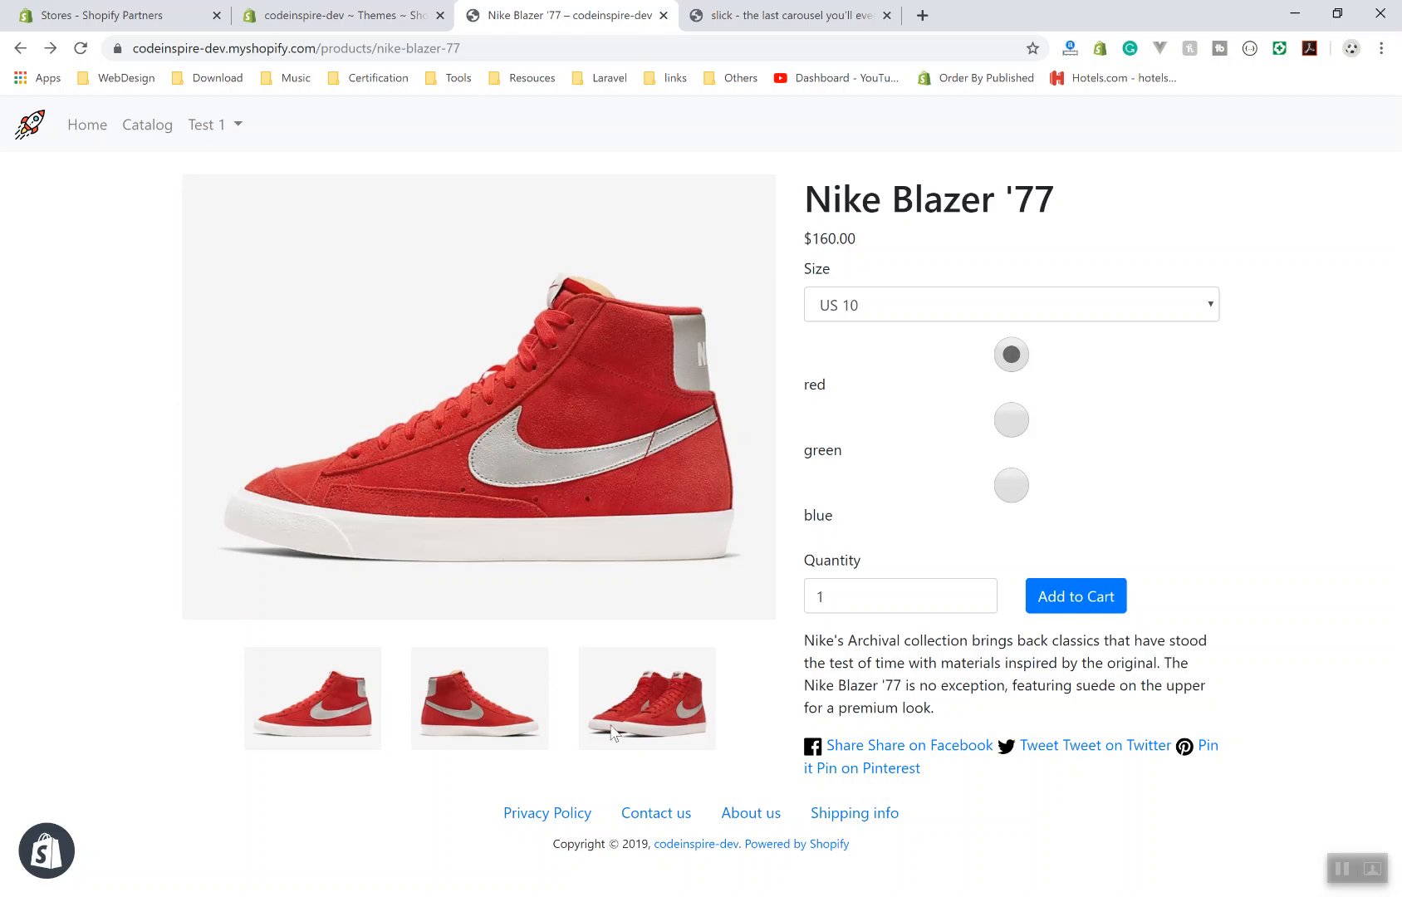
pyautogui.click(312, 697)
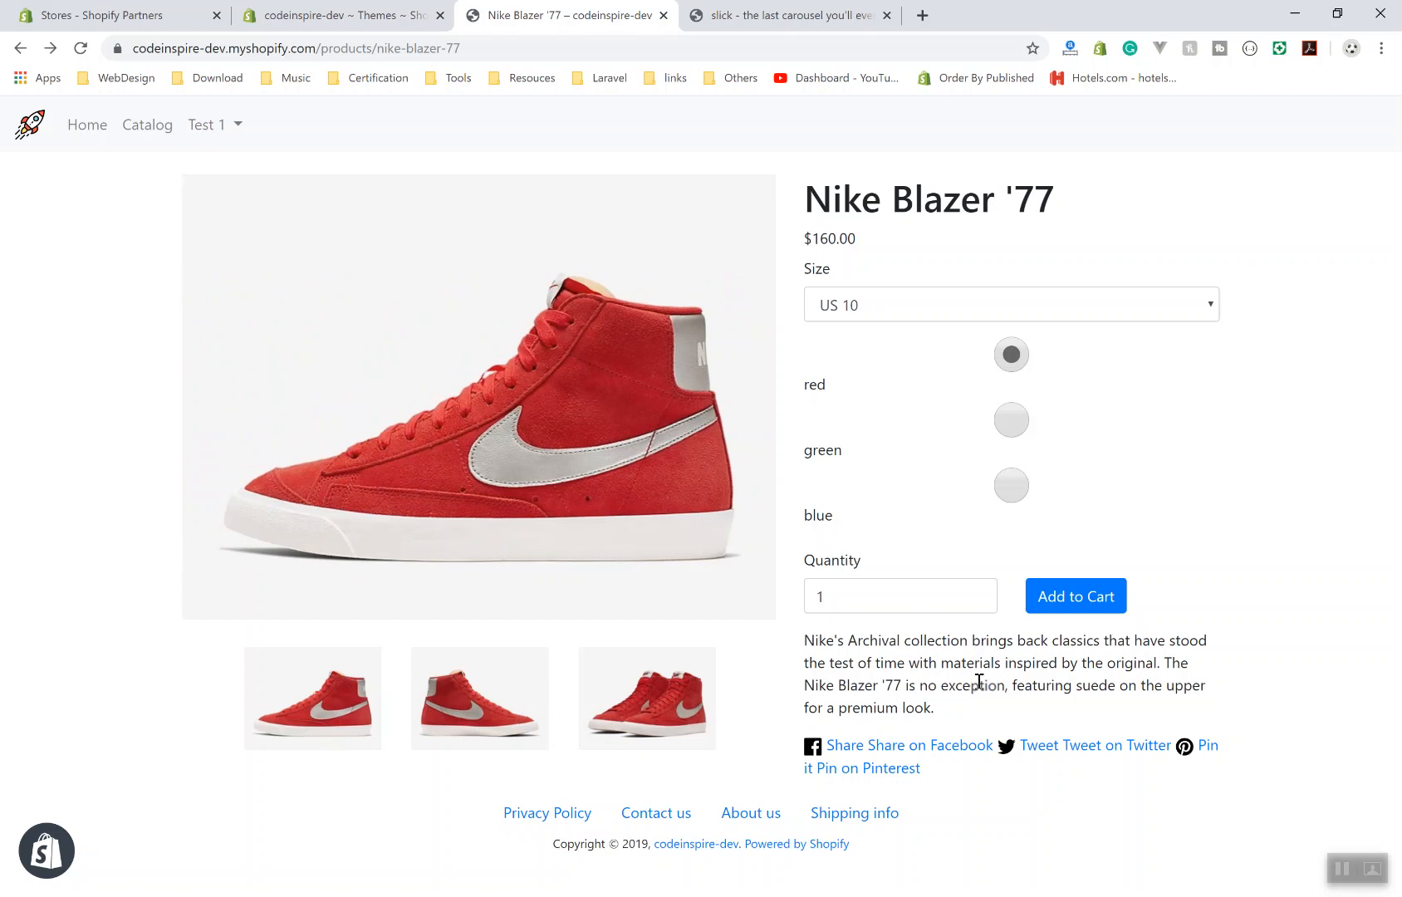
pyautogui.moveTo(155, 739)
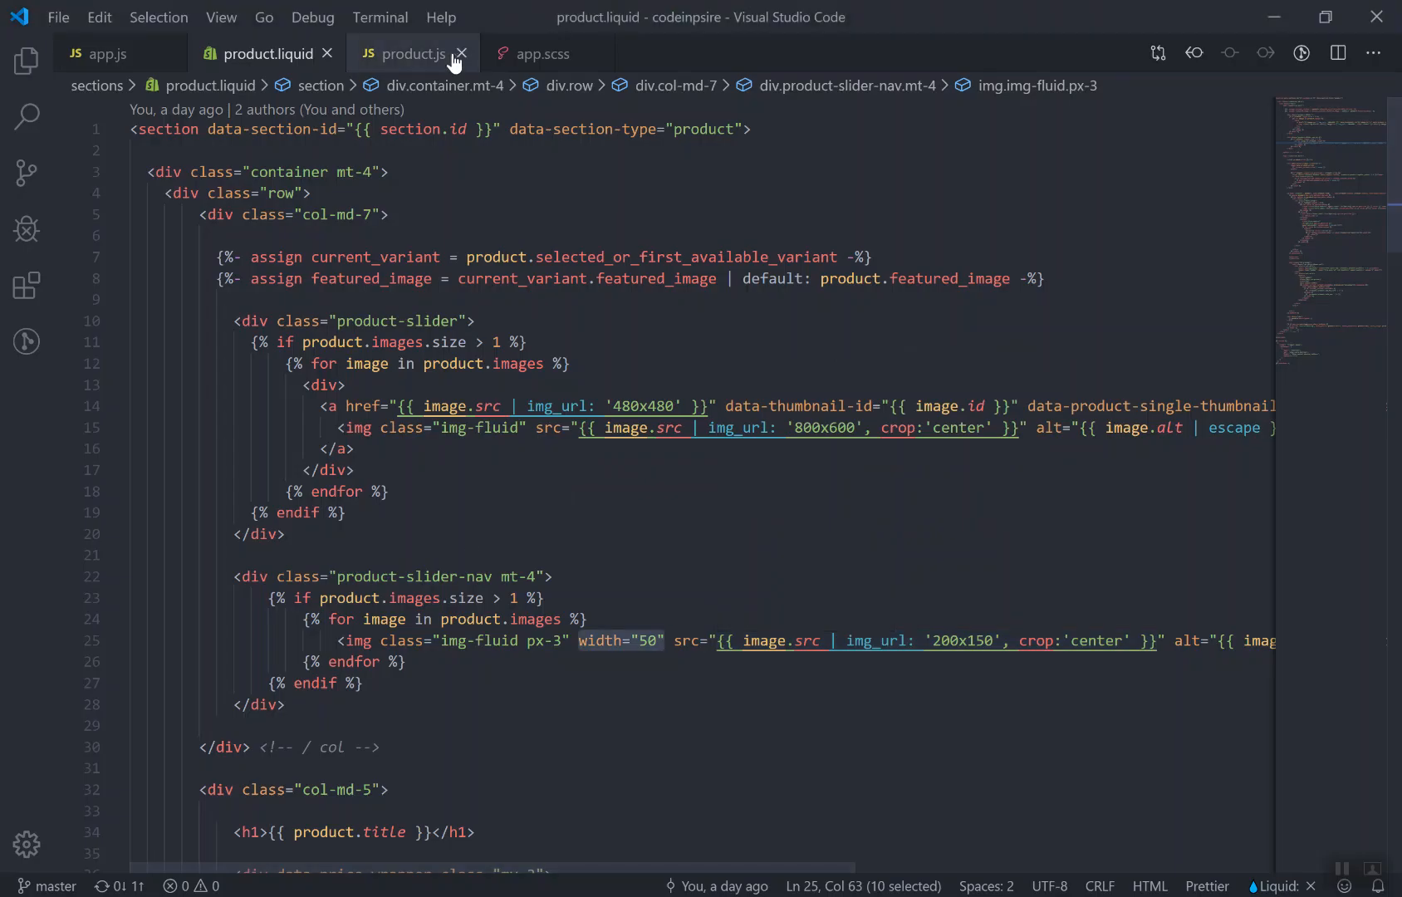
# Inspect the asNavFor options linking .product-slider and .product-slider-nav in product.js
pyautogui.click(411, 53)
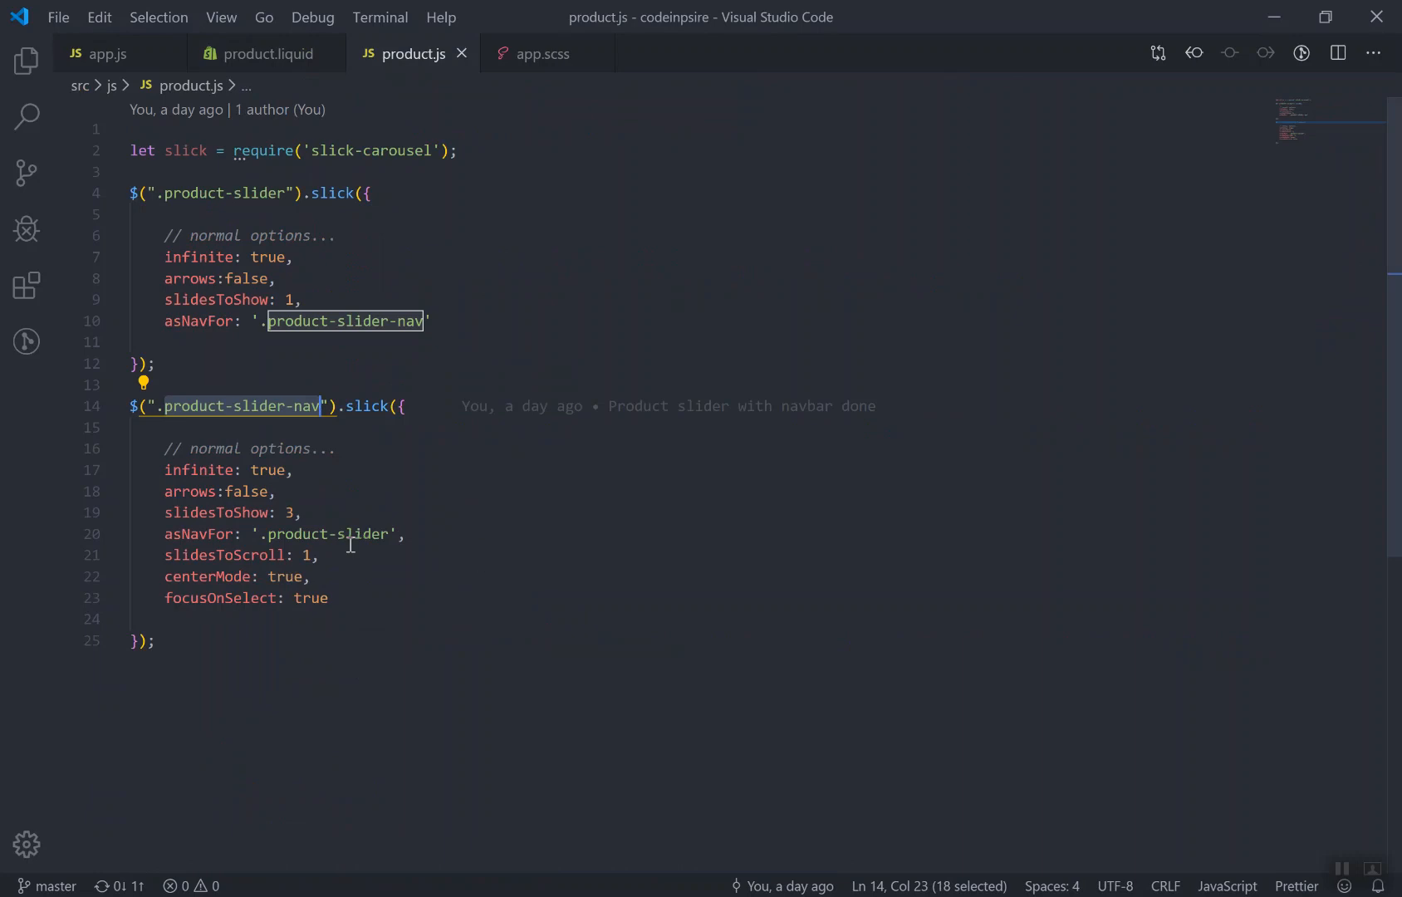
pyautogui.click(296, 470)
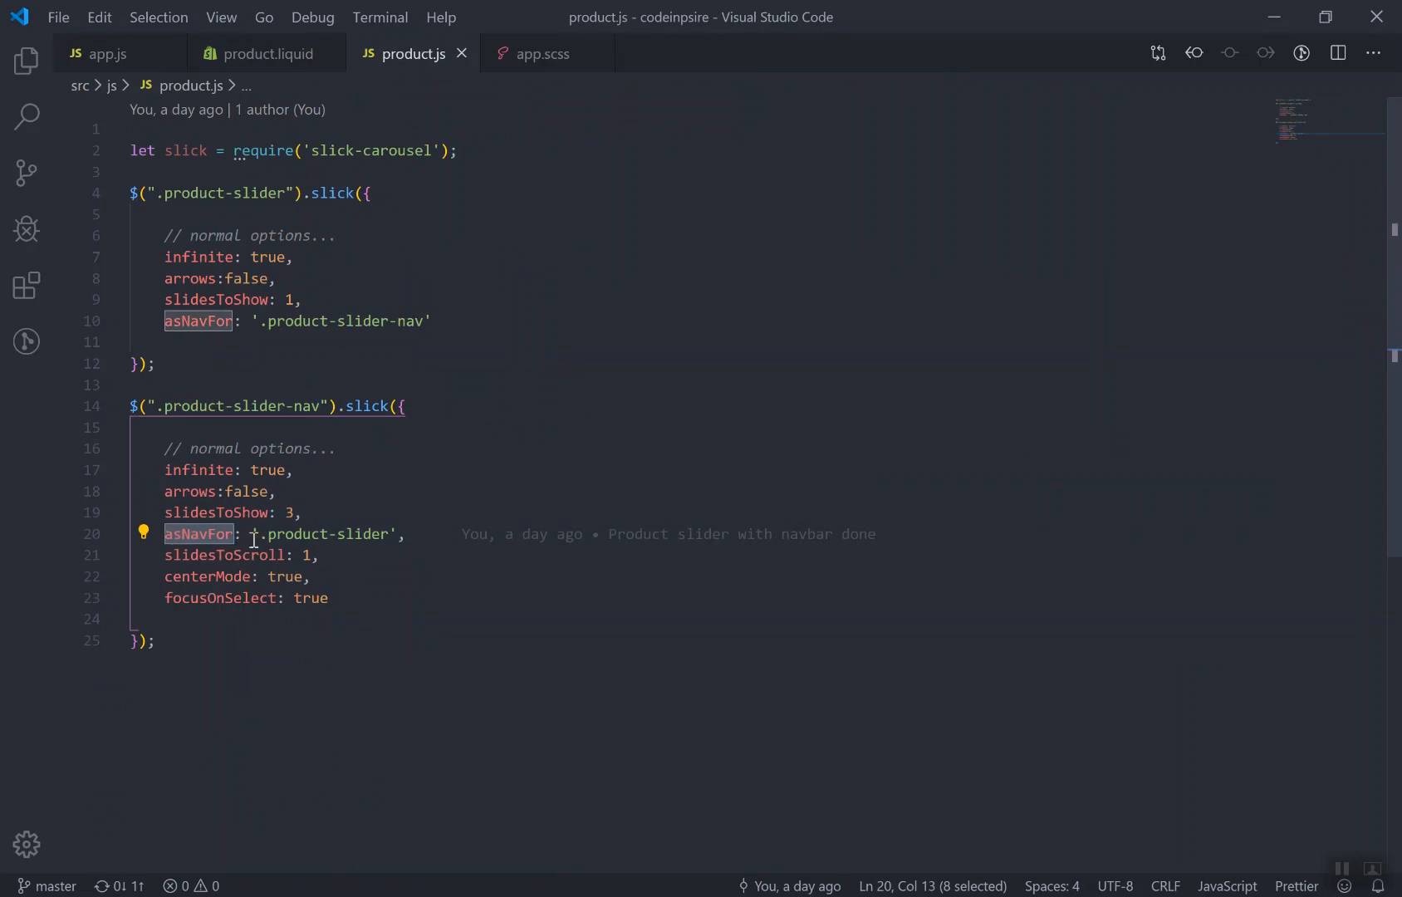
pyautogui.moveTo(198, 533)
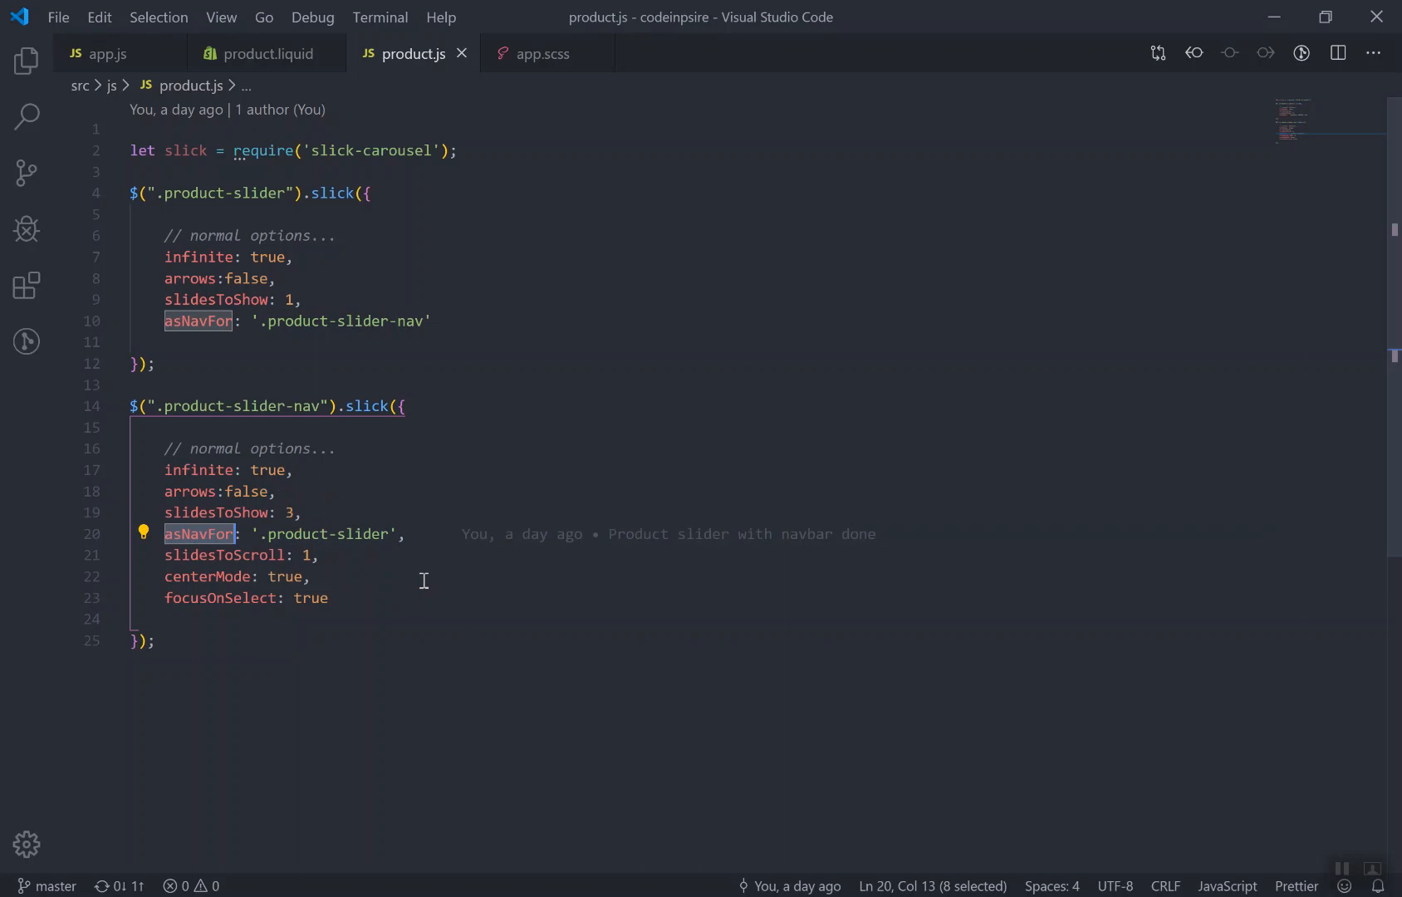
pyautogui.doubleClick(329, 533)
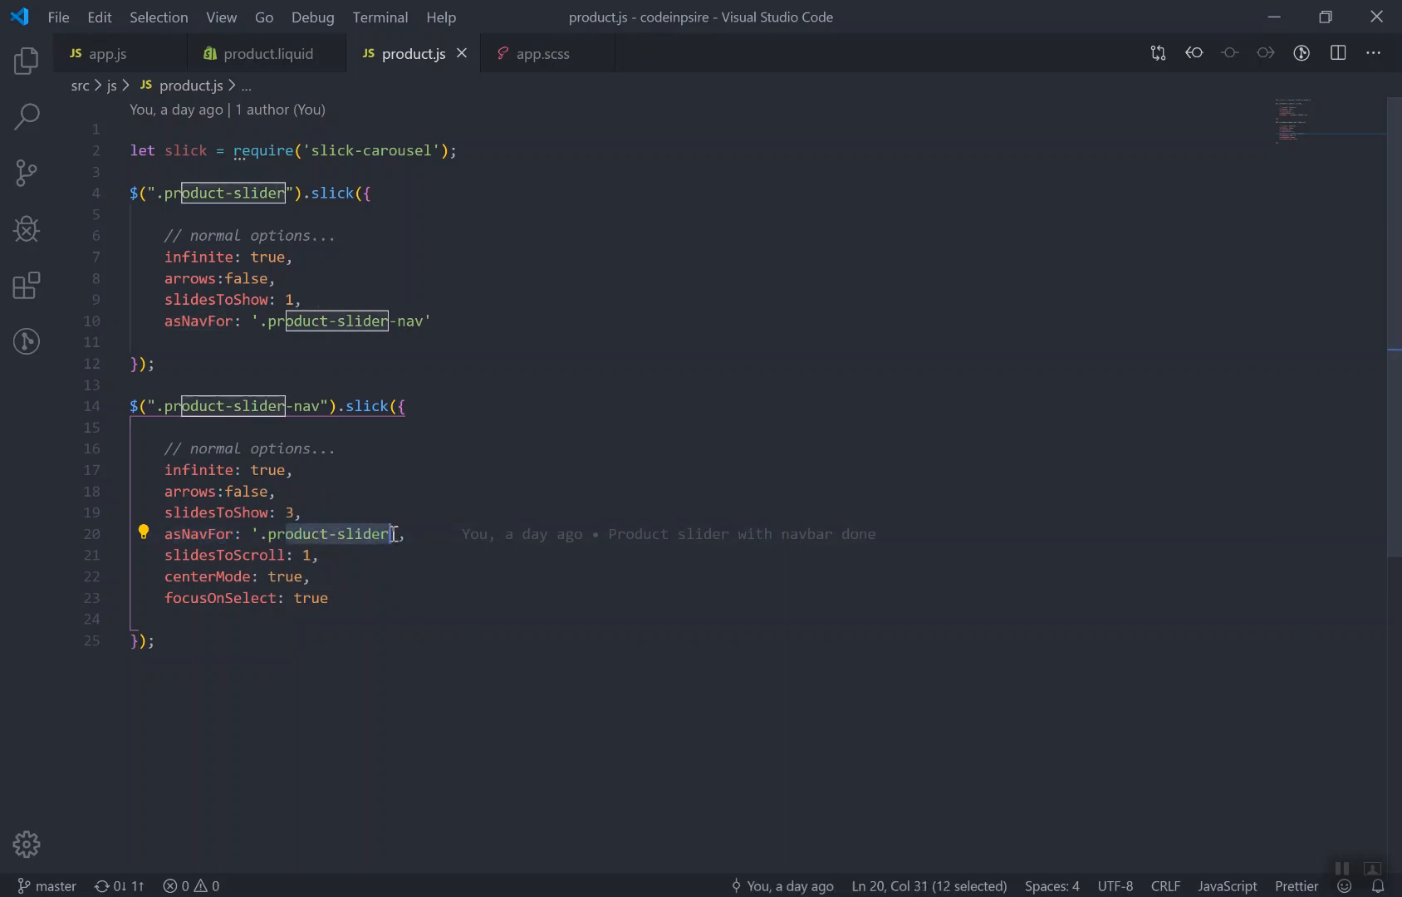
pyautogui.click(330, 598)
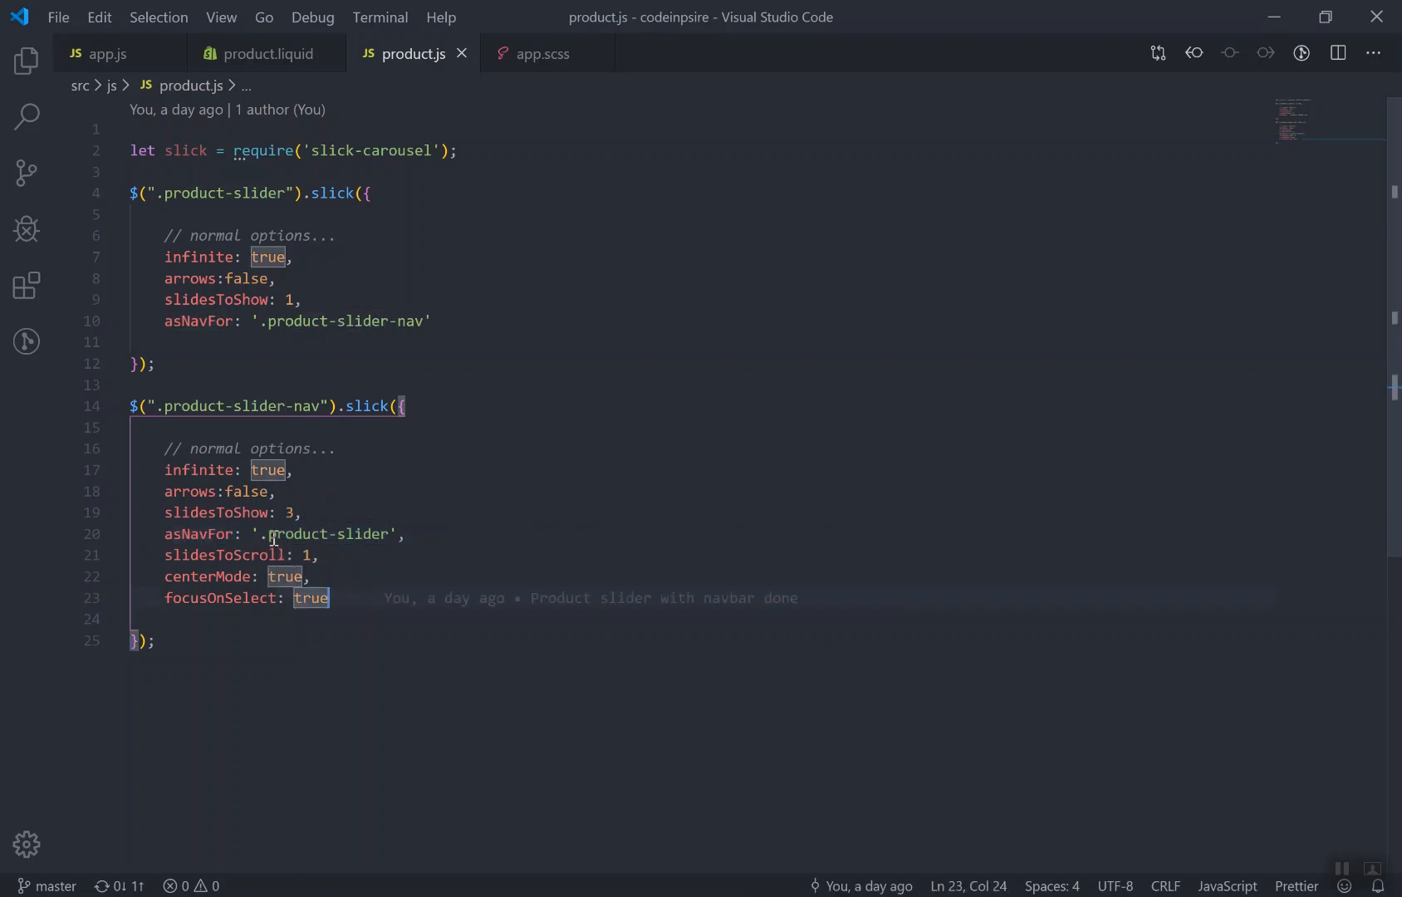
pyautogui.doubleClick(322, 533)
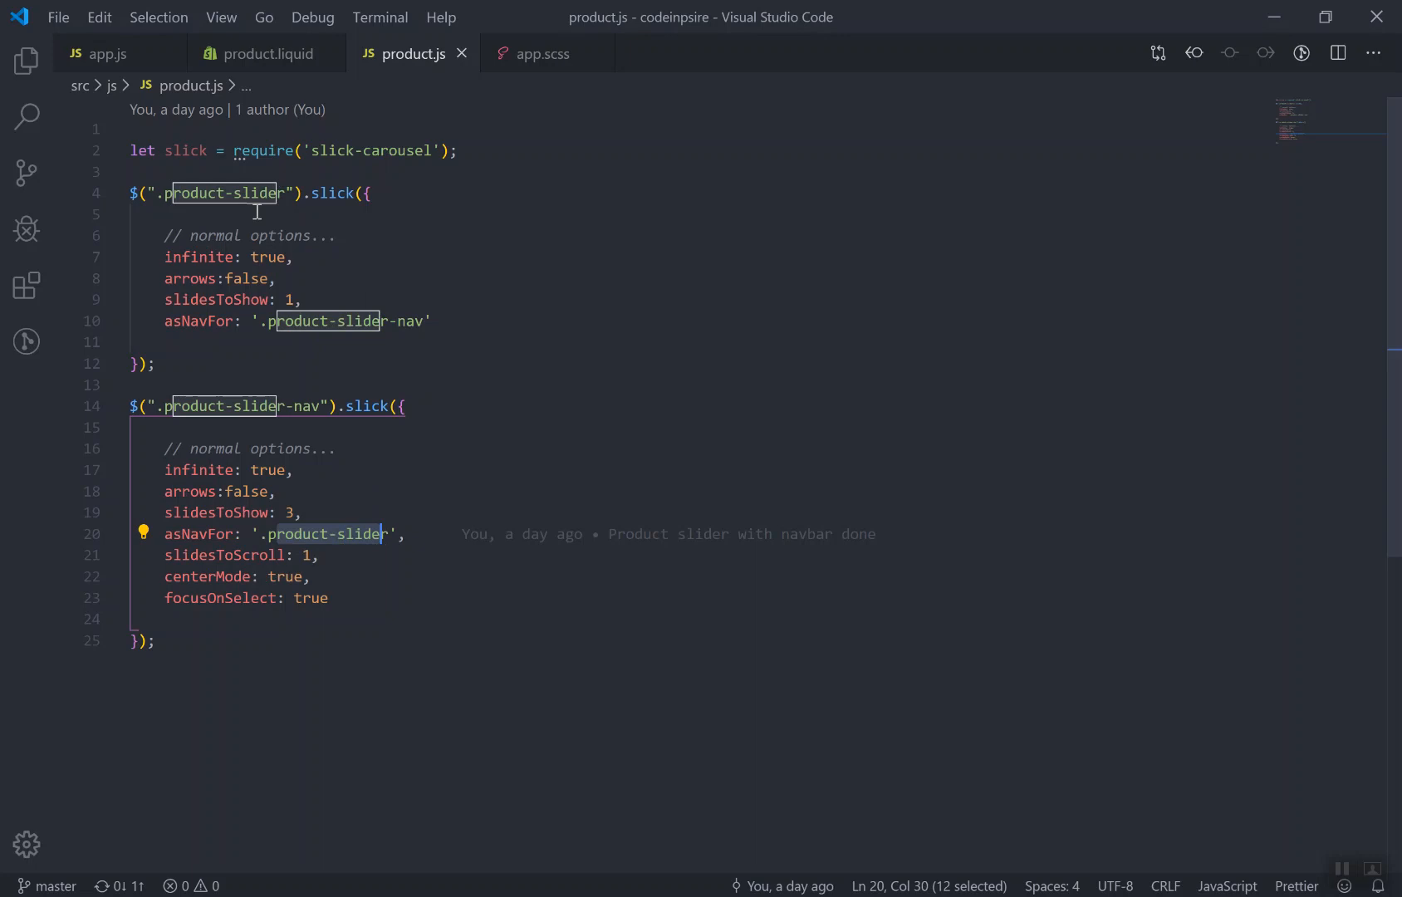
pyautogui.click(161, 321)
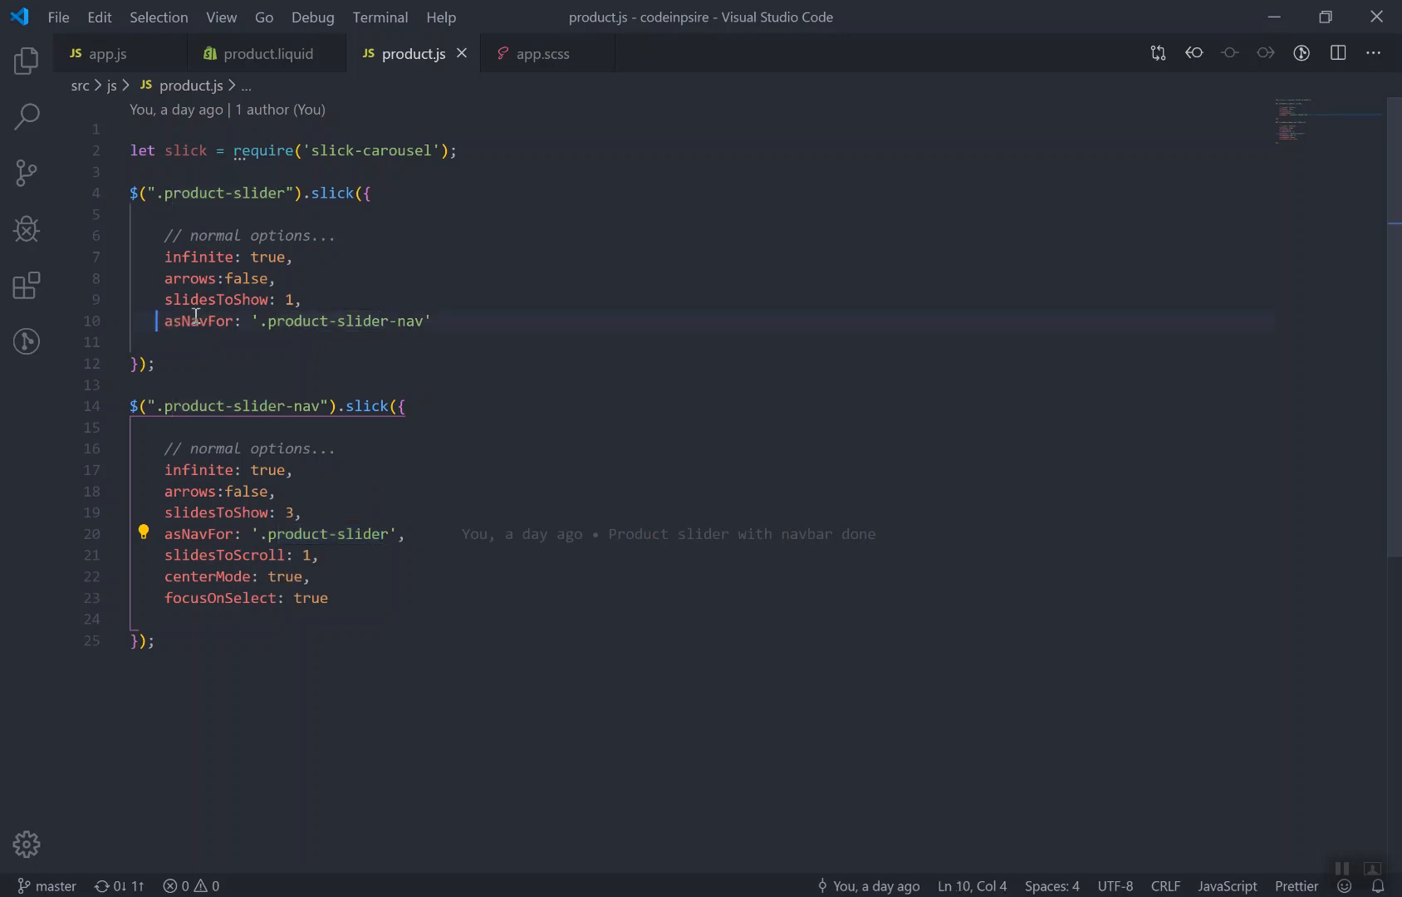
pyautogui.press('alt+tab')
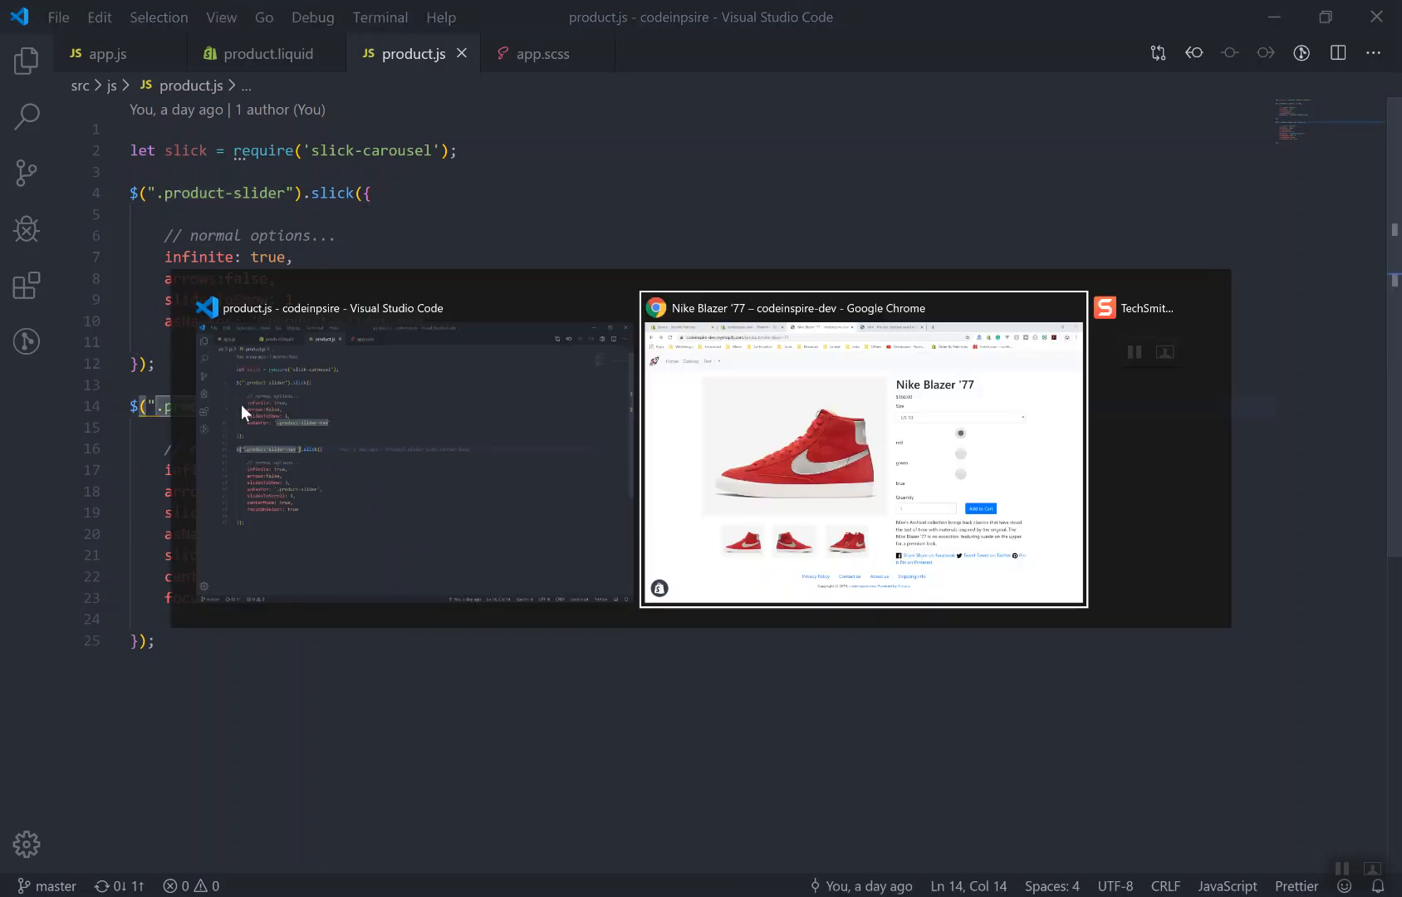
# Bring Chrome's Nike Blazer '77 page forward to recheck the main image and thumbnails
pyautogui.click(862, 447)
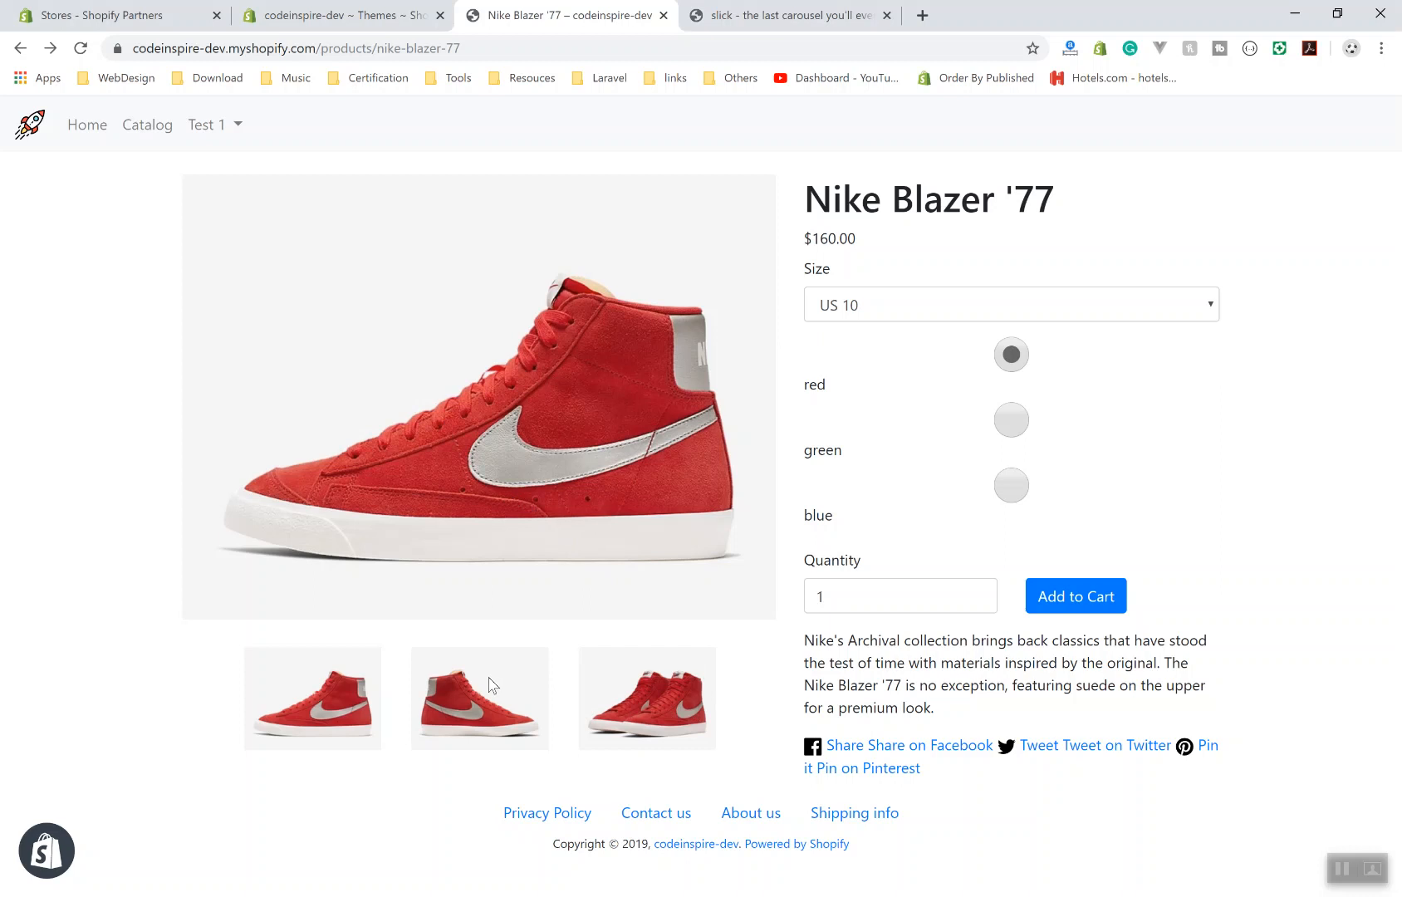
pyautogui.moveTo(787, 699)
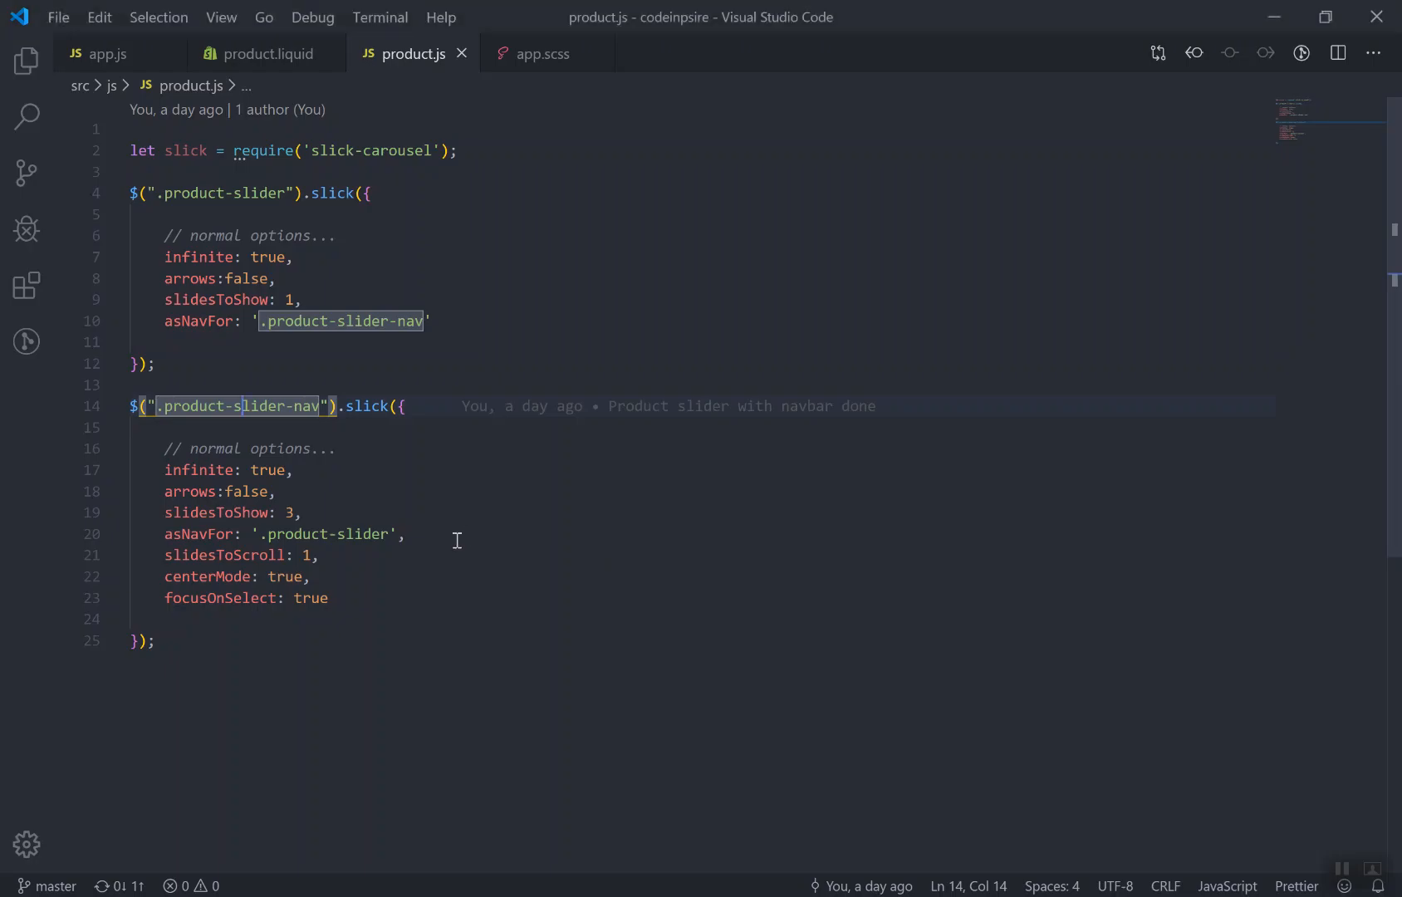
pyautogui.moveTo(420, 653)
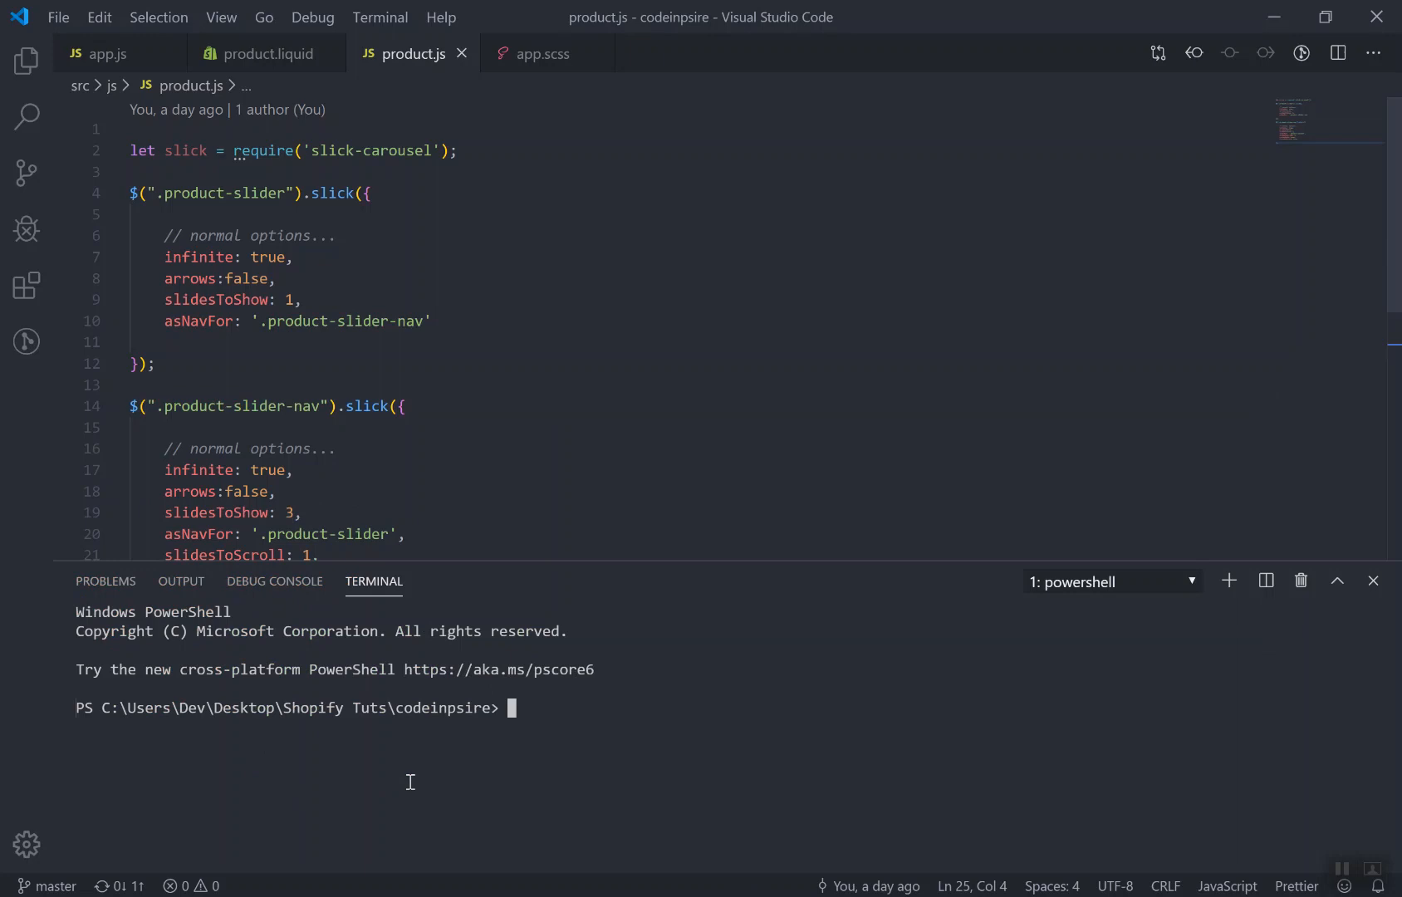
pyautogui.moveTo(589, 764)
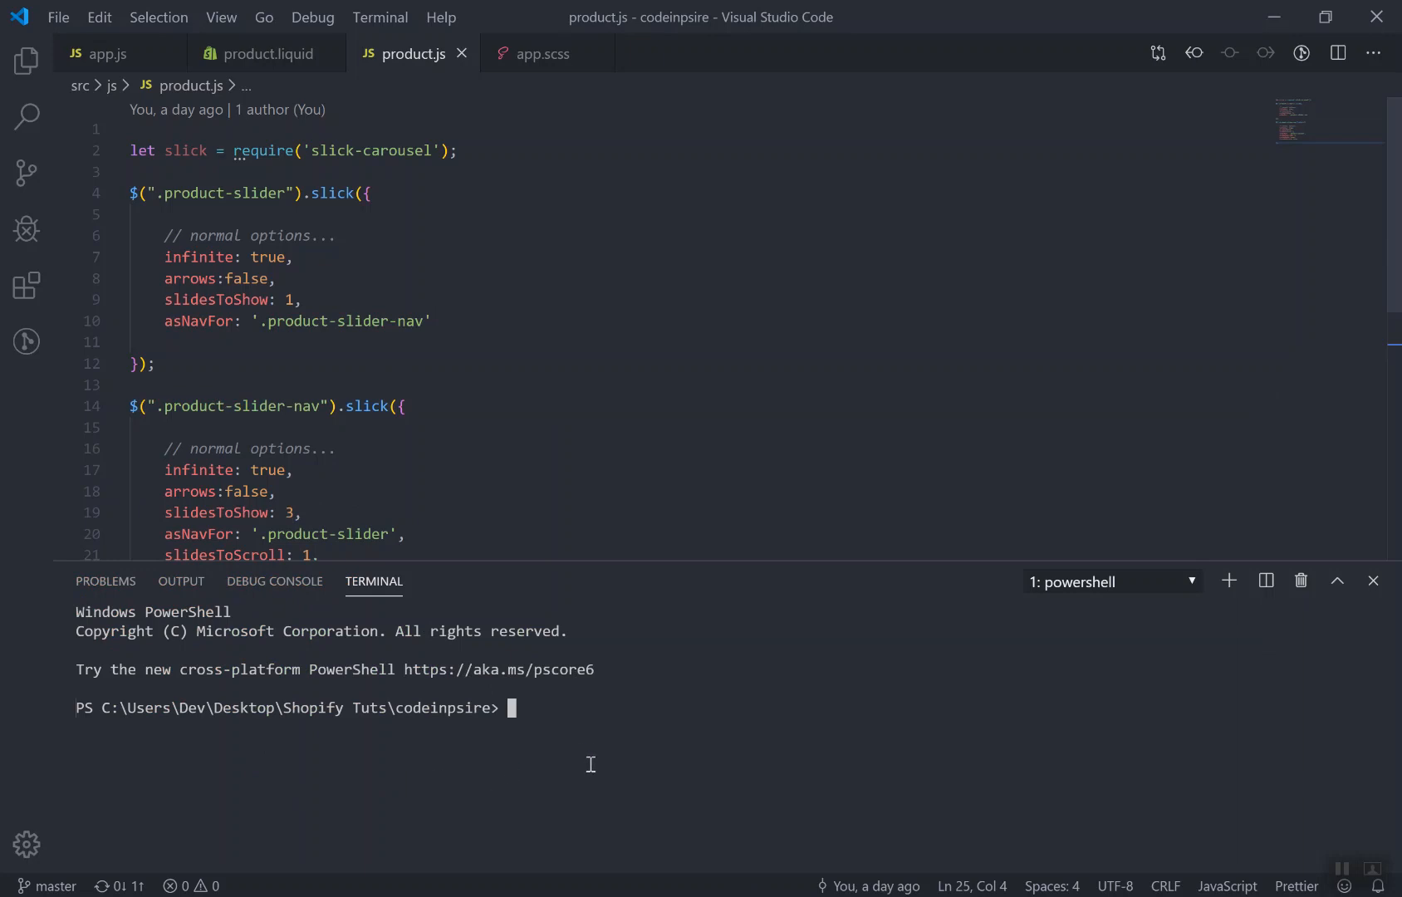
# Run 'npm run watch' in the codeinspire PowerShell terminal to start the watch build
pyautogui.write('np')
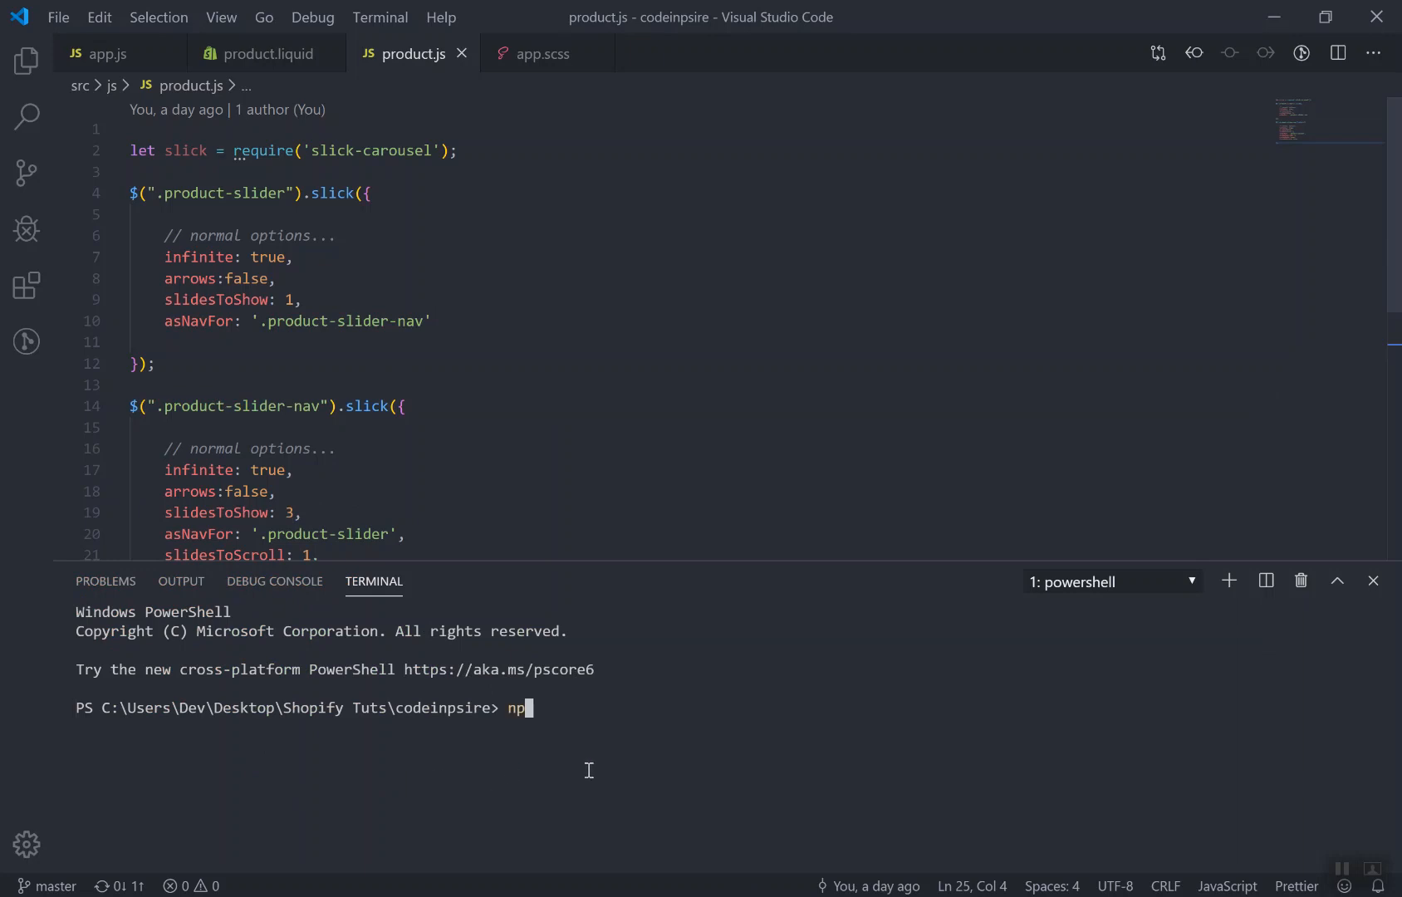
pyautogui.write('m run wa')
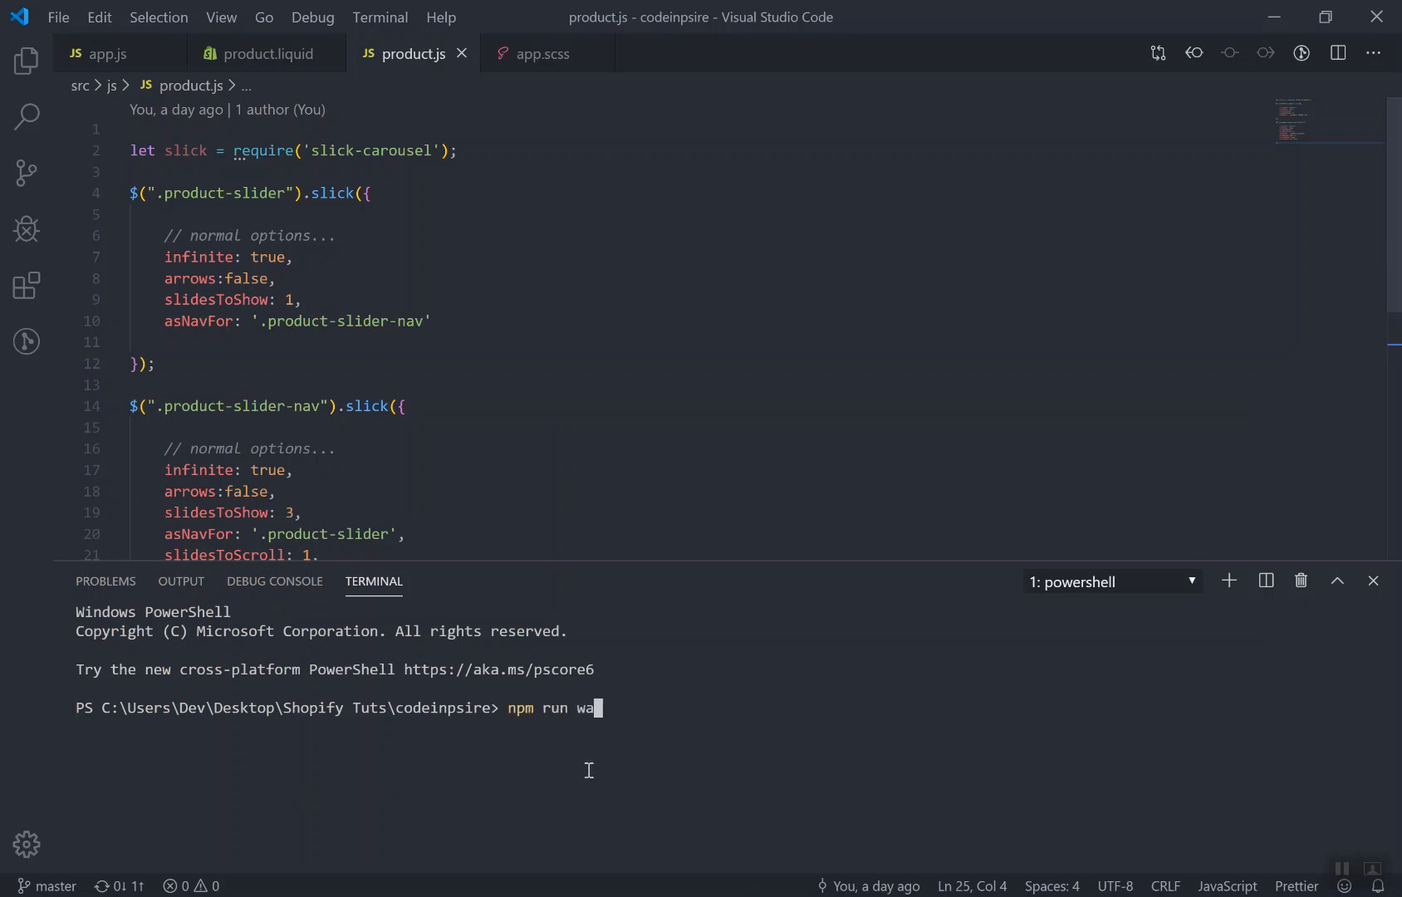
pyautogui.write('tch')
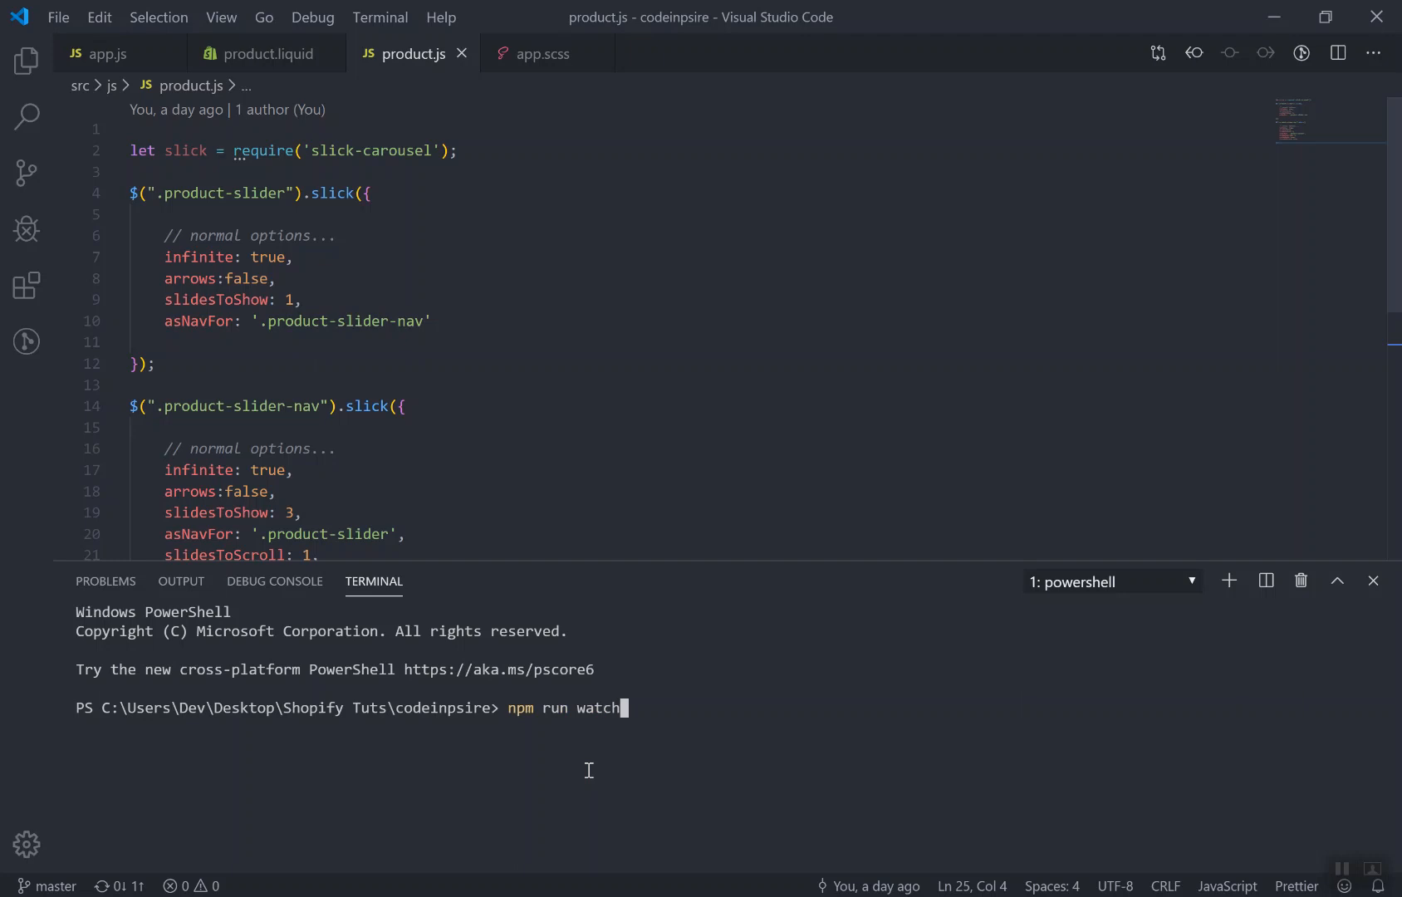
pyautogui.press('Backspace')
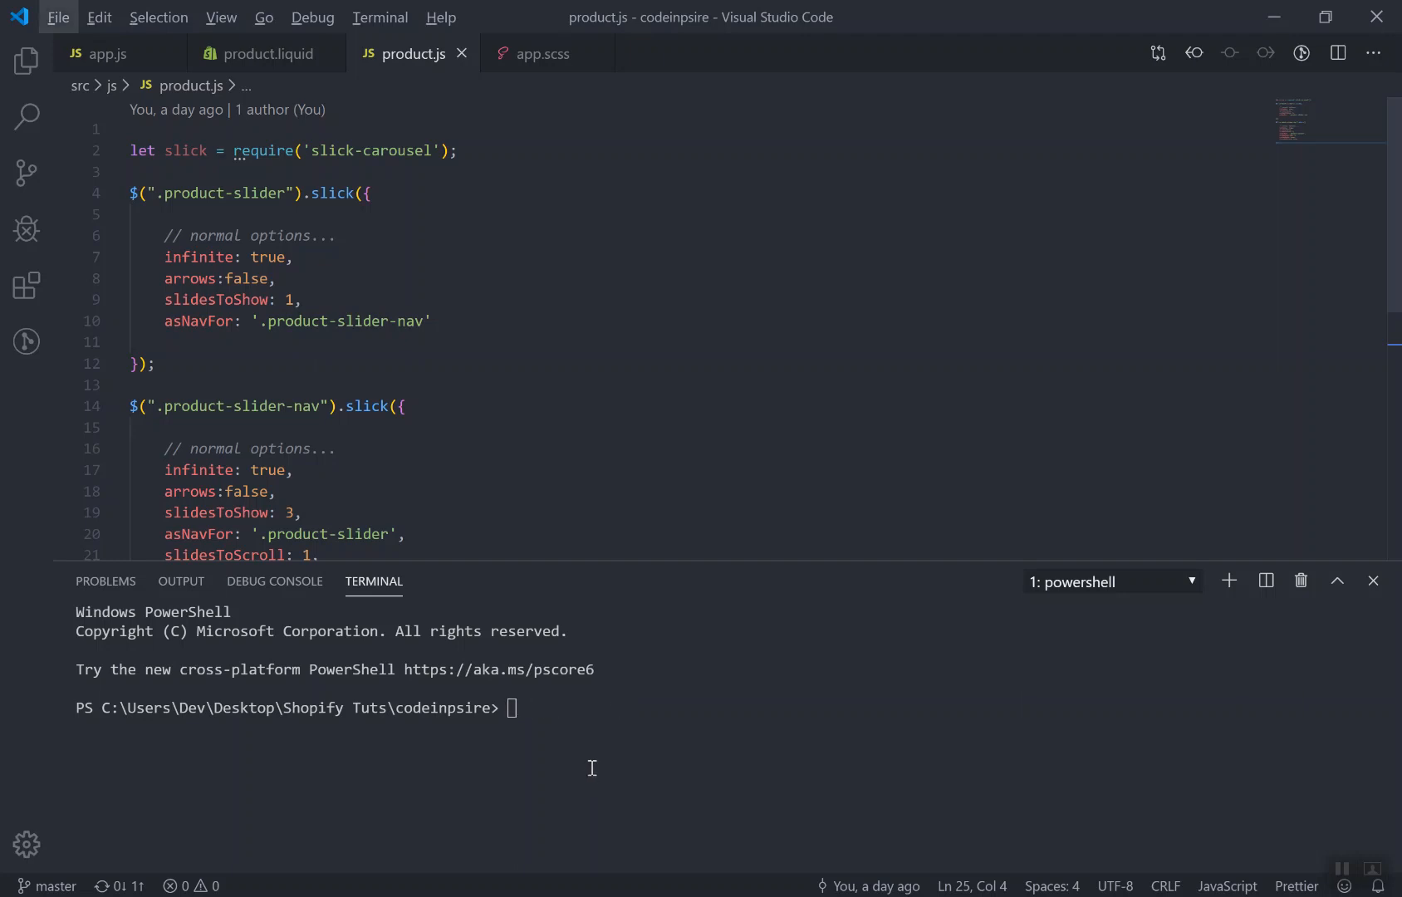
# Switch to Chrome showing the Nike Blazer '77 product page with its thumbnail slider
pyautogui.click(1372, 579)
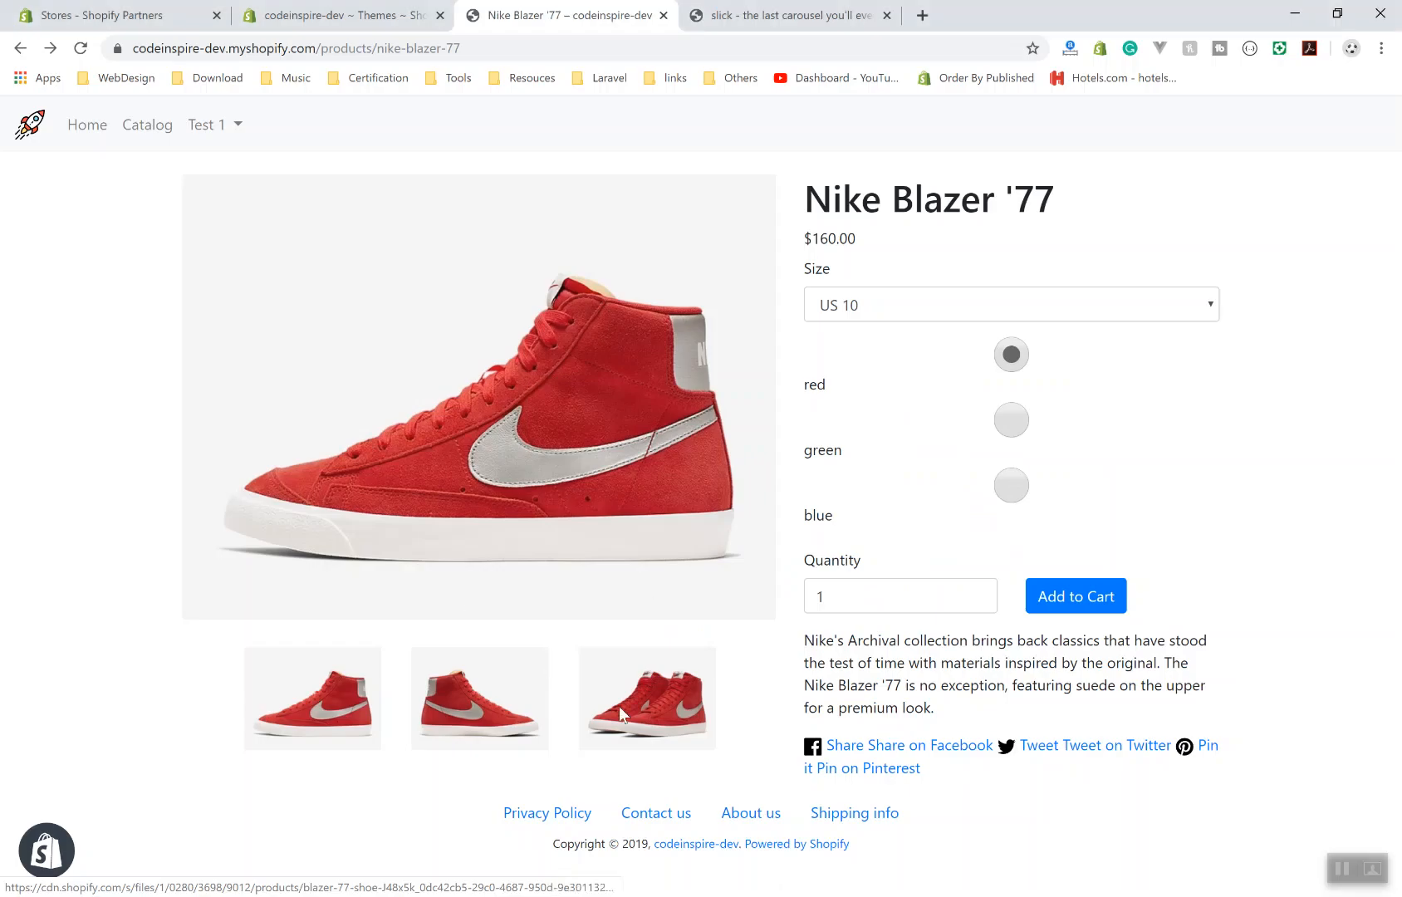
pyautogui.moveTo(888, 694)
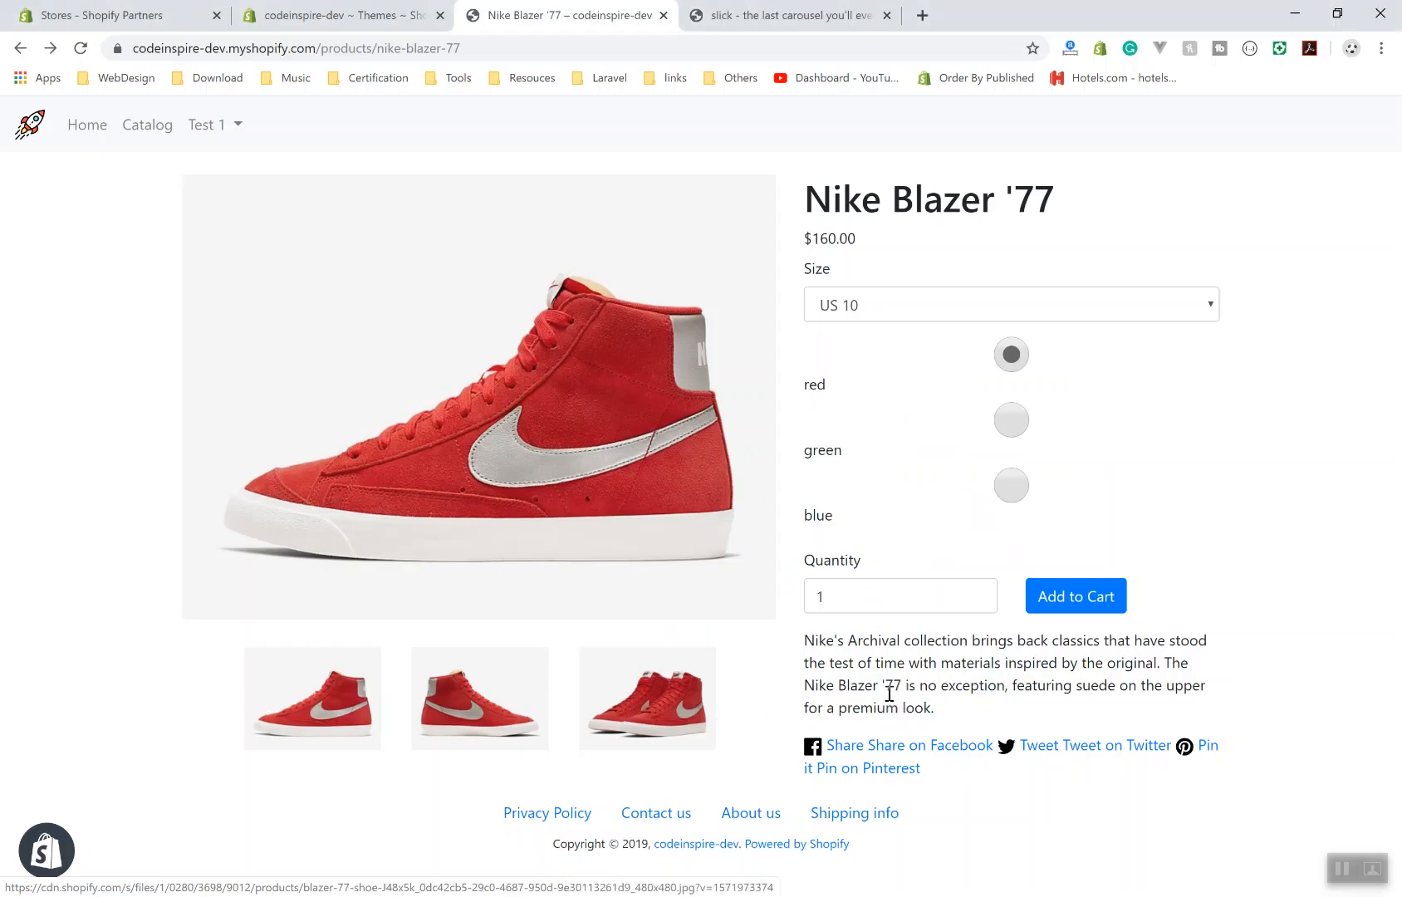
pyautogui.moveTo(1213, 340)
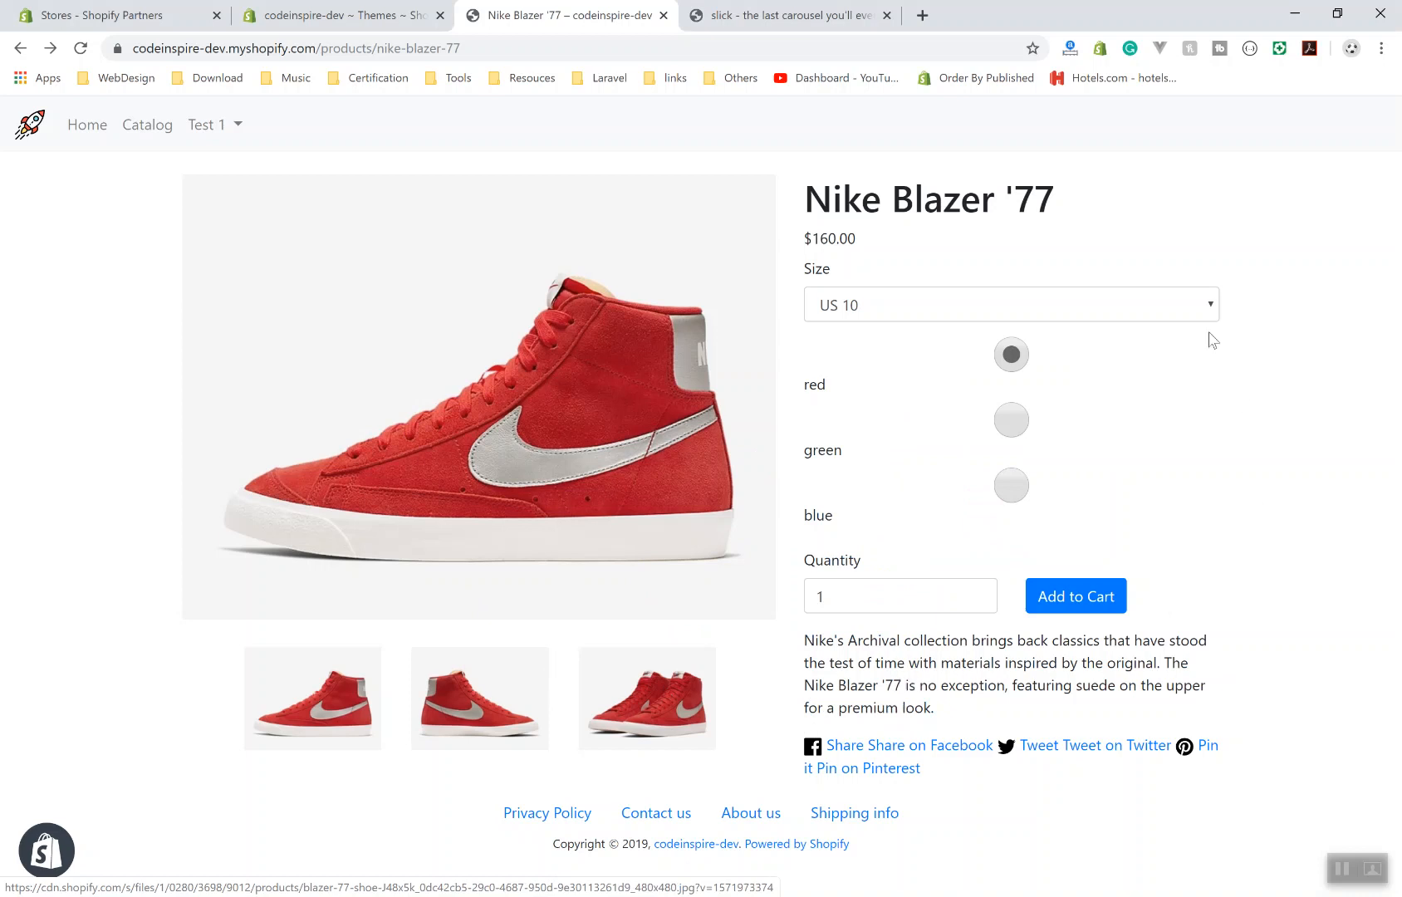
pyautogui.moveTo(1182, 536)
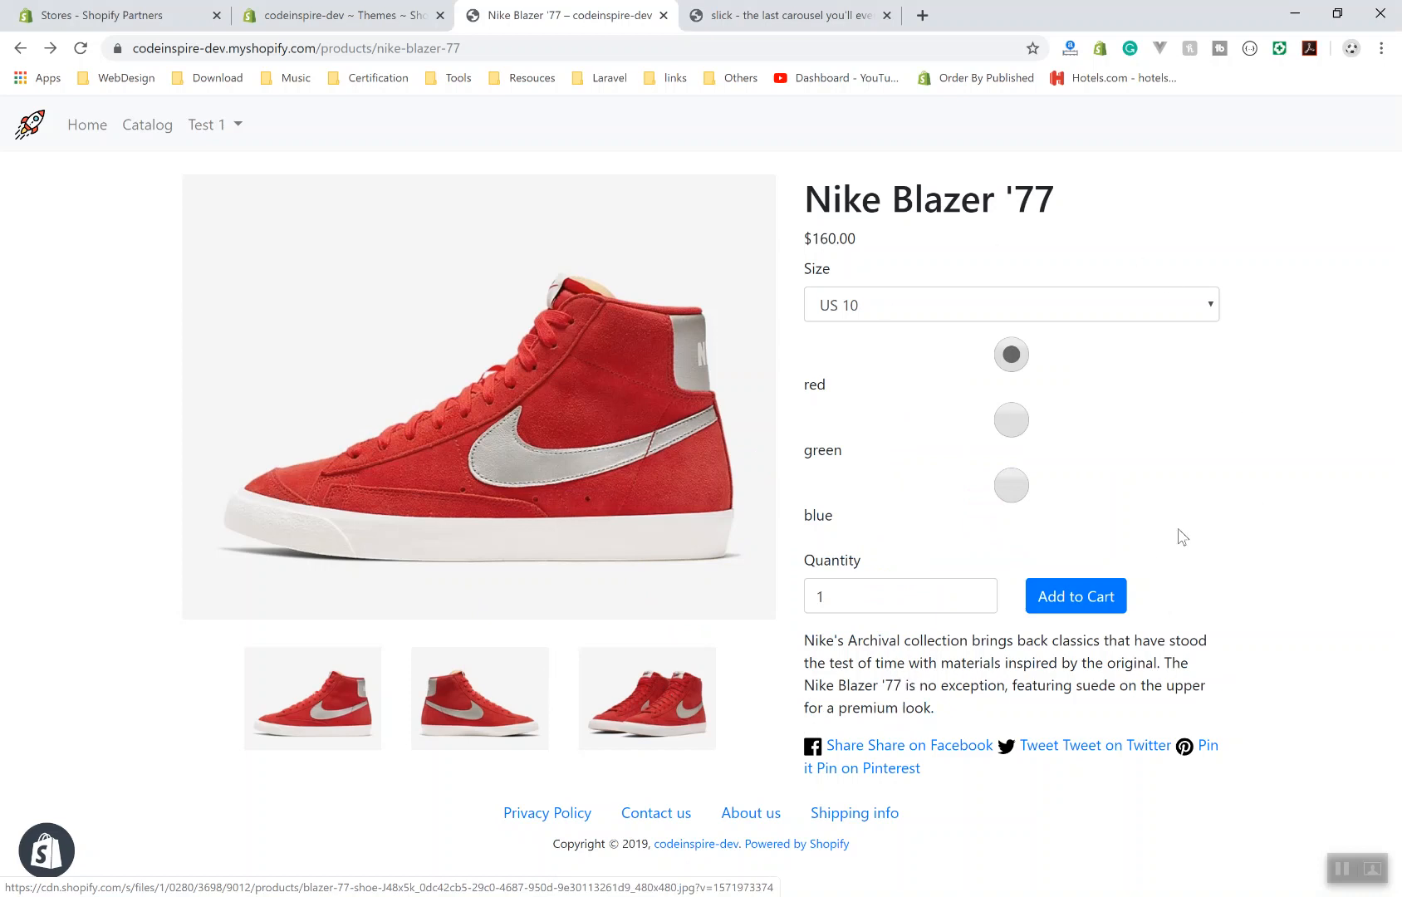
pyautogui.moveTo(1232, 441)
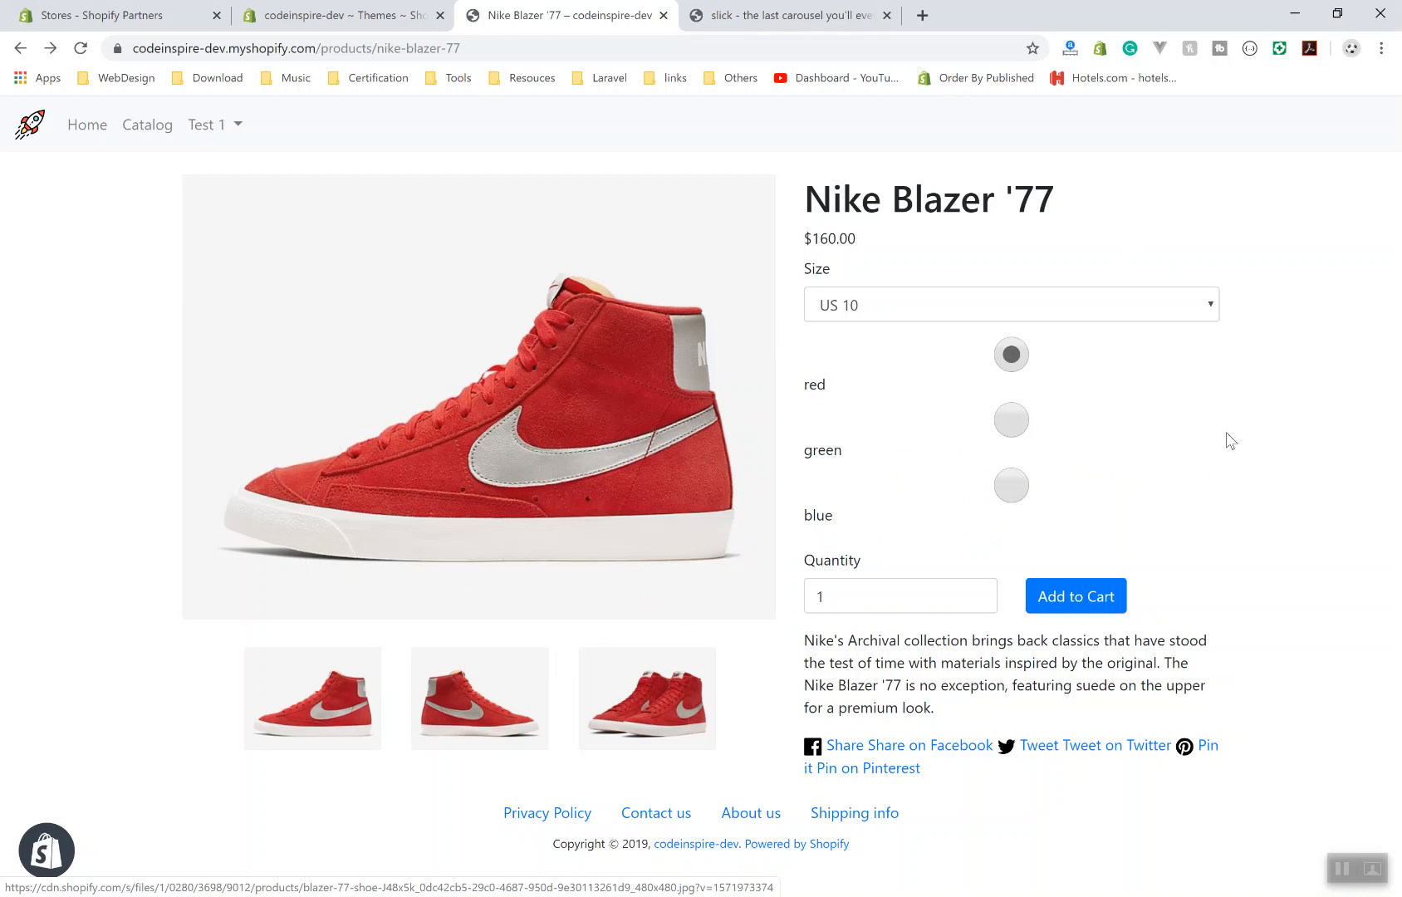
pyautogui.moveTo(1106, 729)
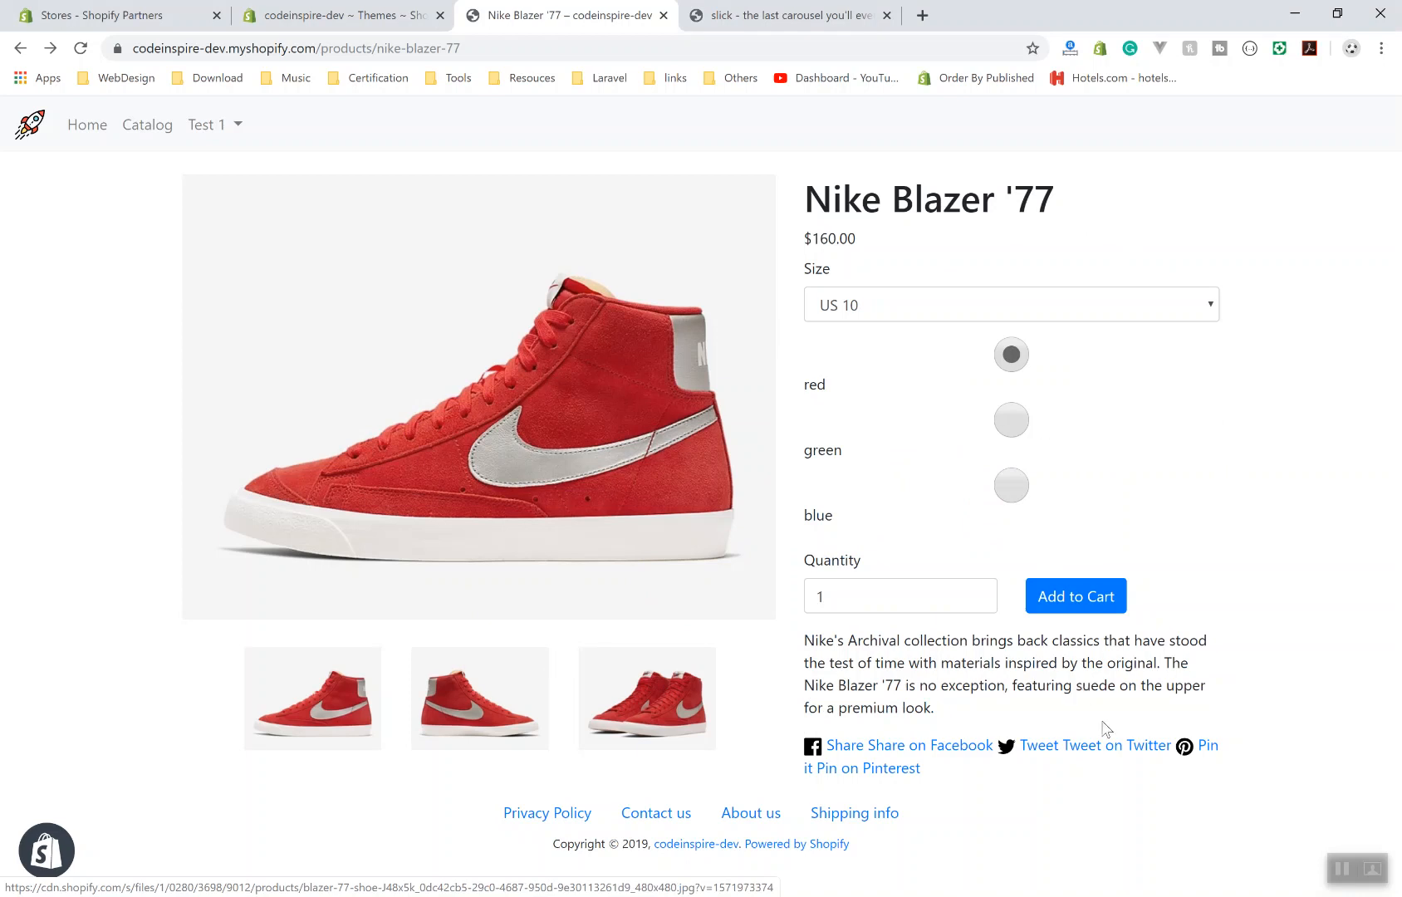